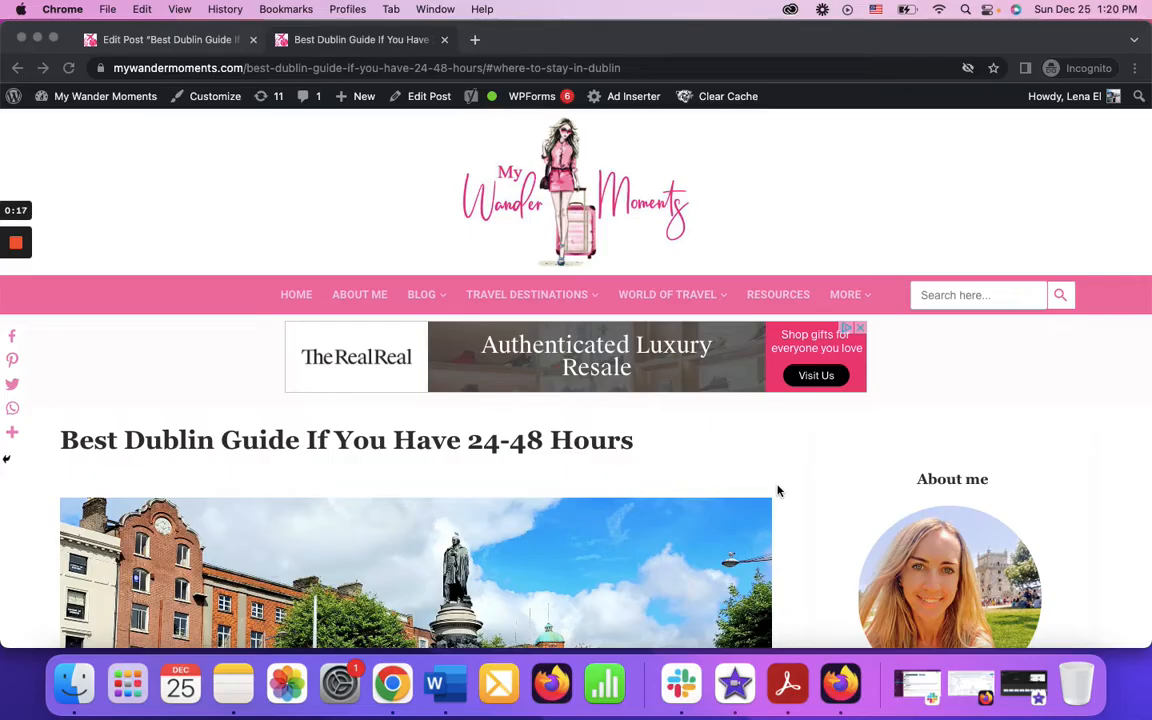
mouse_move(467, 343)
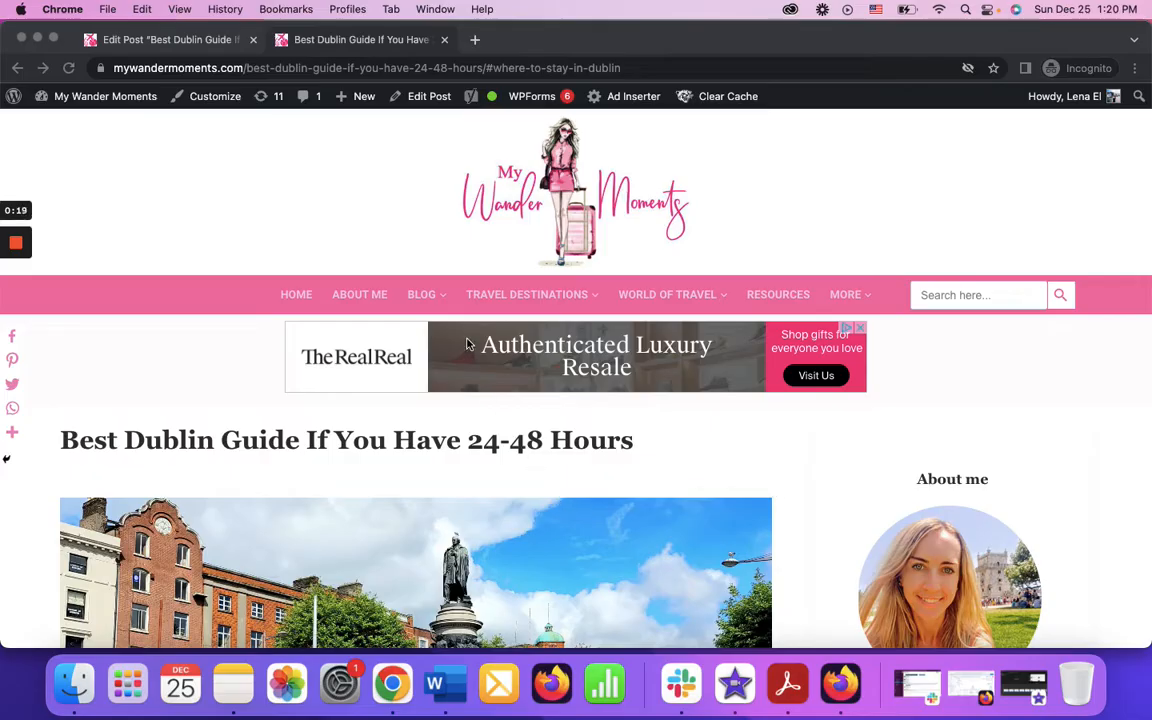
mouse_move(369, 223)
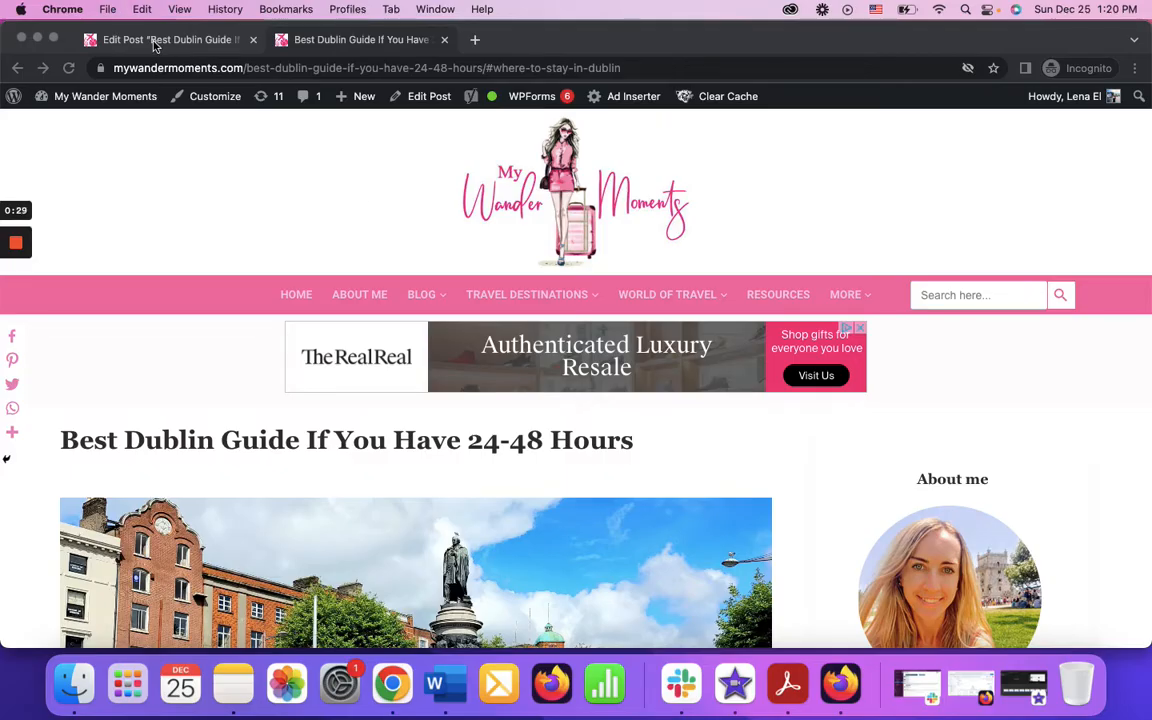
- Return to the Dublin guide post editor and scroll down to the intro above the first heading
left_click(155, 40)
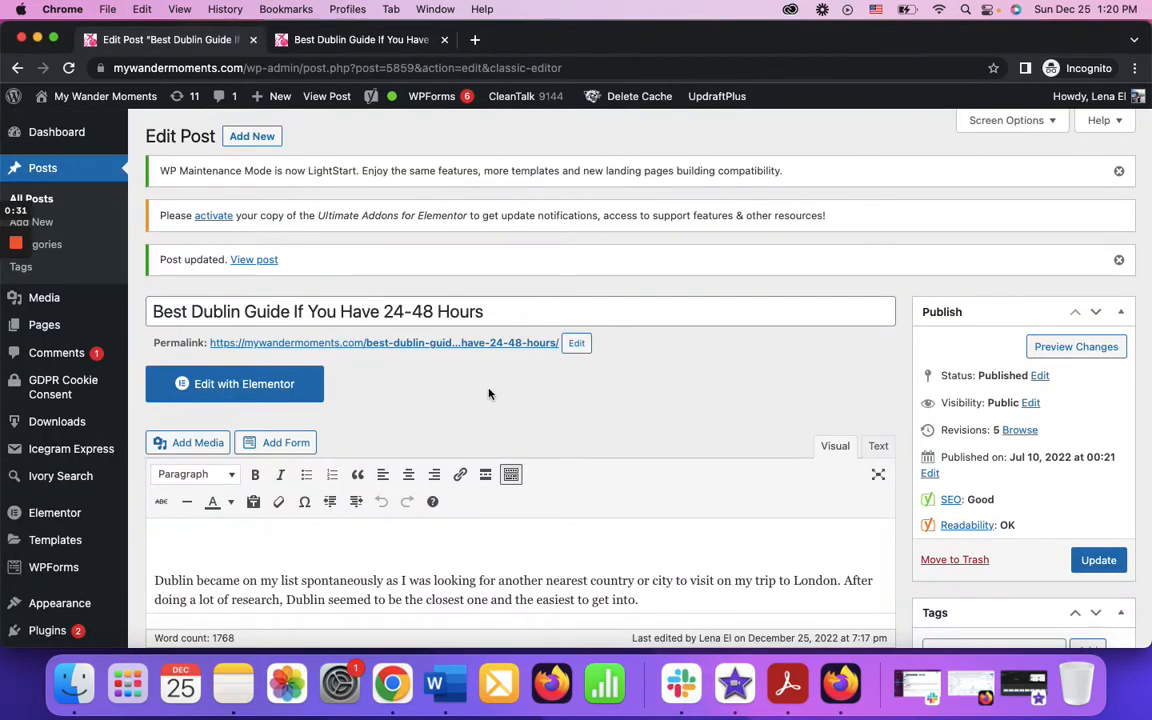
scroll("down", 3)
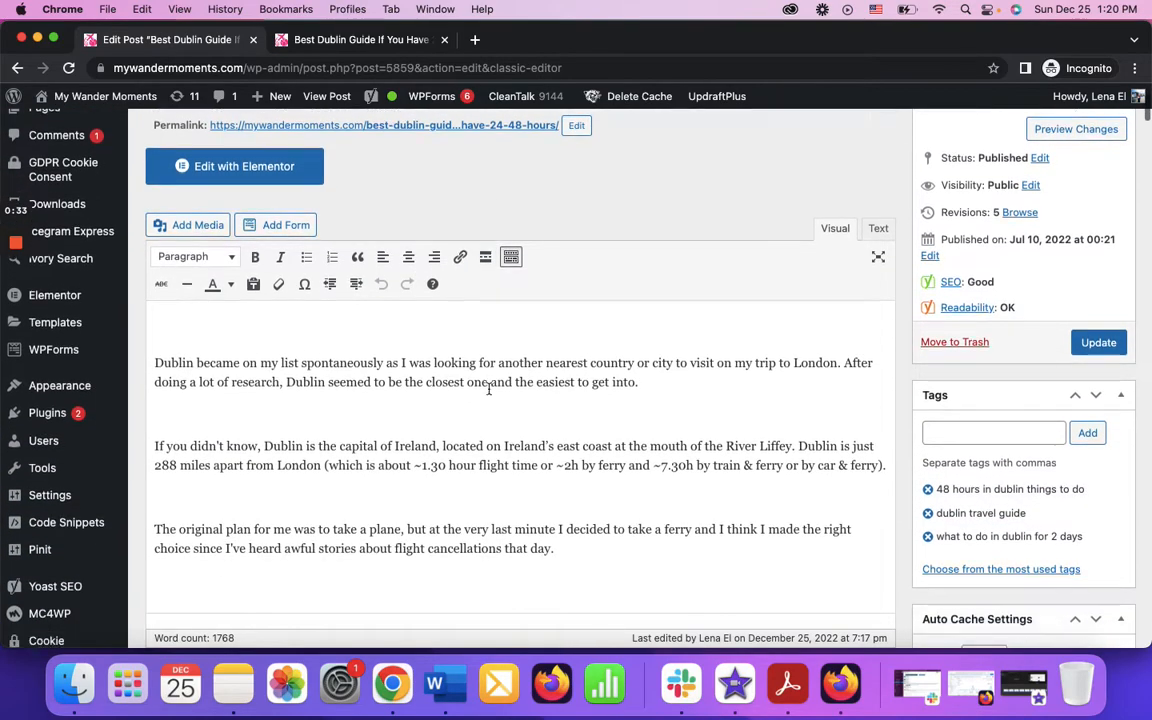
scroll("down", 3)
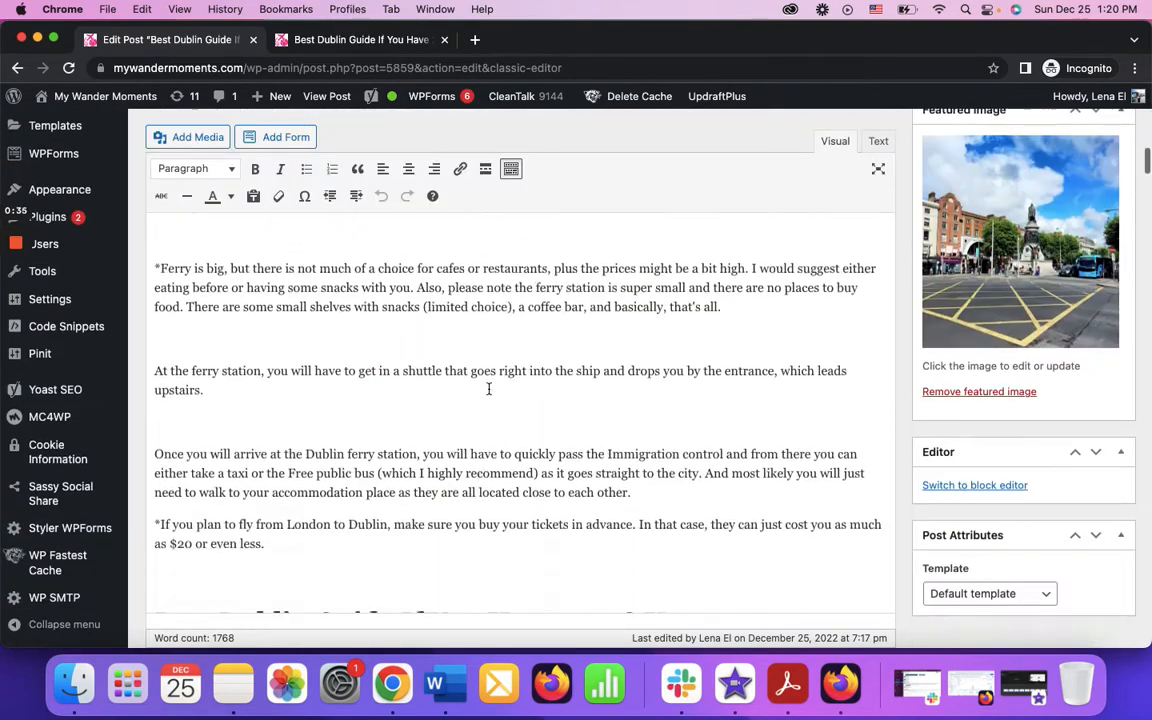
scroll("down", 3)
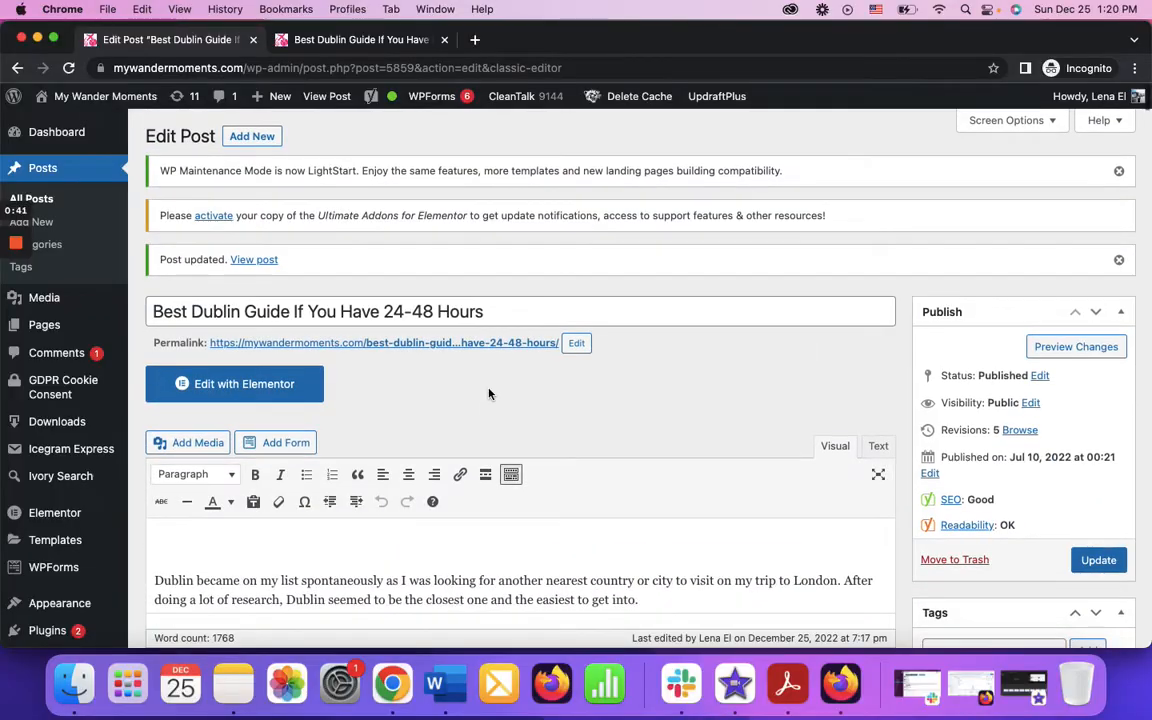
scroll("down", 3)
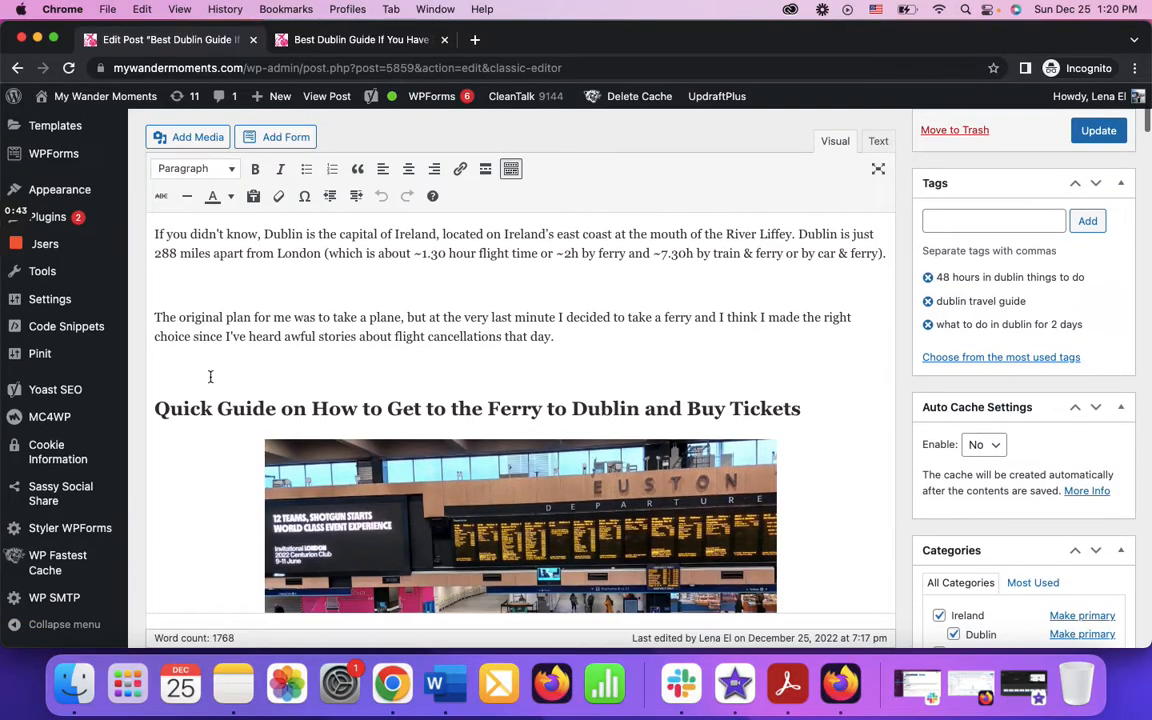
mouse_move(171, 368)
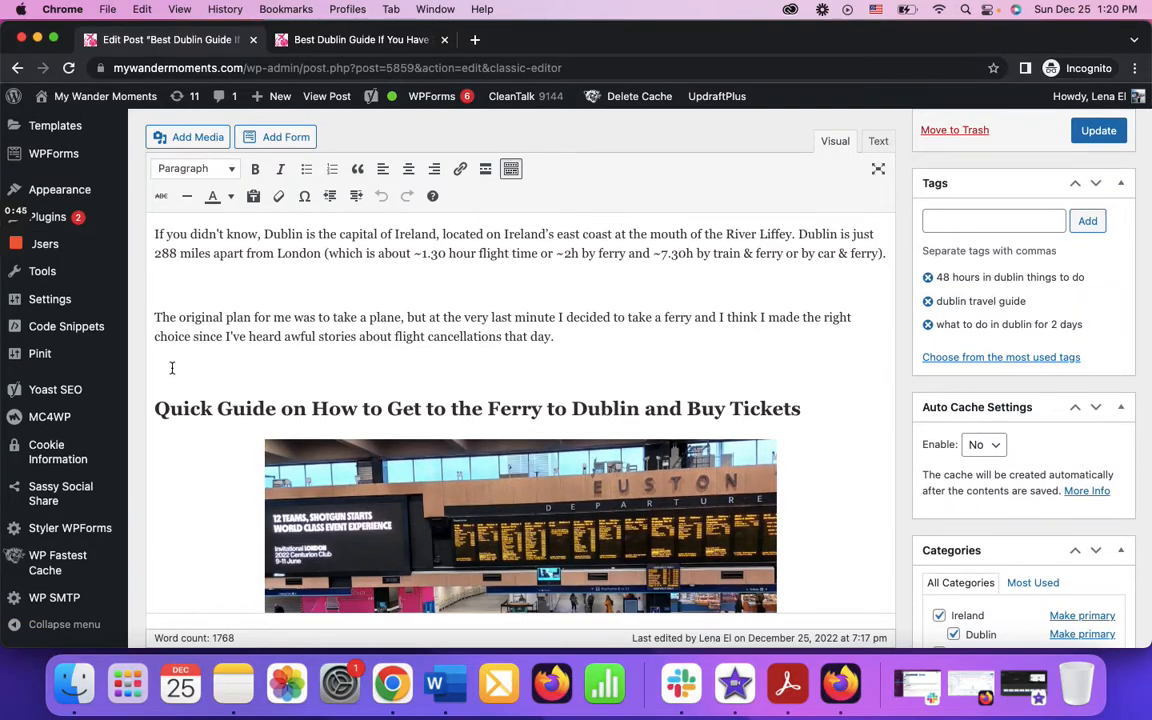
mouse_move(247, 395)
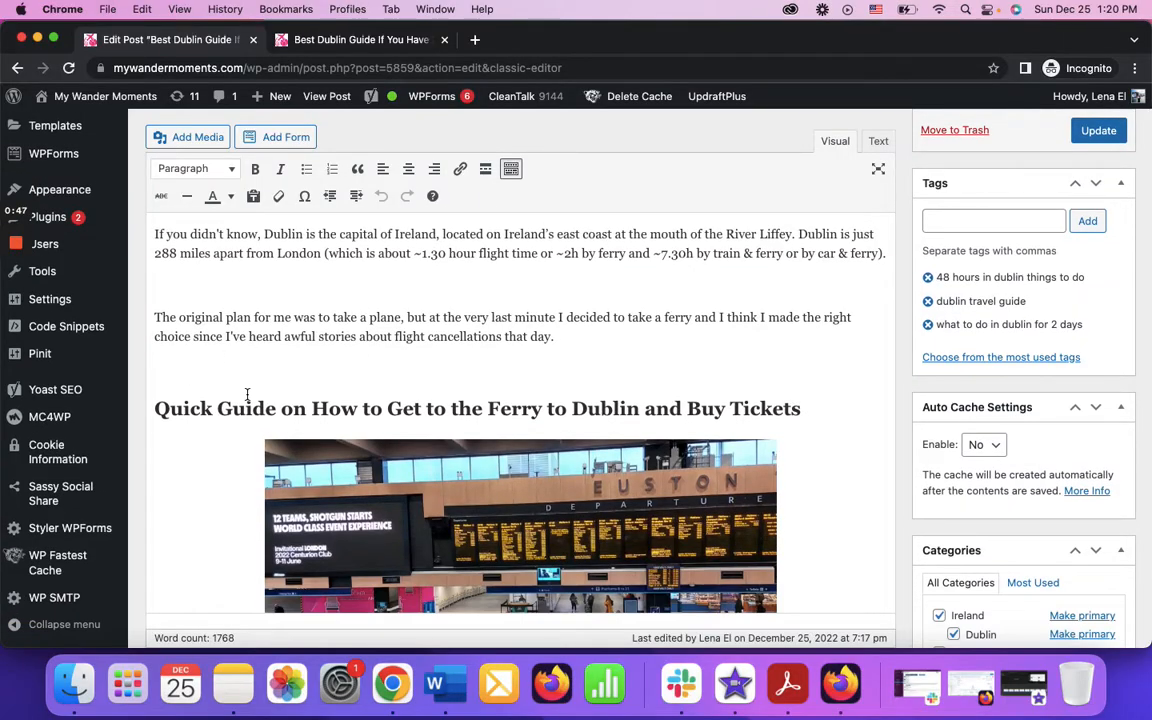
mouse_move(227, 375)
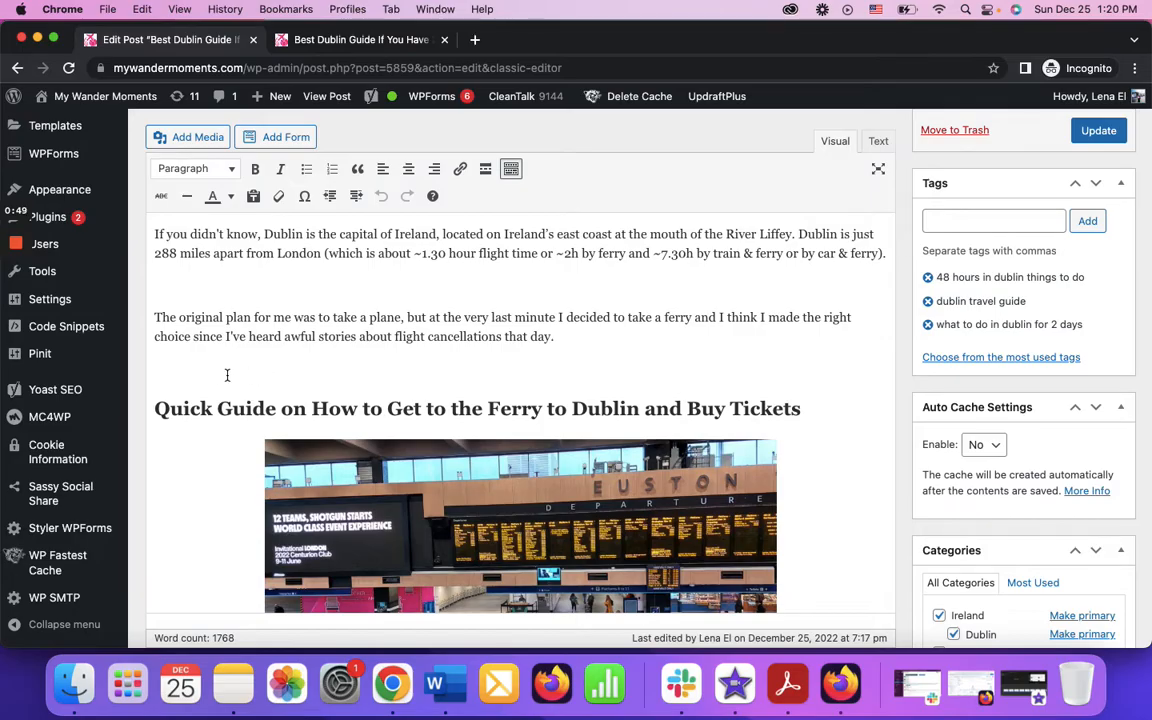
mouse_move(280, 382)
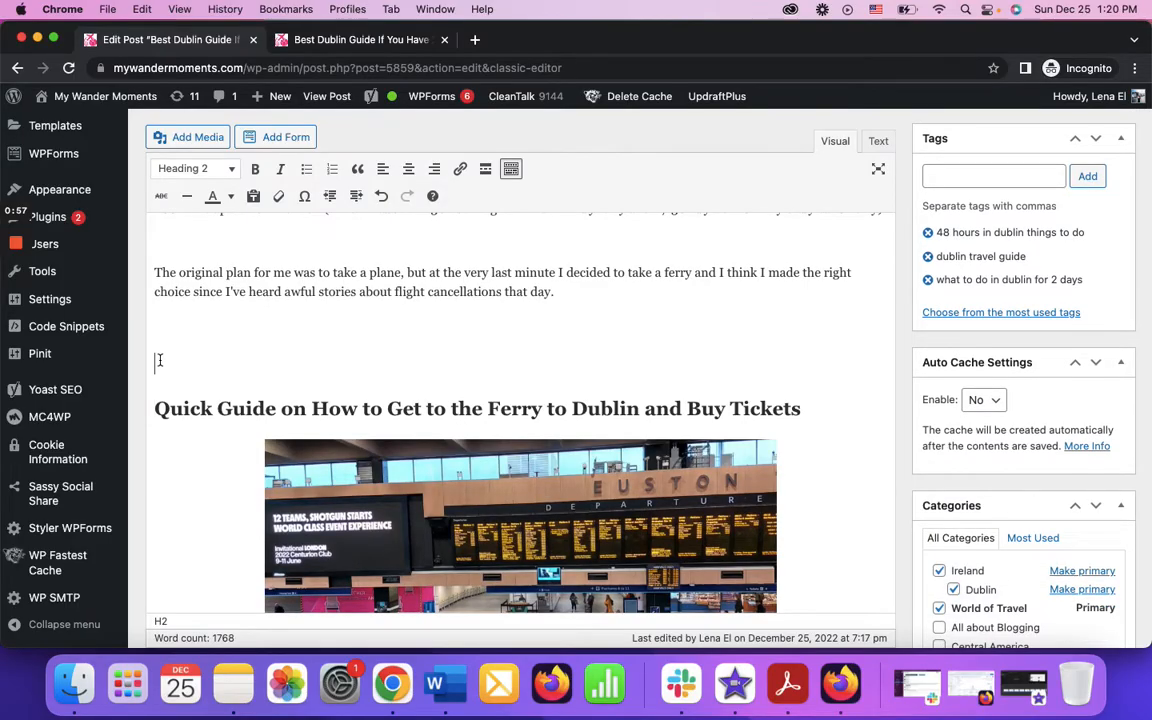
- Type the heading 'Navigation links' and add a blank line beneath it
type("Navigatio")
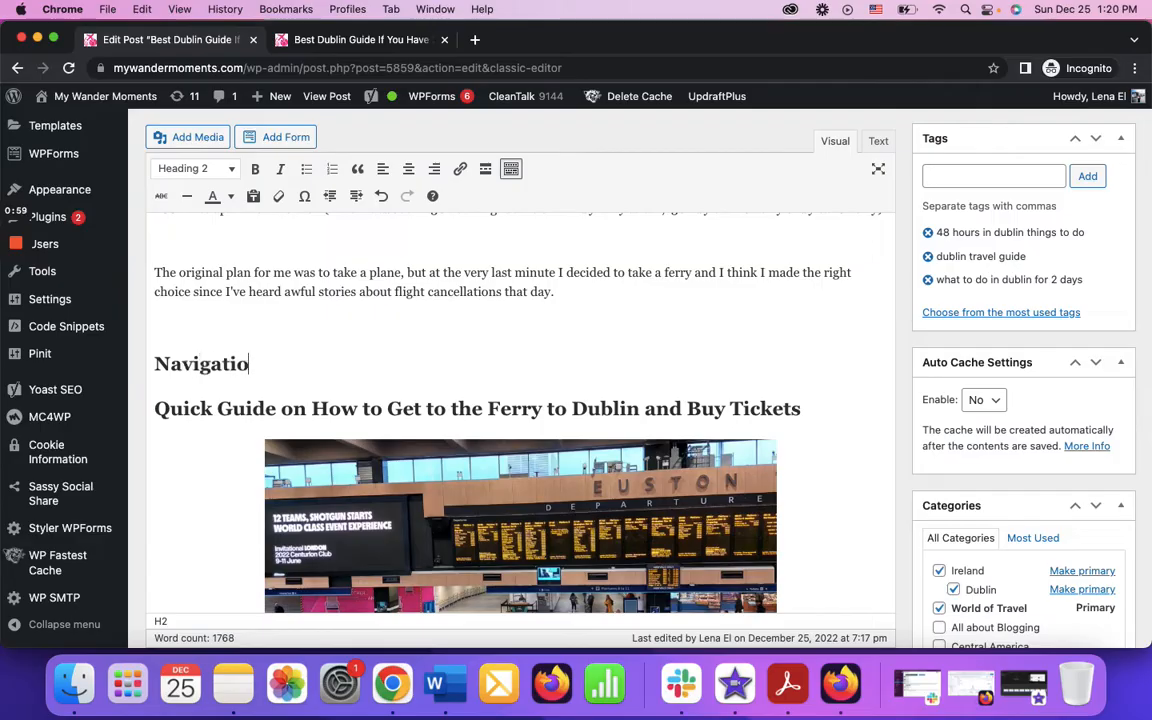
type("n links")
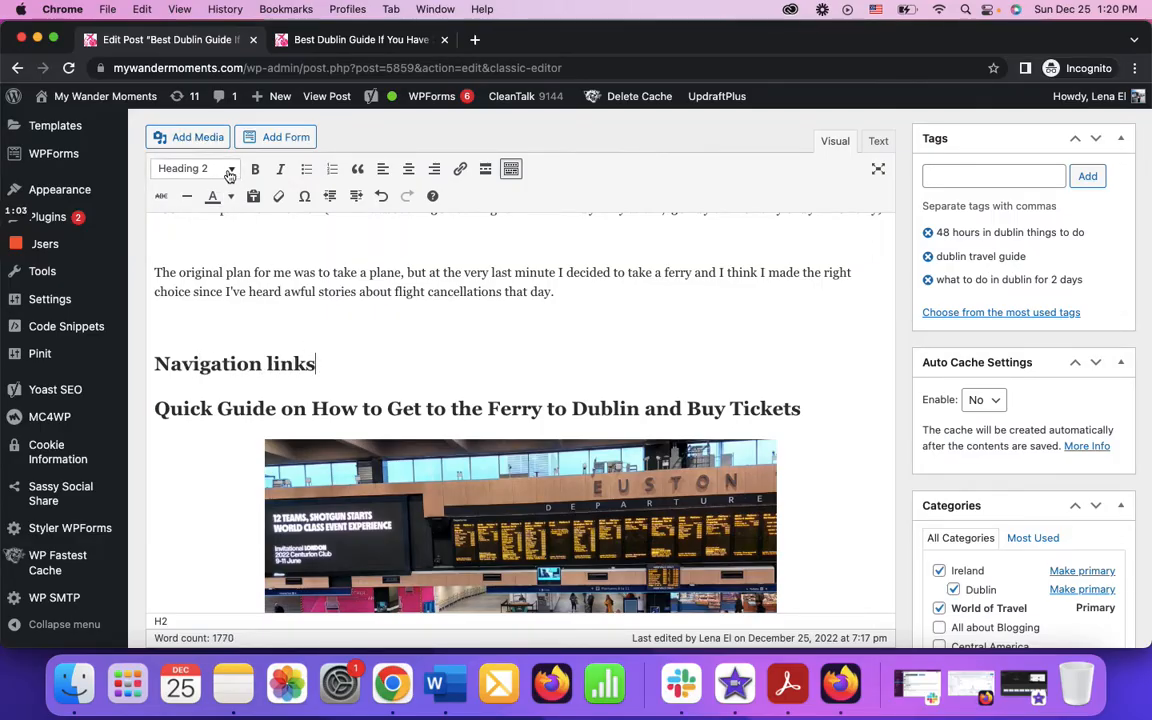
left_click(195, 168)
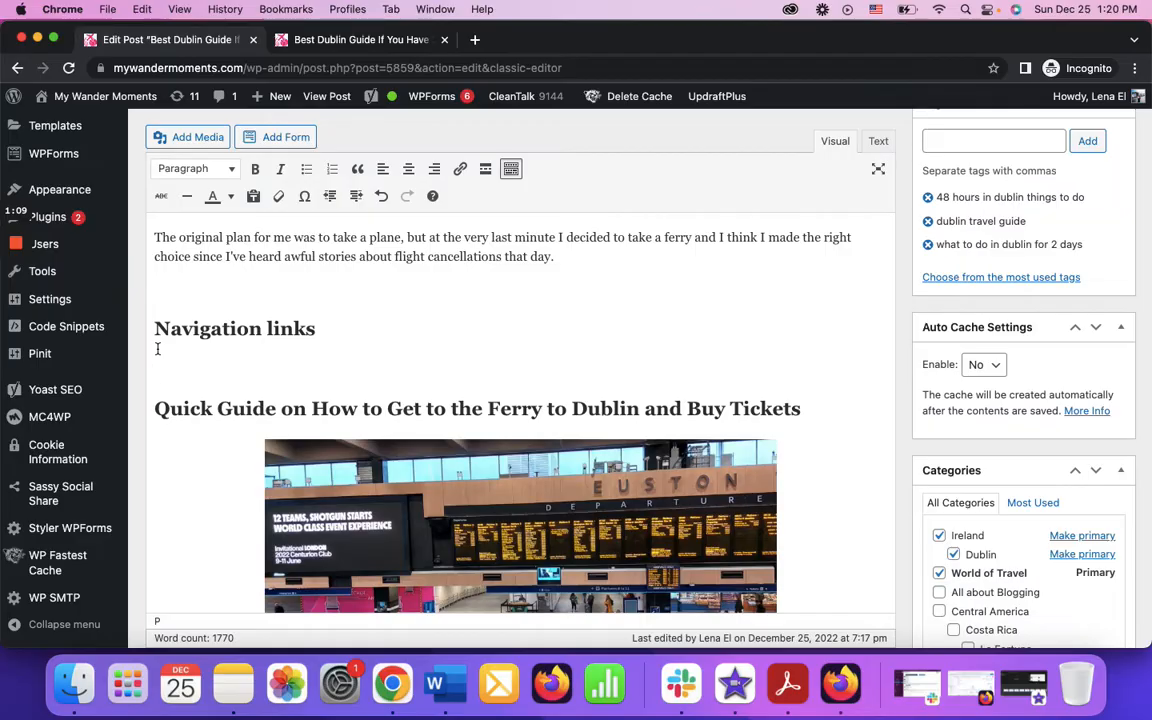
mouse_move(175, 360)
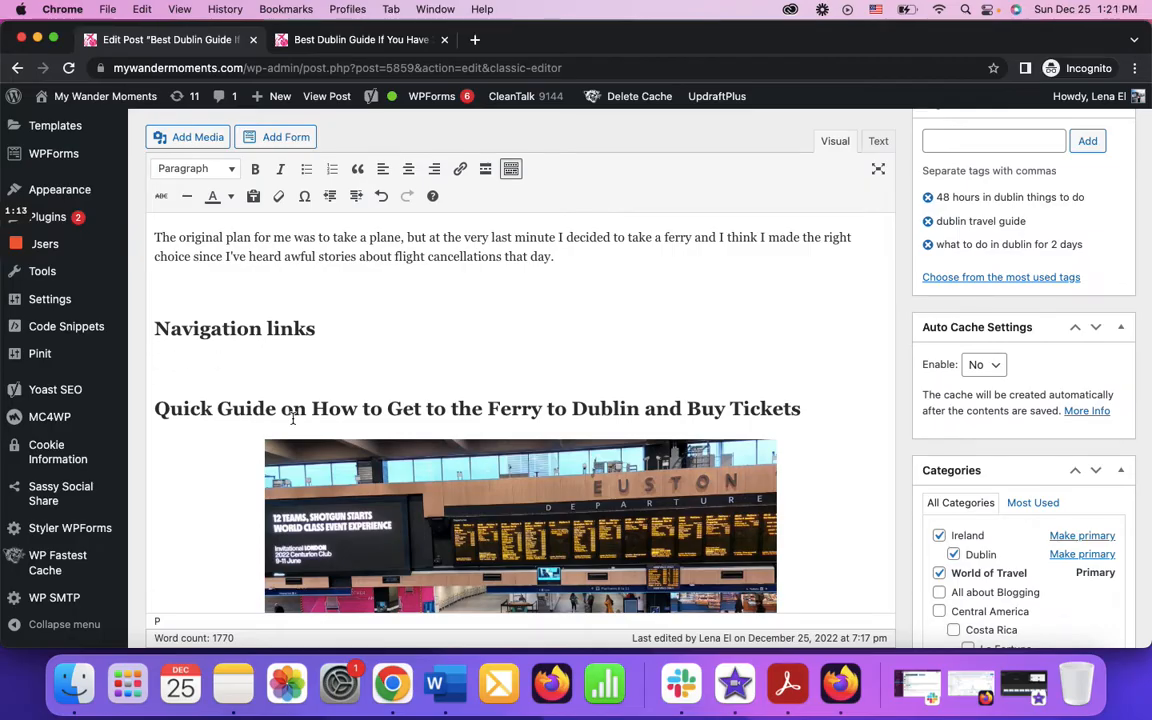
scroll("down", 3)
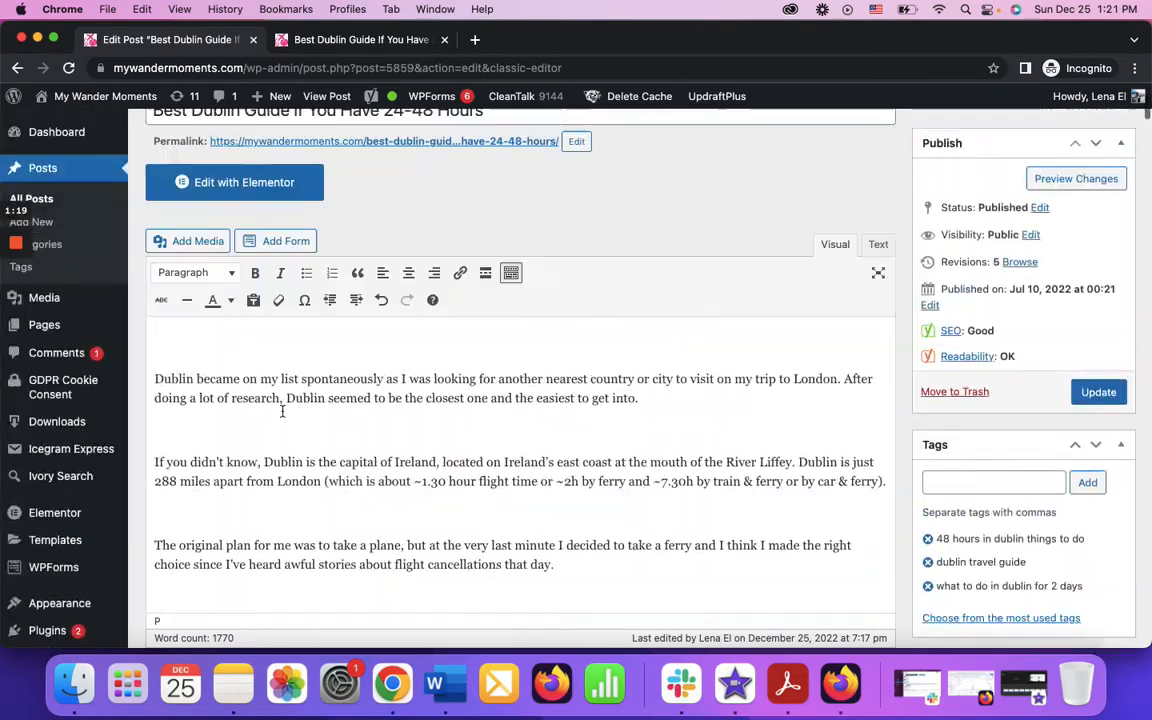
scroll("down", 3)
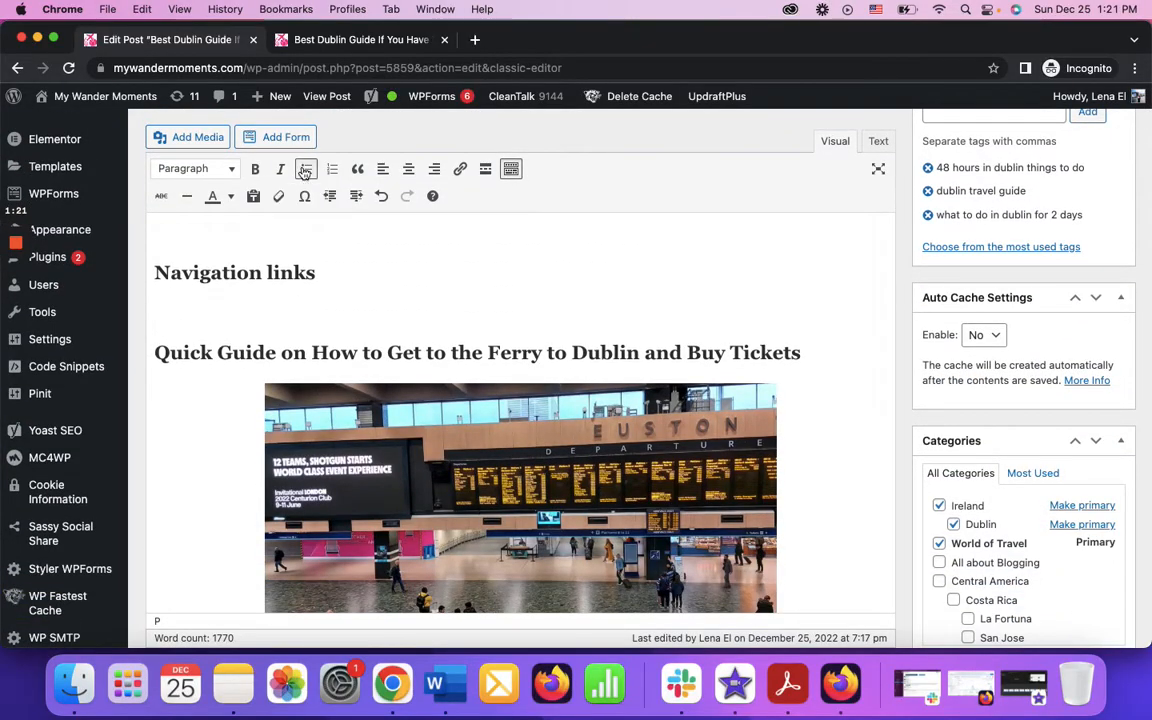
- Add a bullet copying the Quick Guide ferry heading text, formatted as Paragraph
left_click(306, 168)
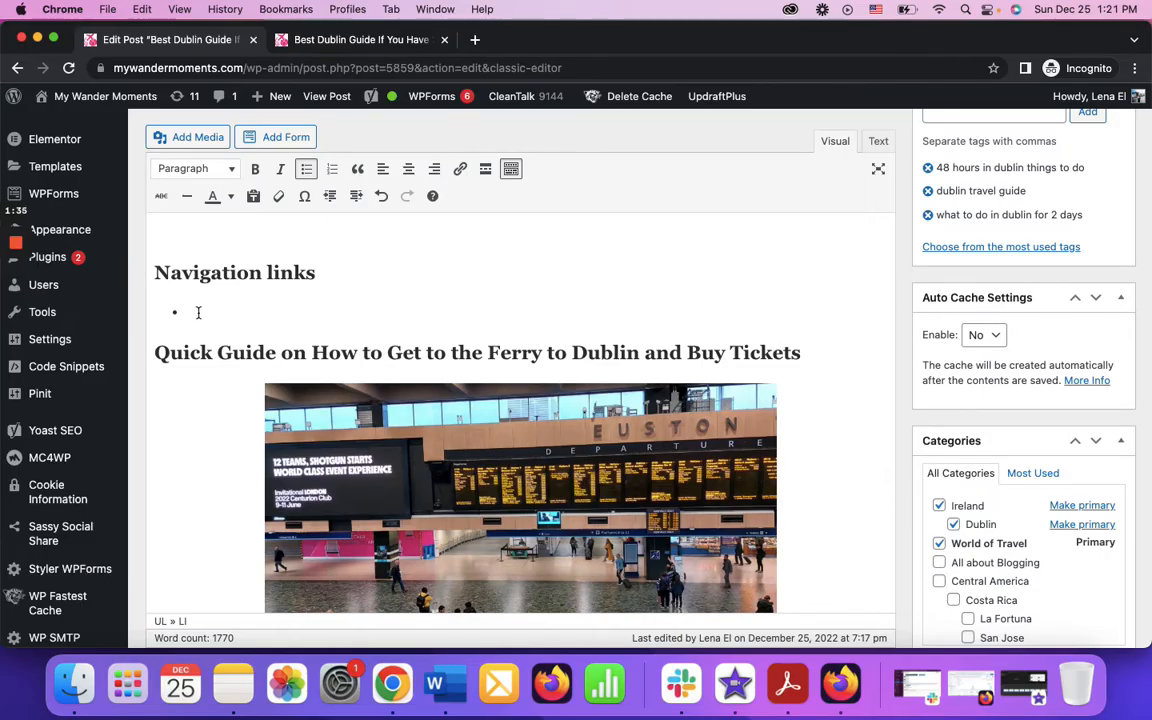
type("Gu")
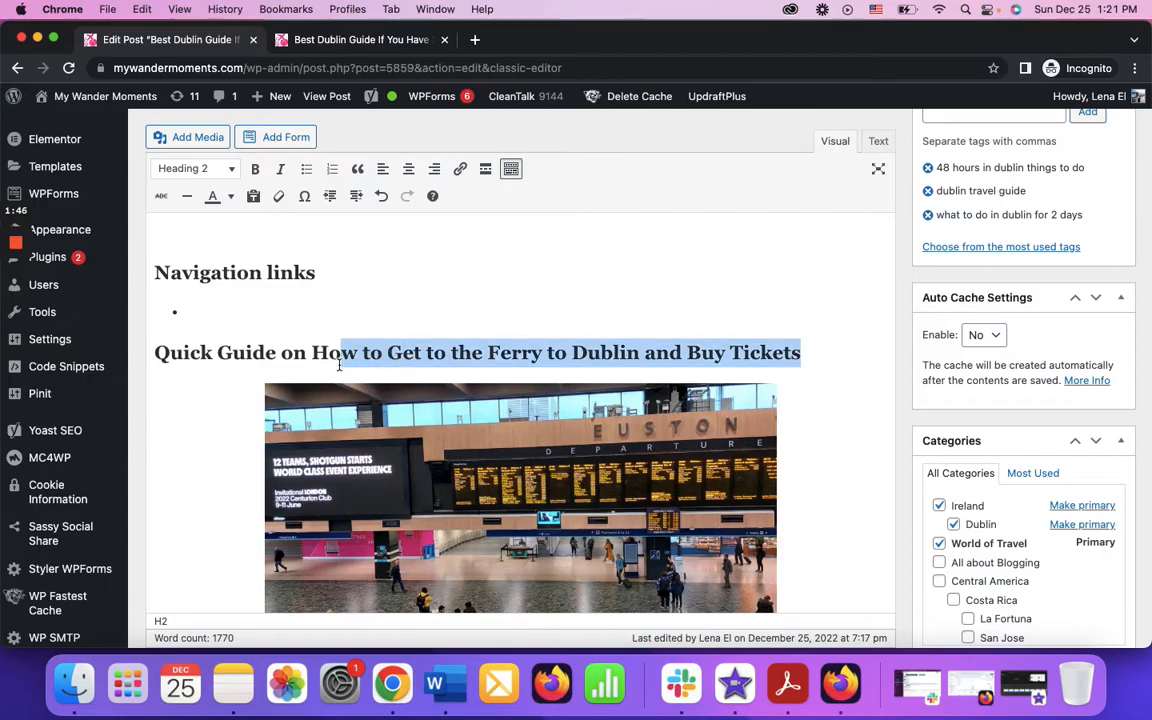
left_click(170, 352)
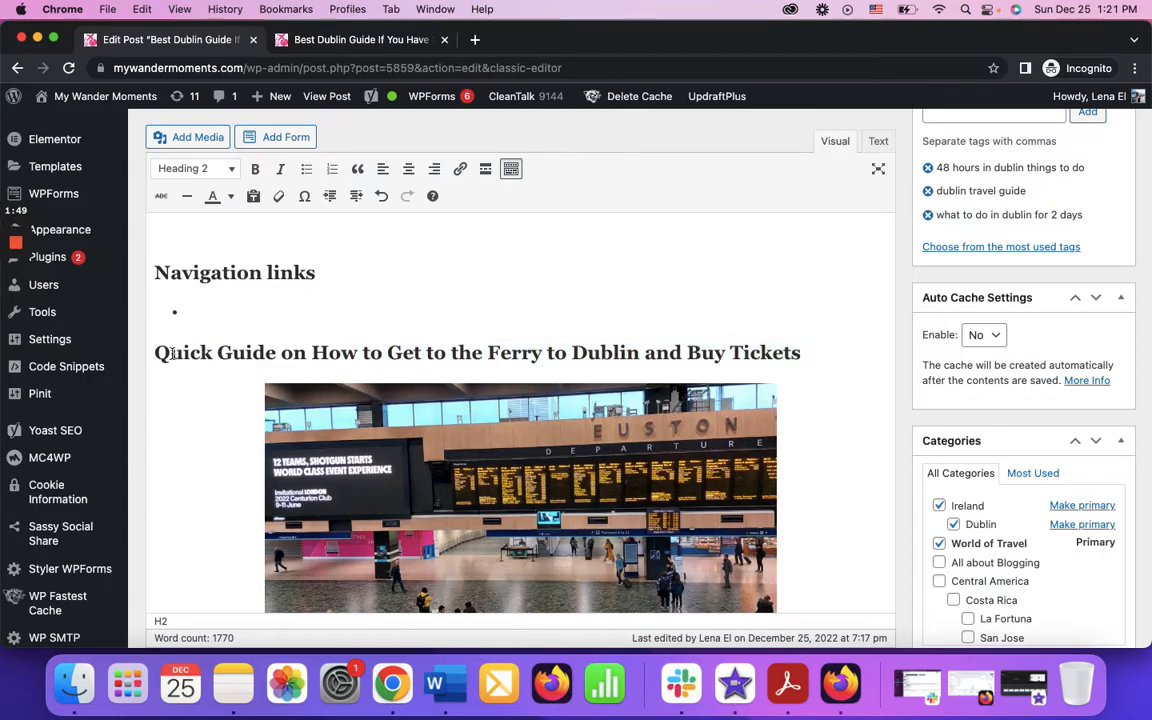
triple_click(477, 352)
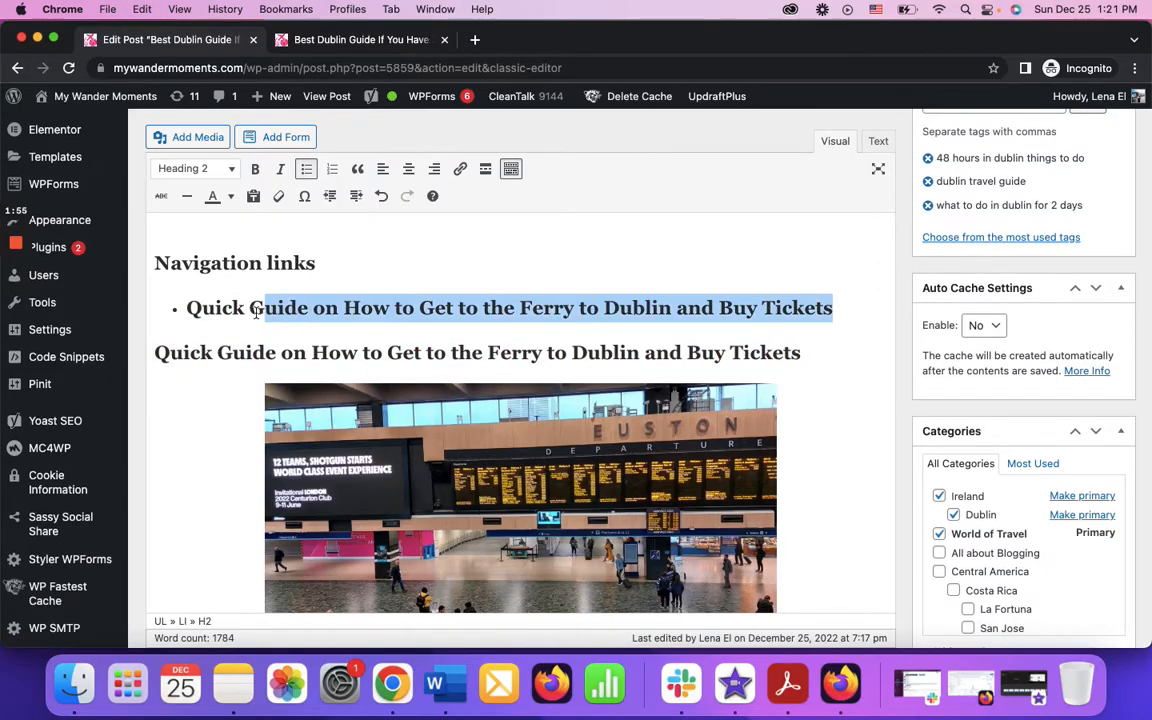
left_click(195, 168)
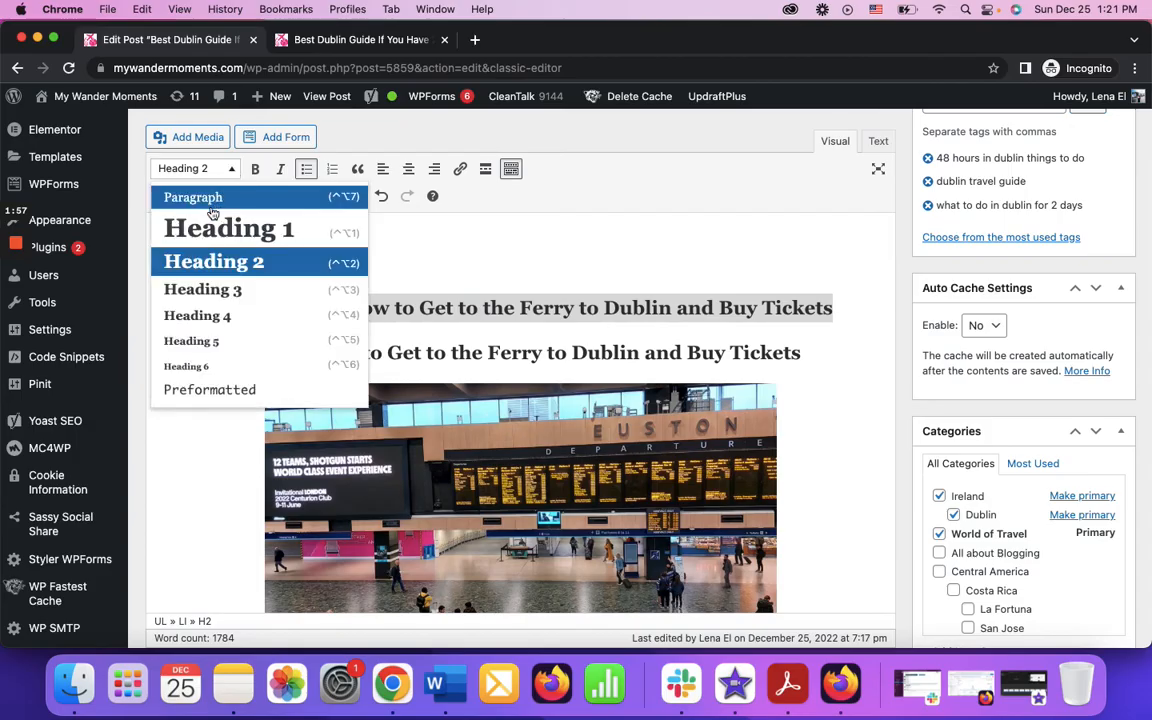
left_click(191, 197)
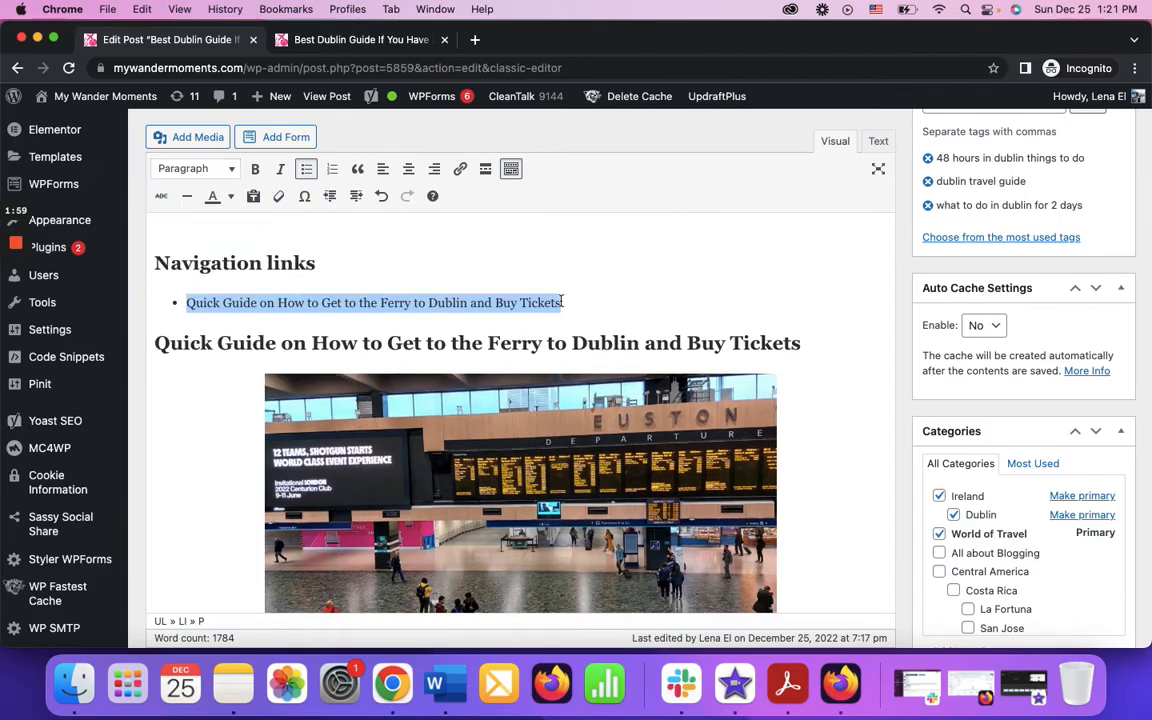
scroll("down", 3)
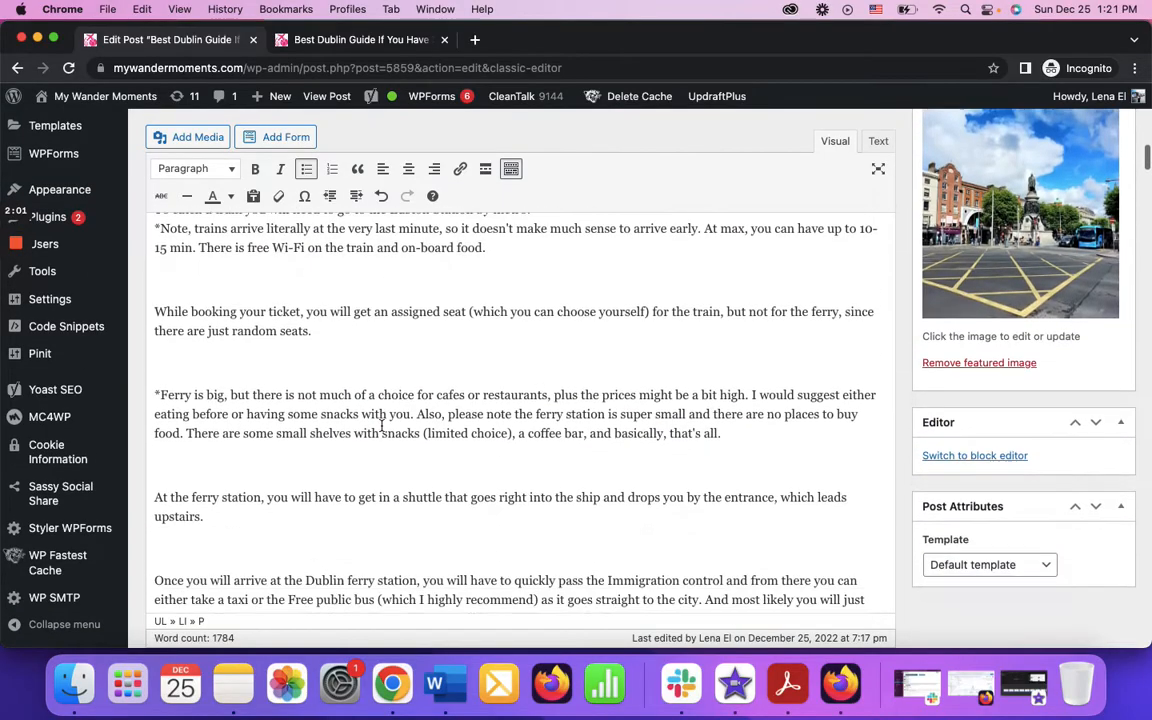
- Add the Where to Stay, Where to Eat in Dublin, How to Navigate and What to Do bullets
scroll("down", 3)
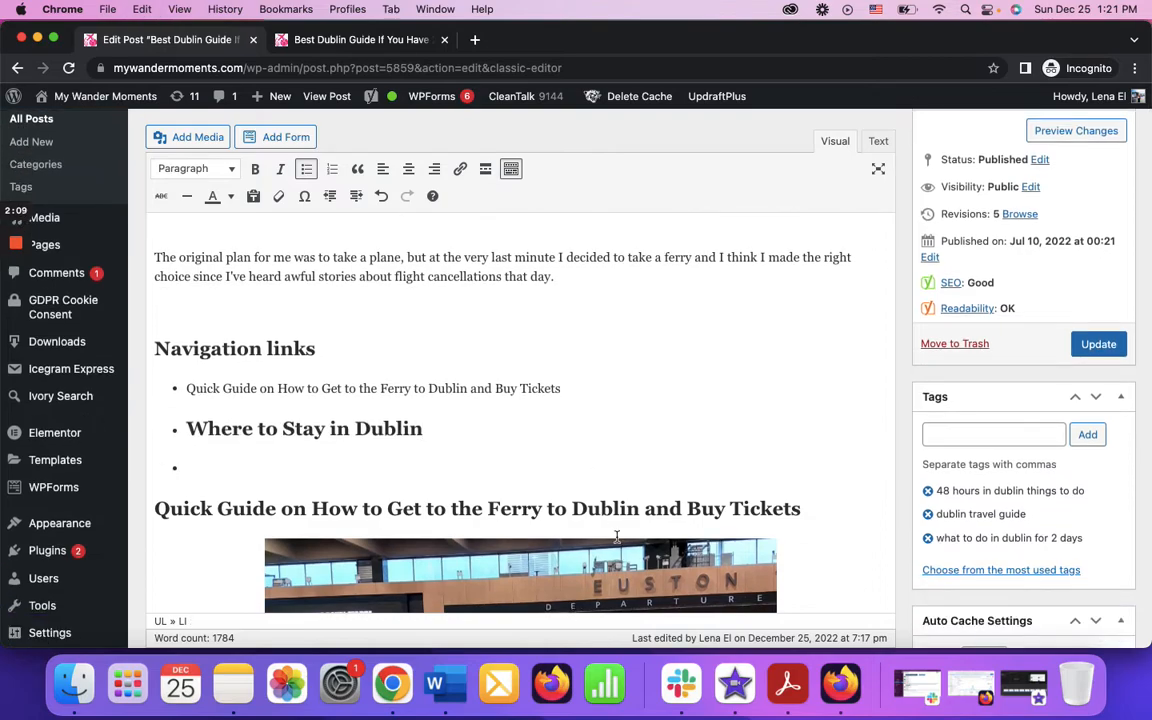
scroll("down", 3)
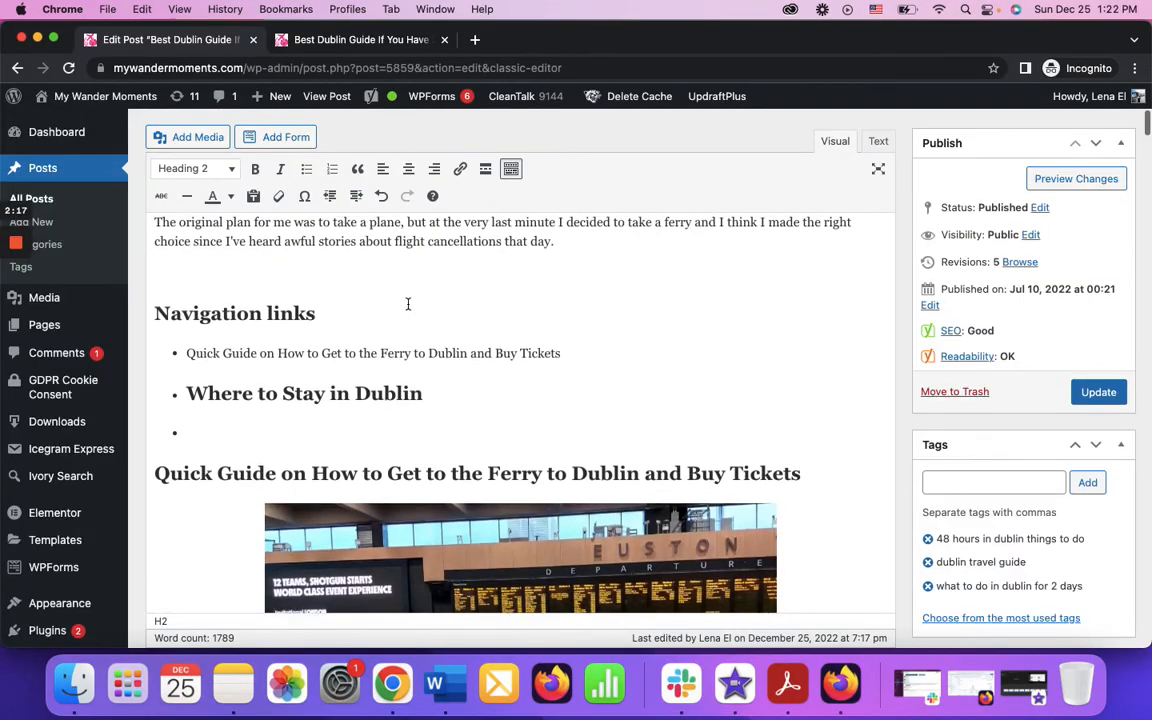
type("Where to Eat in Dublin")
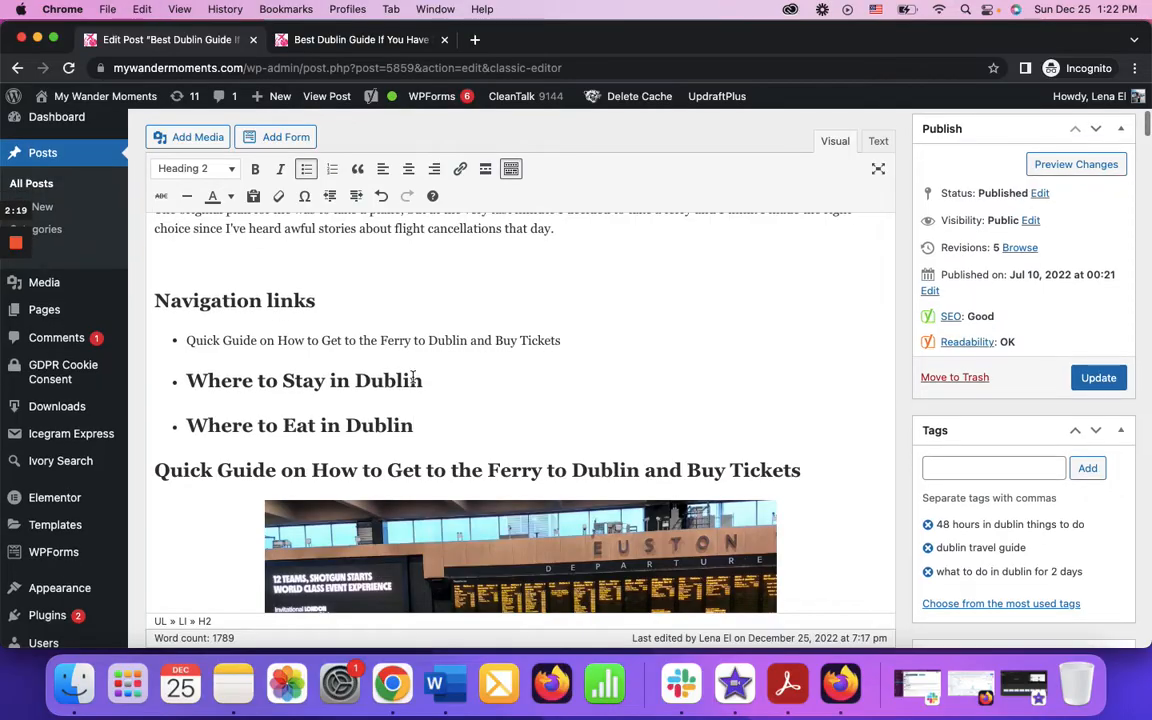
scroll("down", 3)
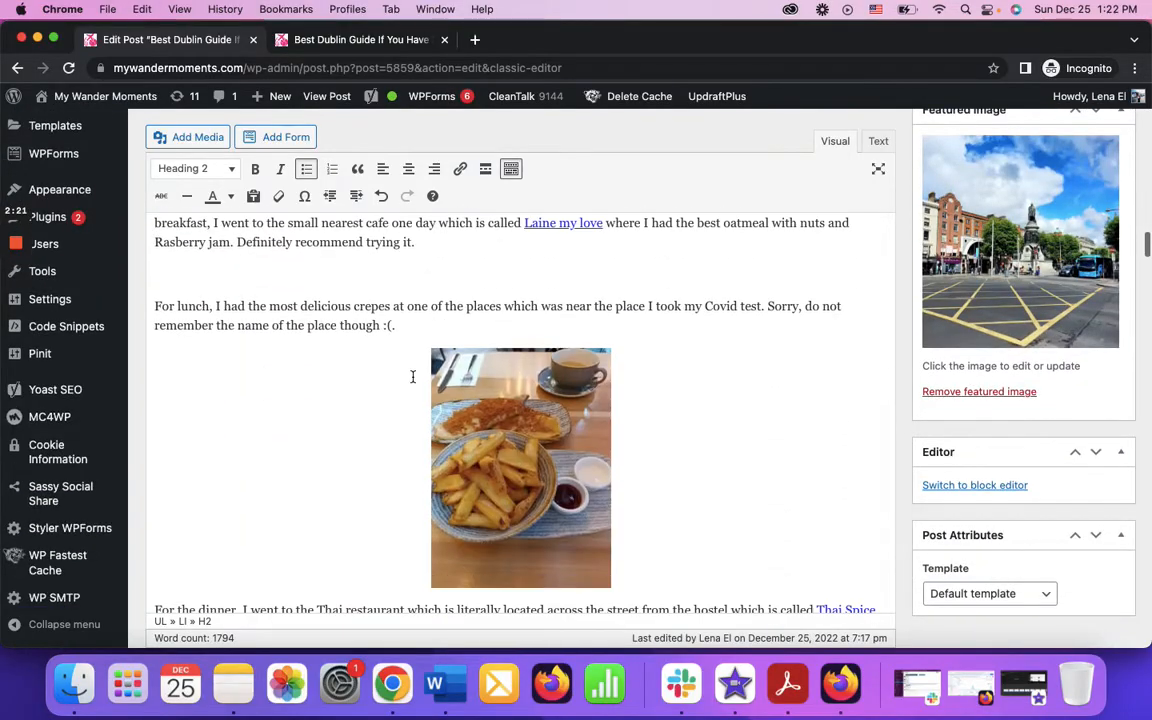
scroll("down", 3)
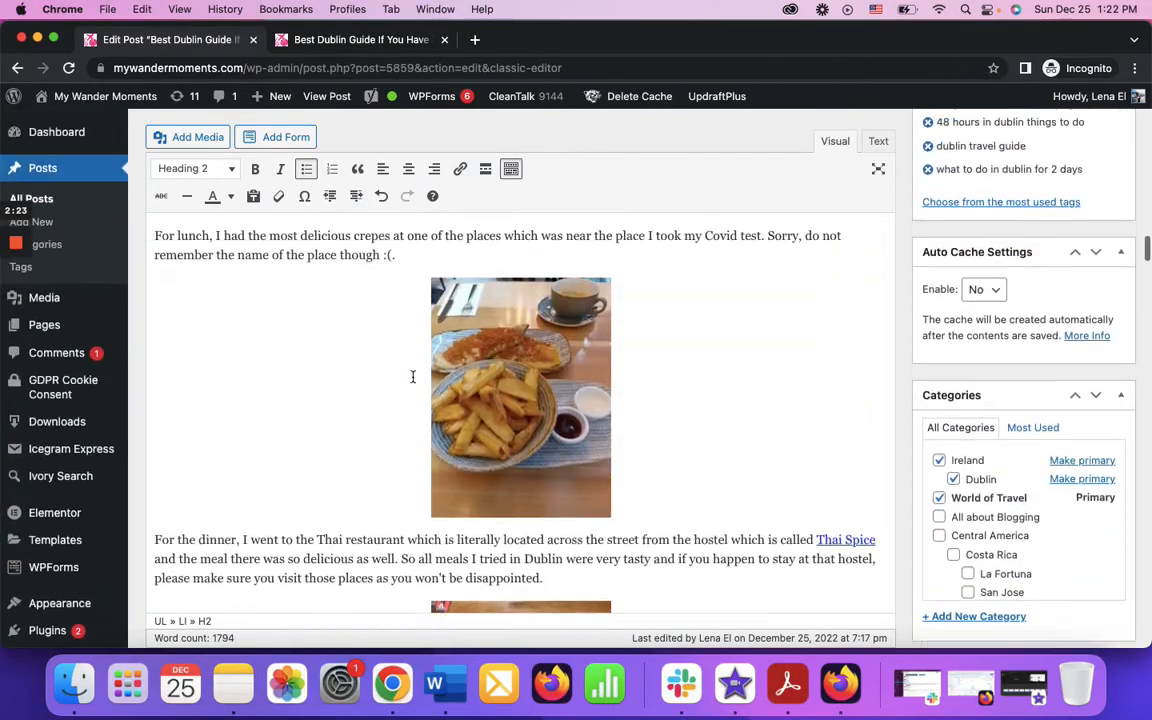
scroll("down", 3)
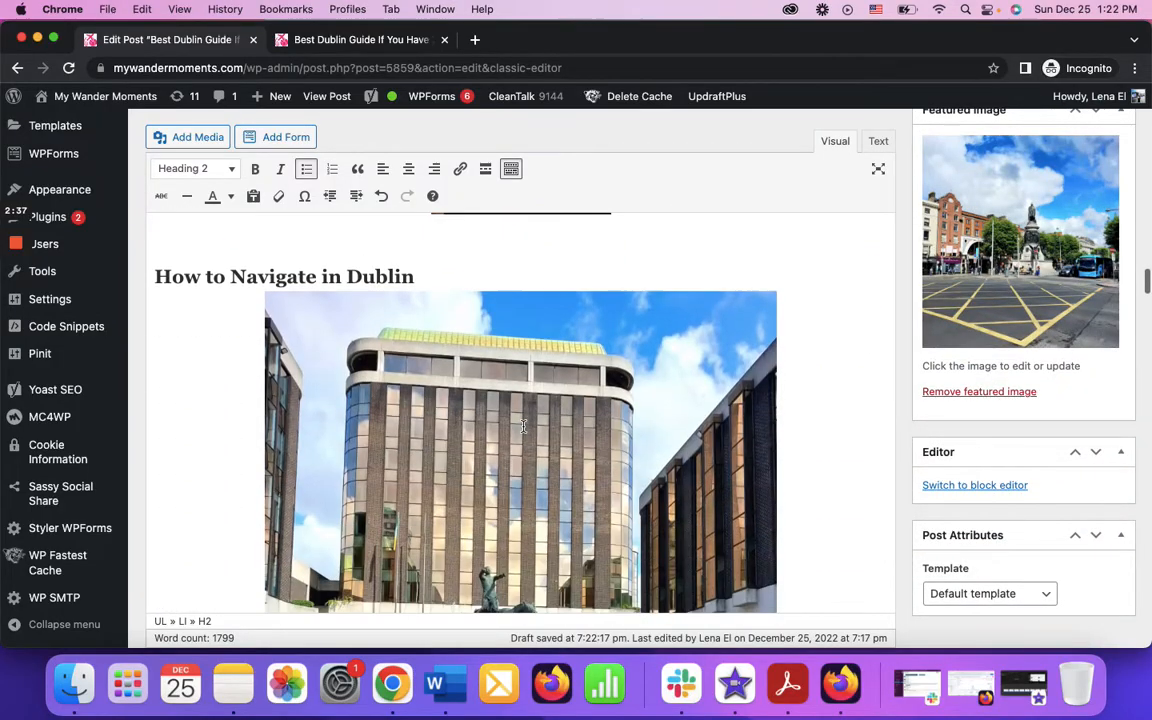
scroll("down", 3)
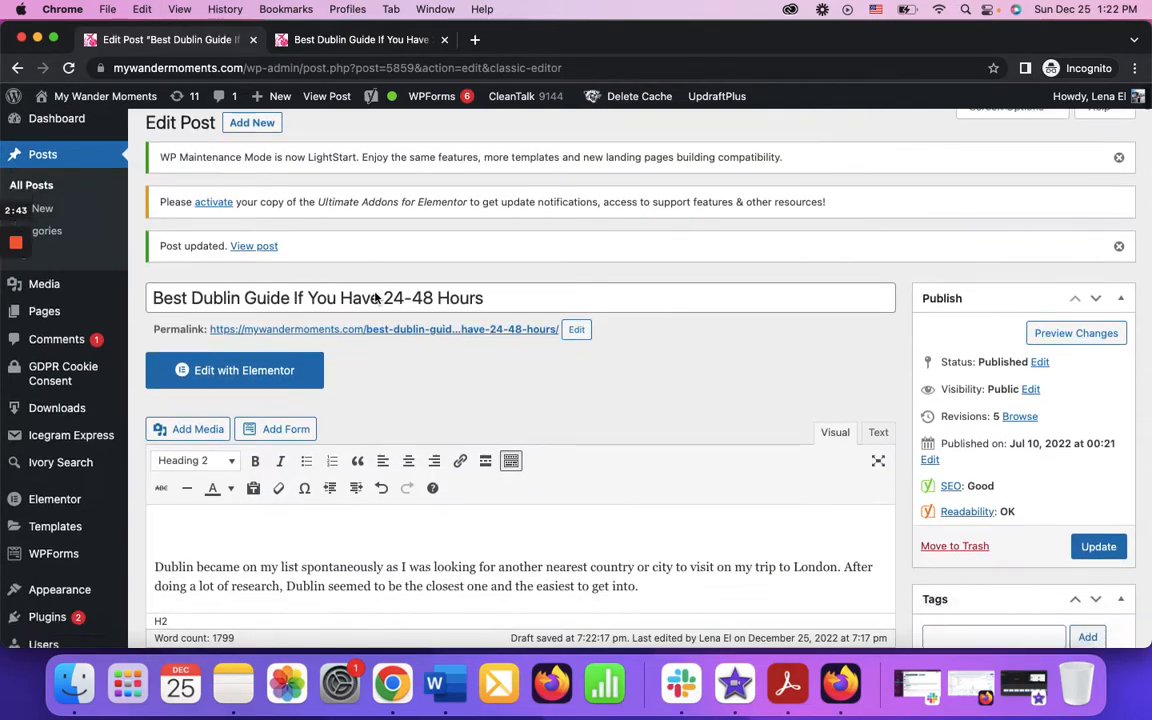
scroll("down", 3)
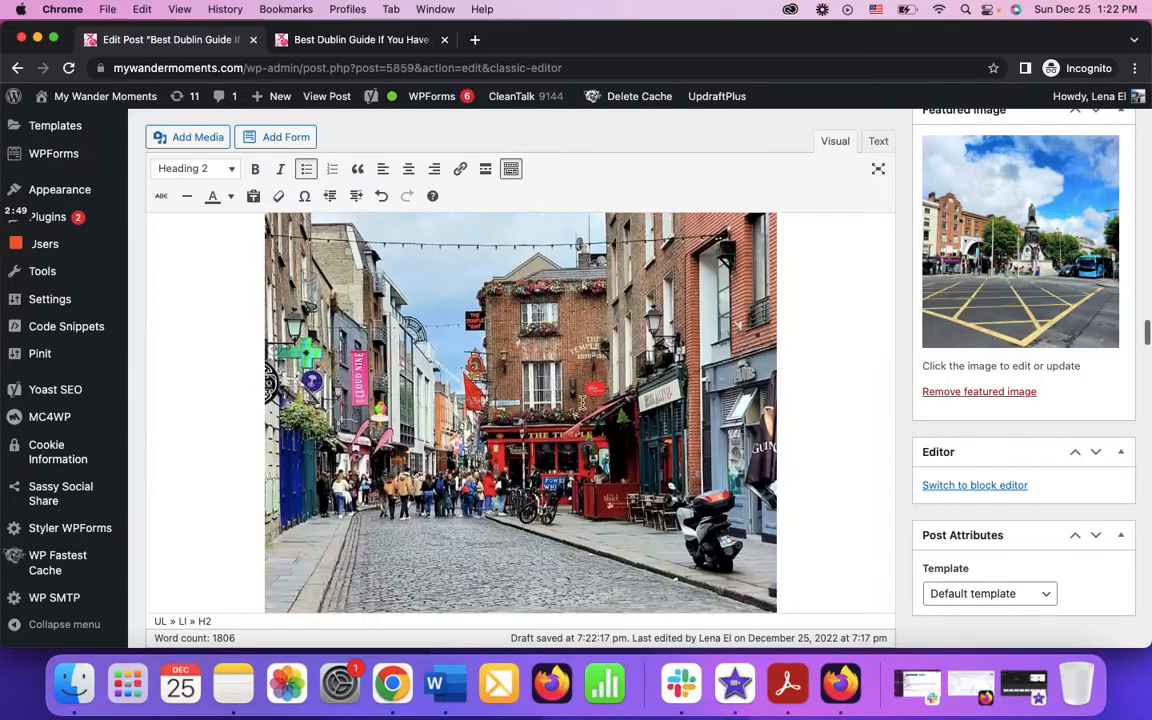
scroll("down", 3)
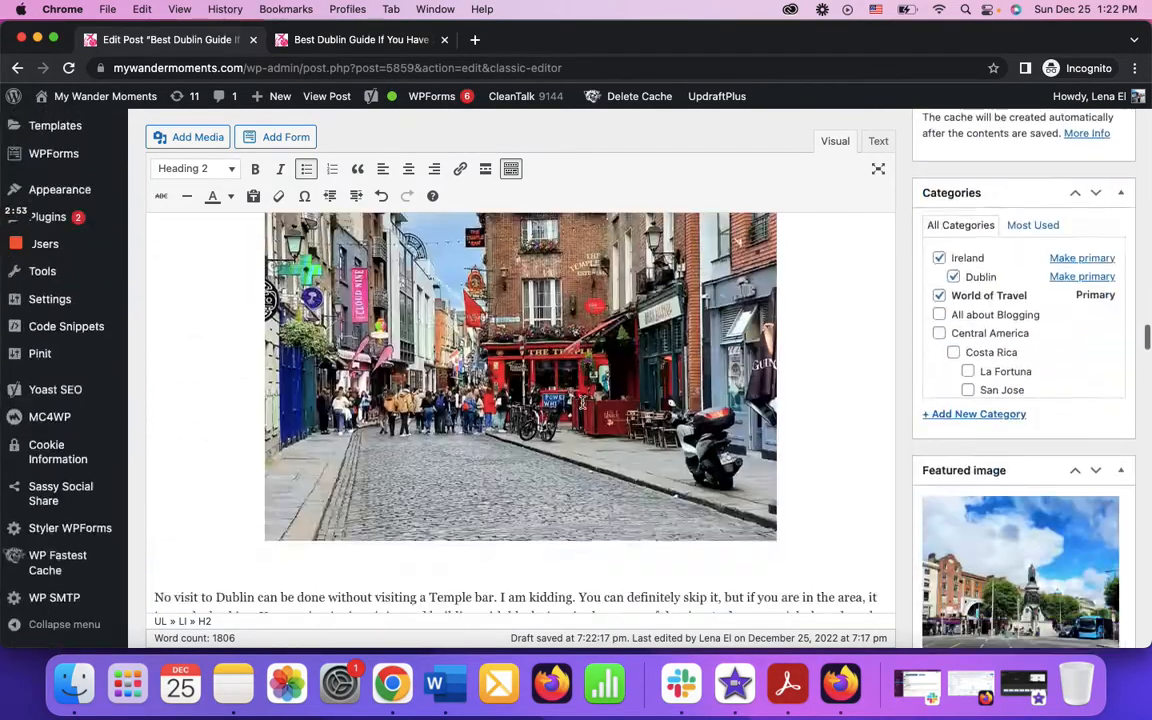
scroll("down", 3)
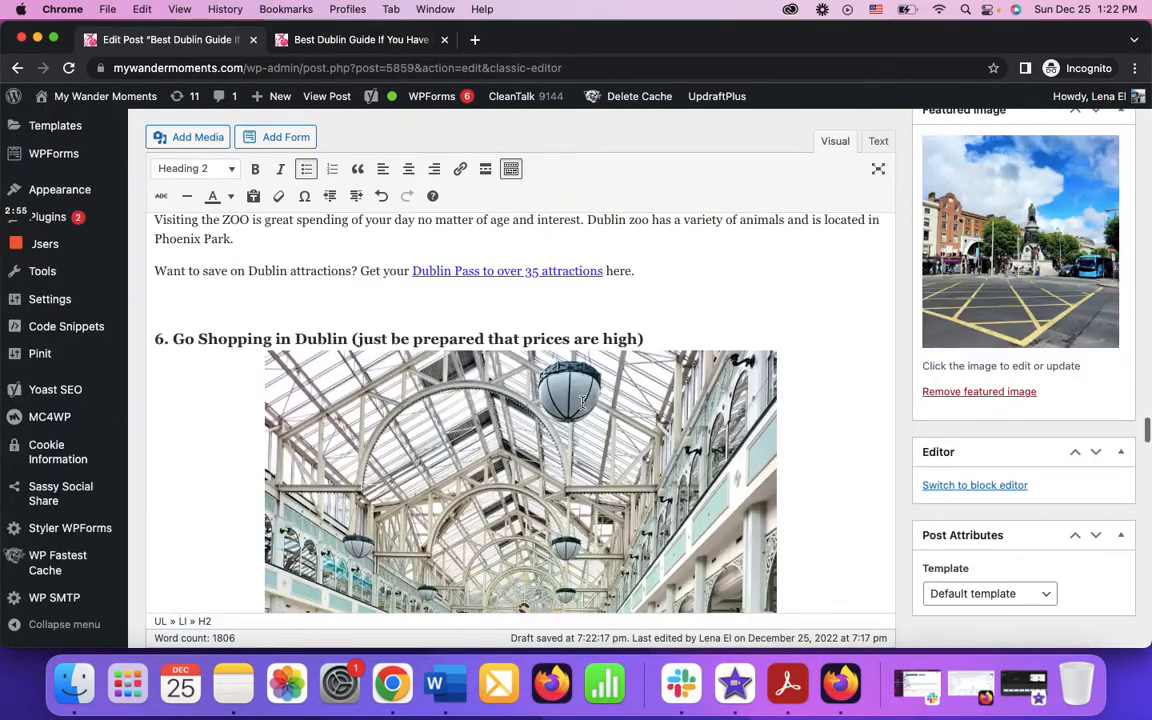
scroll("down", 3)
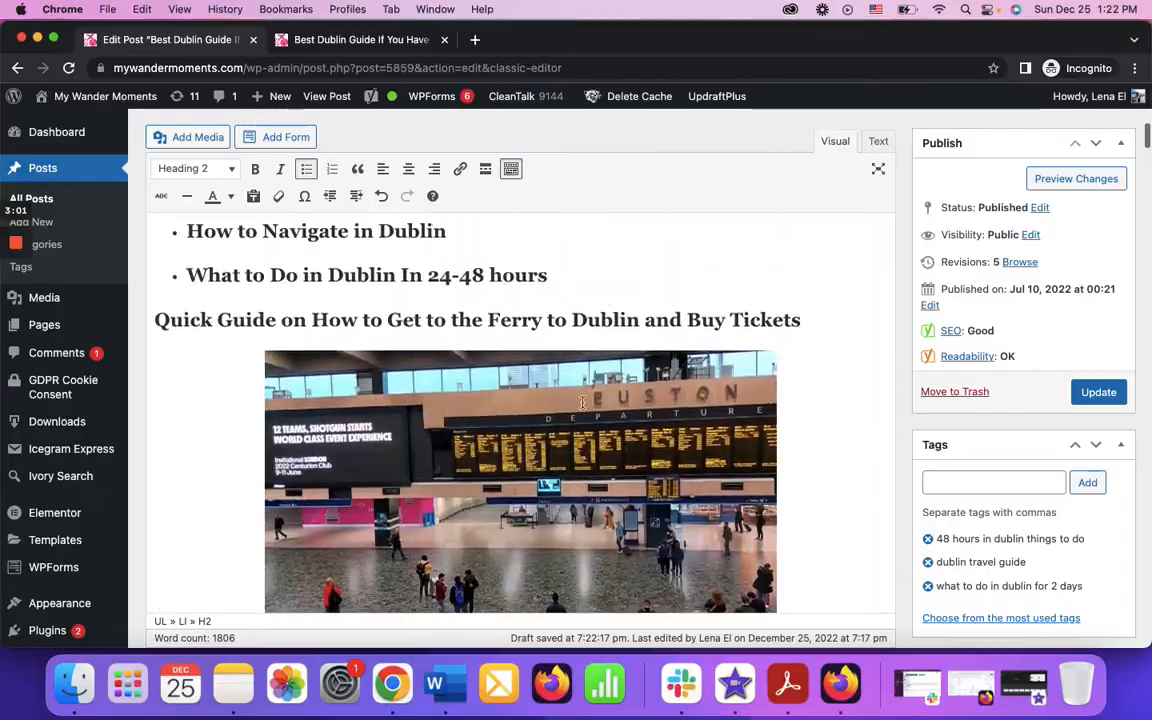
scroll("down", 3)
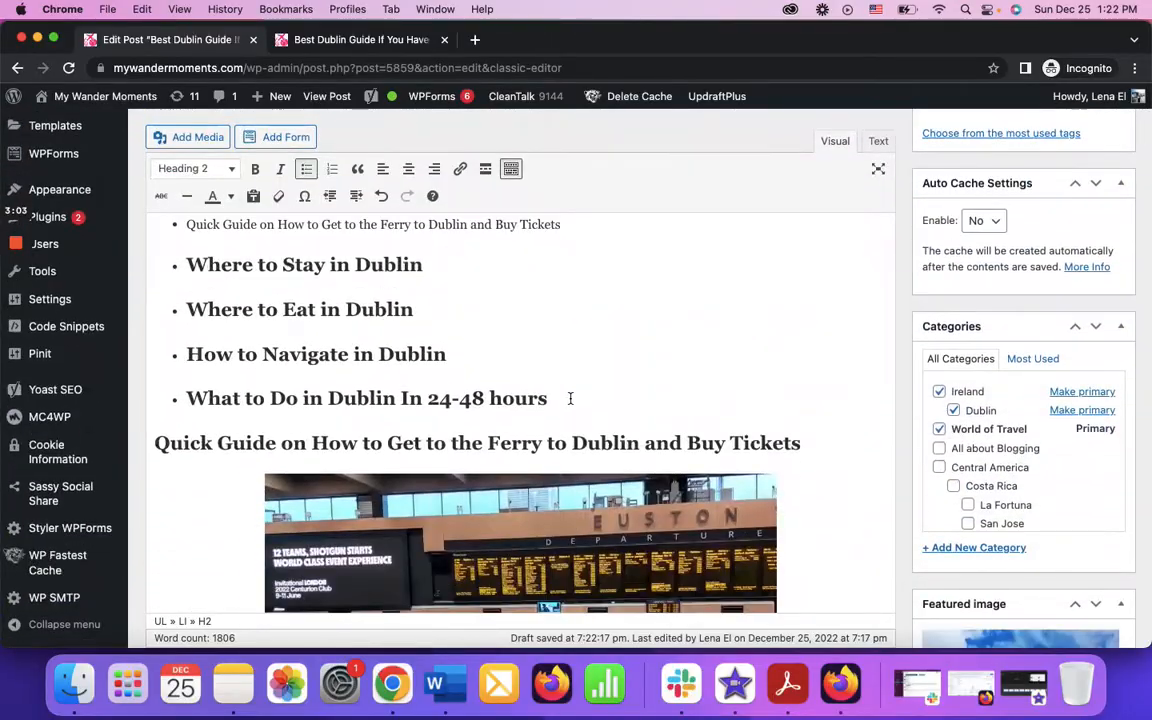
- Switch the Navigation links bullets from Heading 2 to Paragraph format
left_click(195, 168)
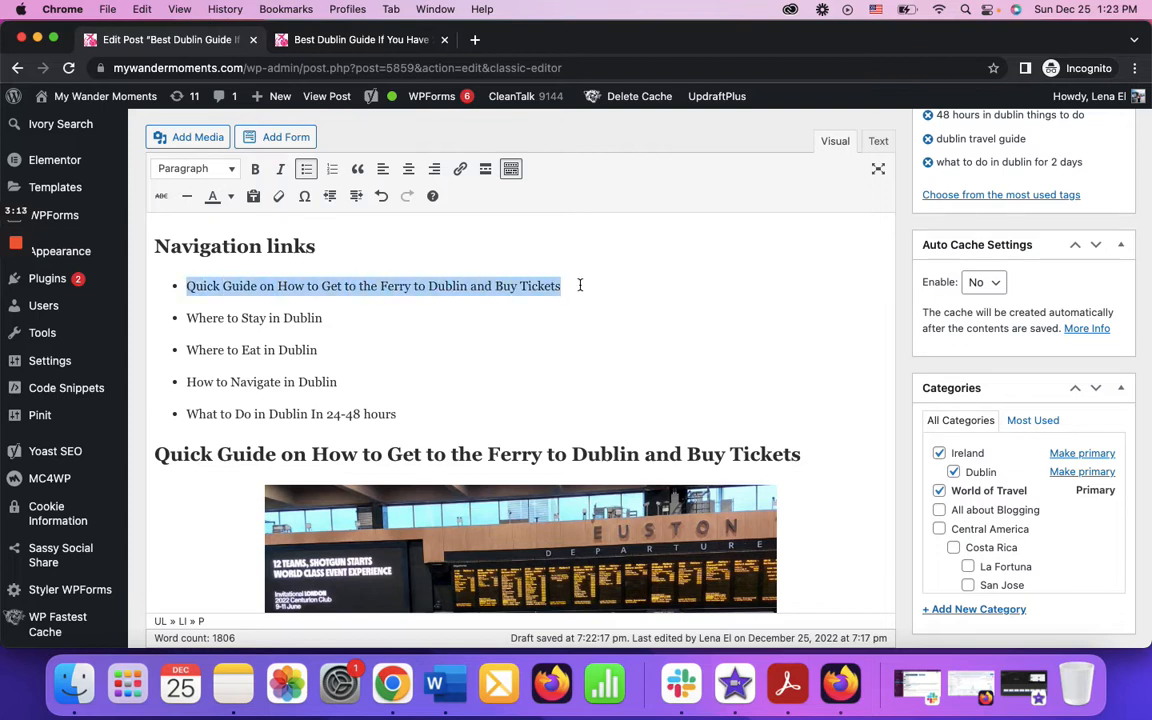
mouse_move(460, 168)
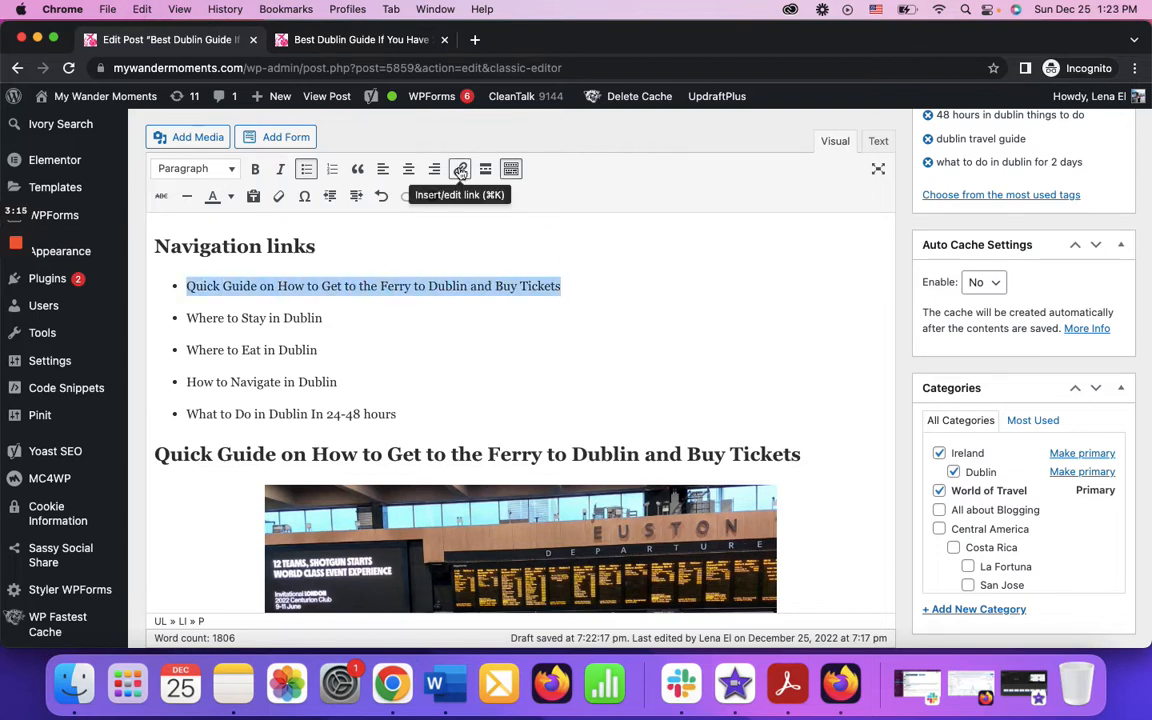
- Link the Quick Guide ferry bullet to #guide-how-to-get-to-ferry-to-dublin
left_click(460, 169)
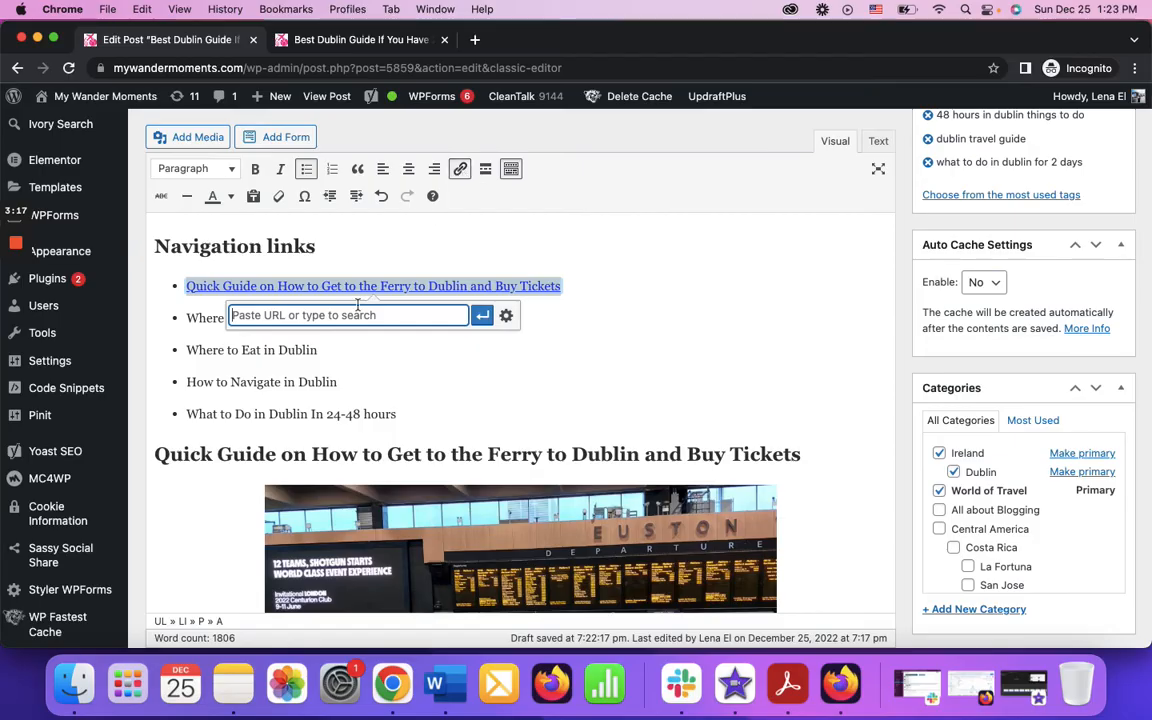
type("#")
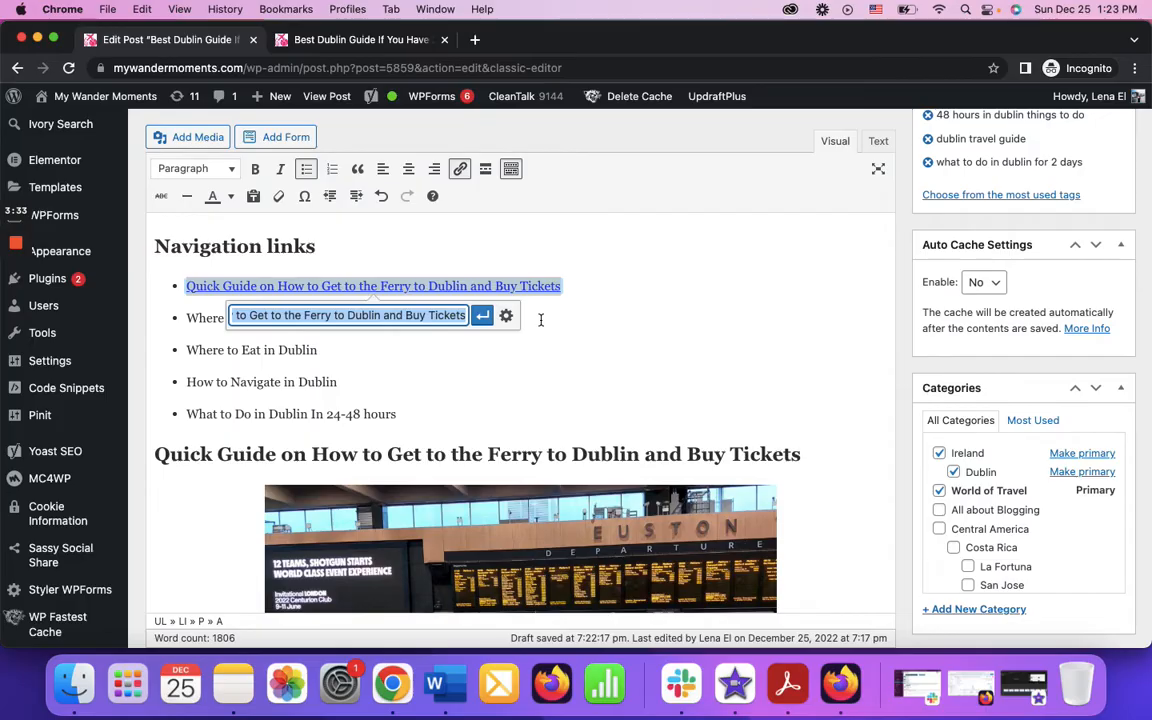
type("#guide-")
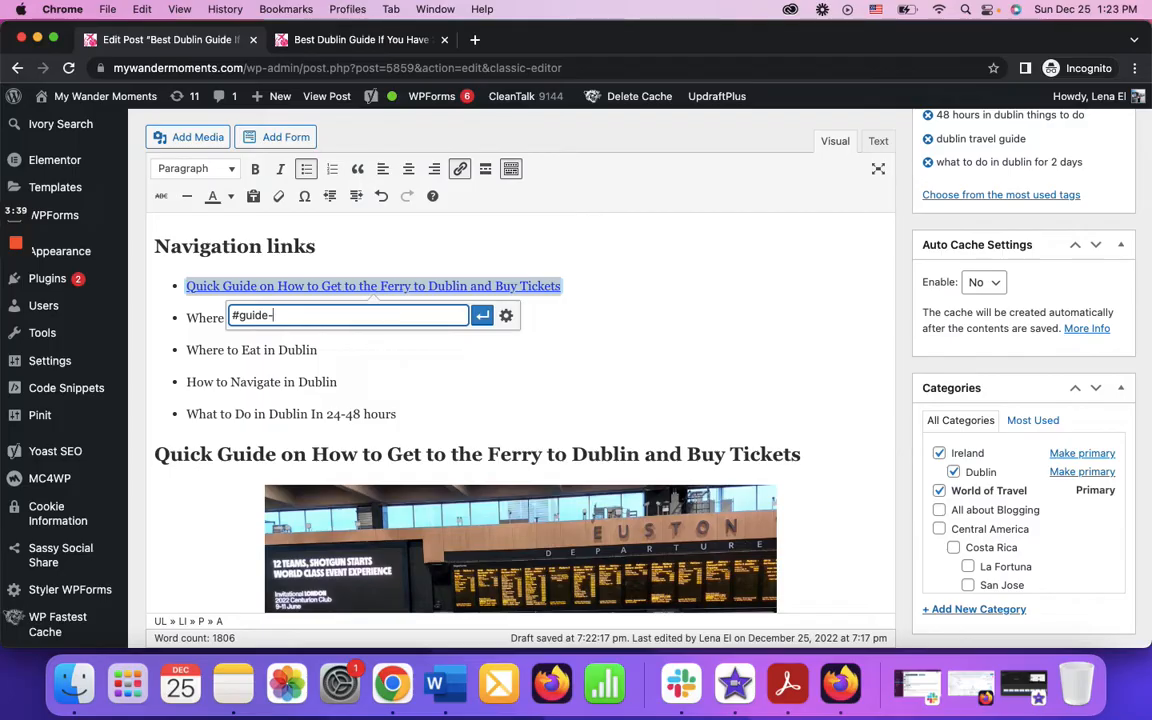
type("how-to")
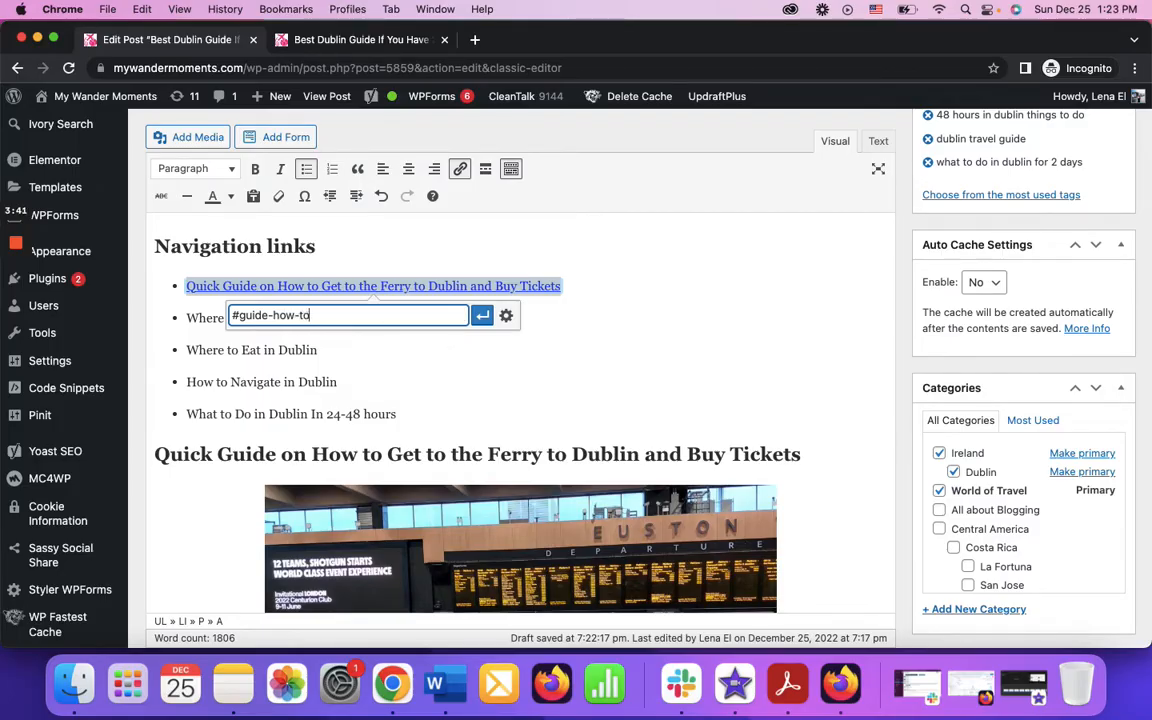
type("-get")
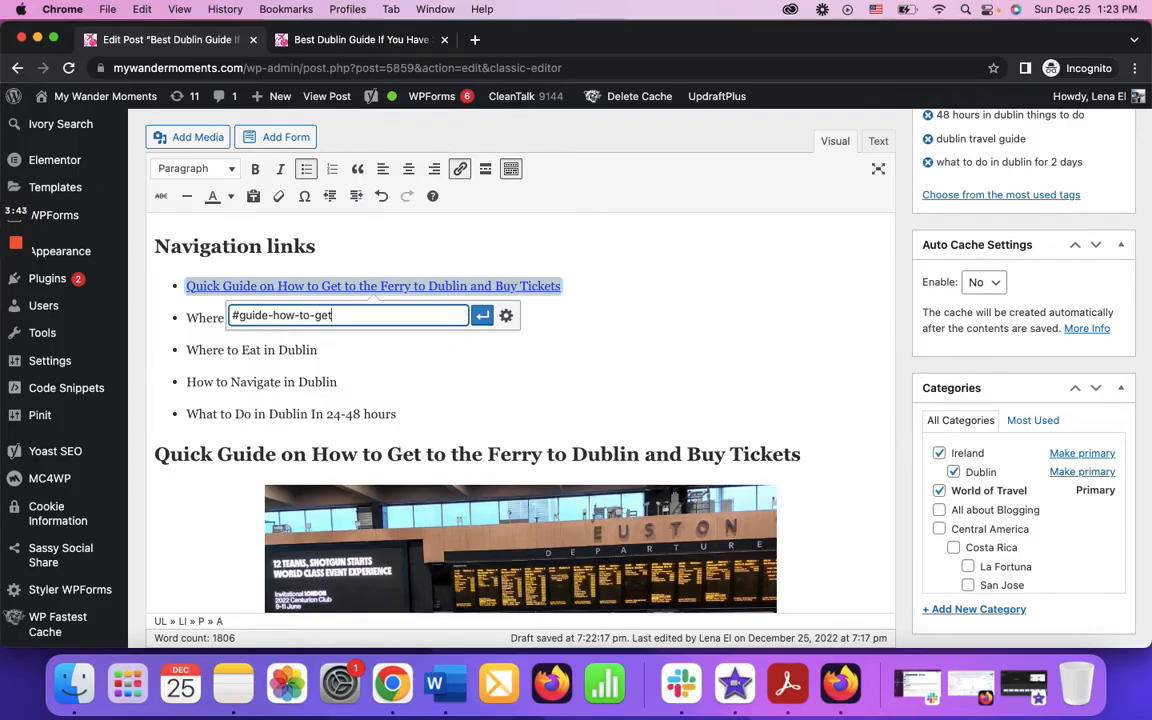
type("-to-ferry")
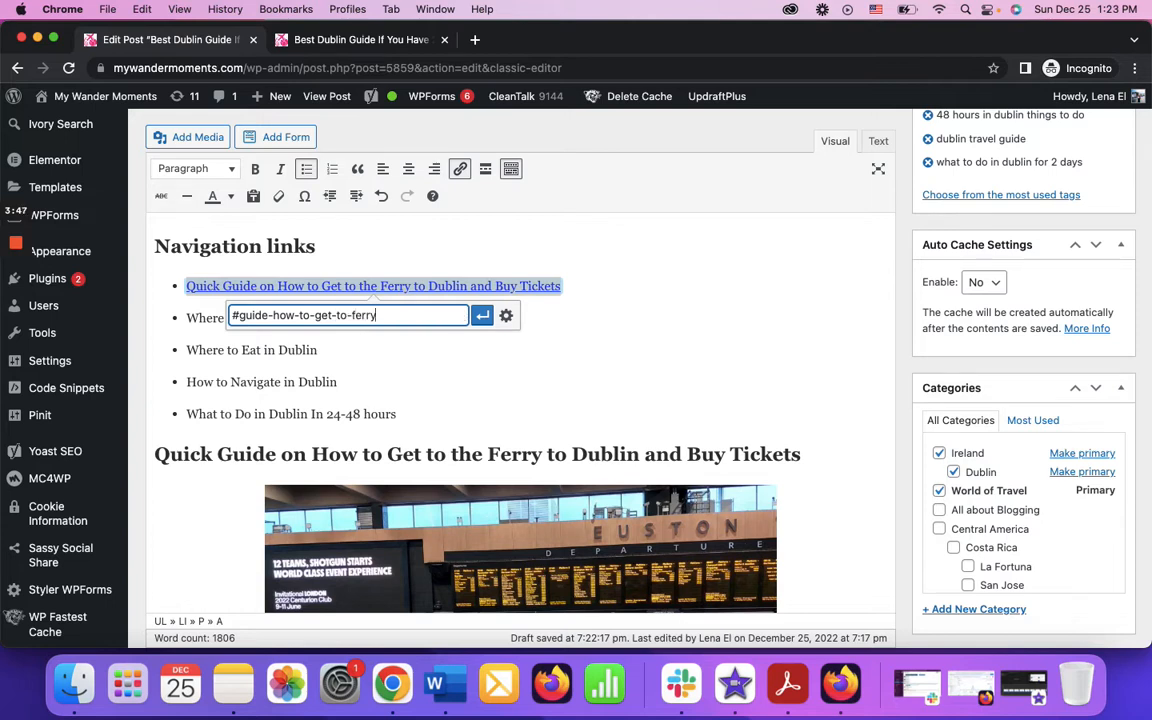
type("-to-d")
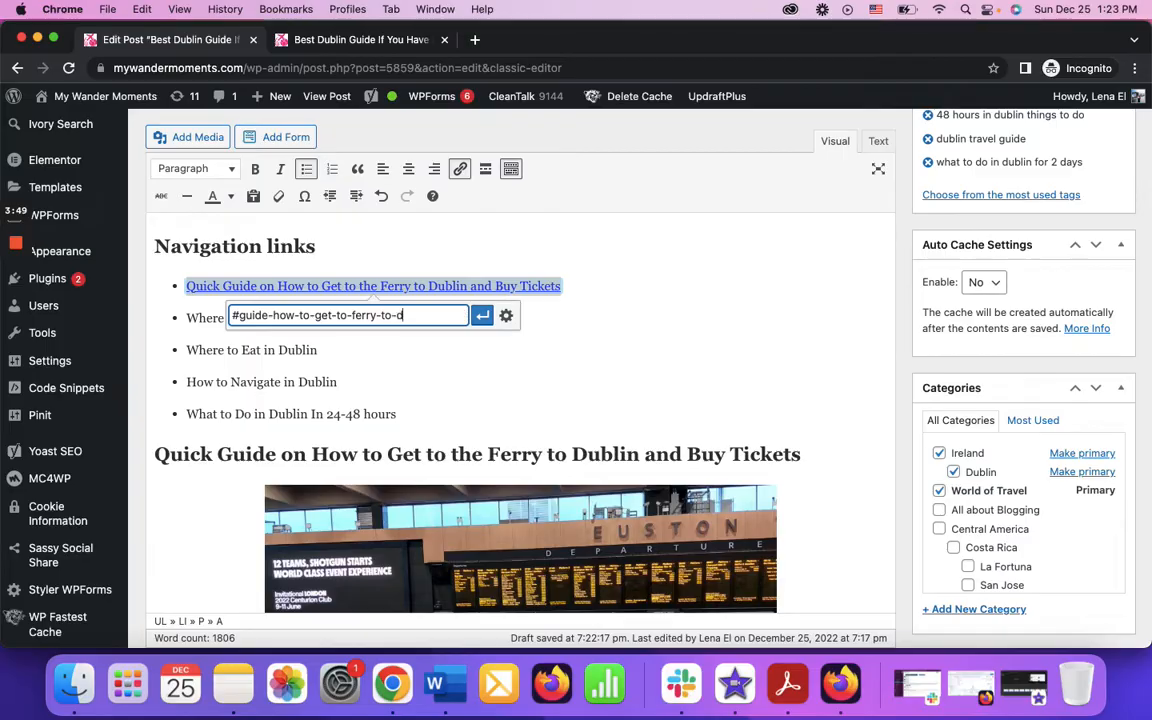
type("dublin")
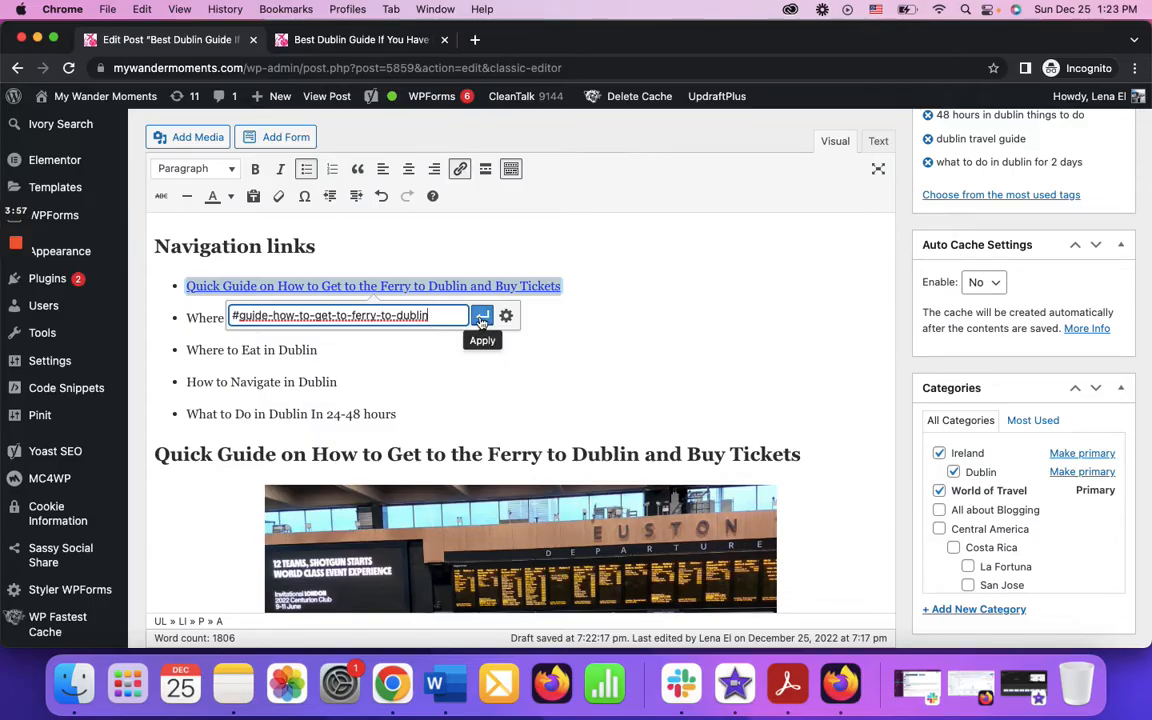
left_click(481, 315)
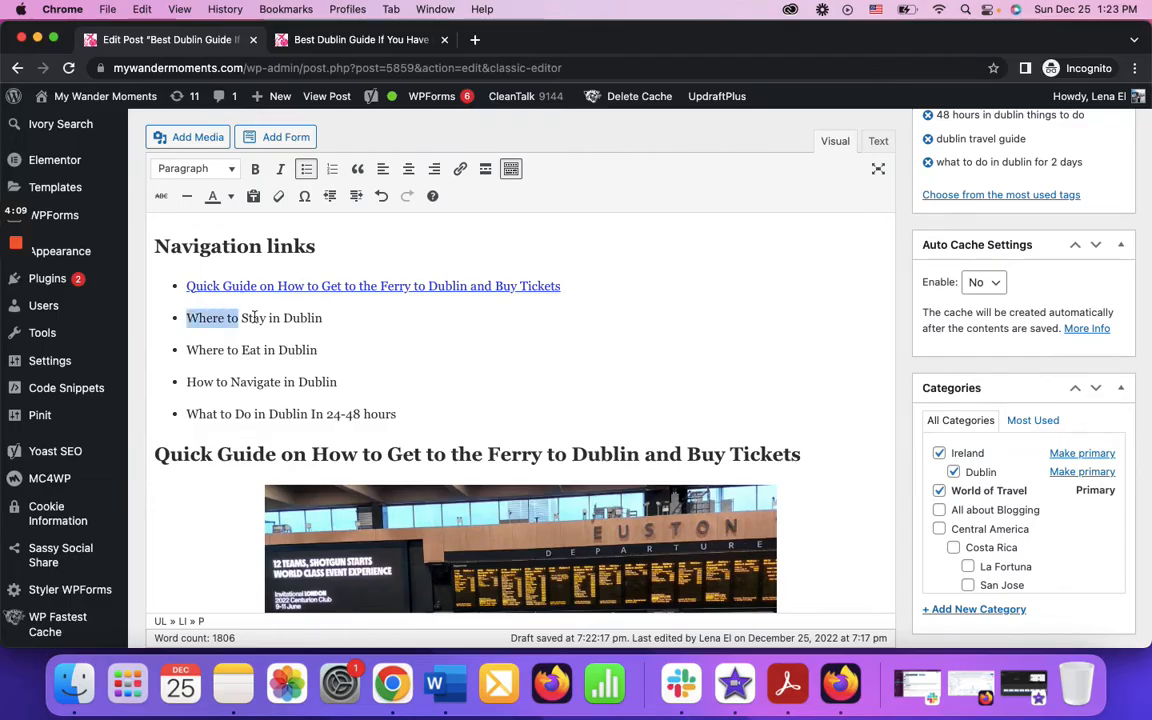
- Link the 'Where to Stay in Dublin' bullet to #where-to-stay-in-dublin
left_click(459, 168)
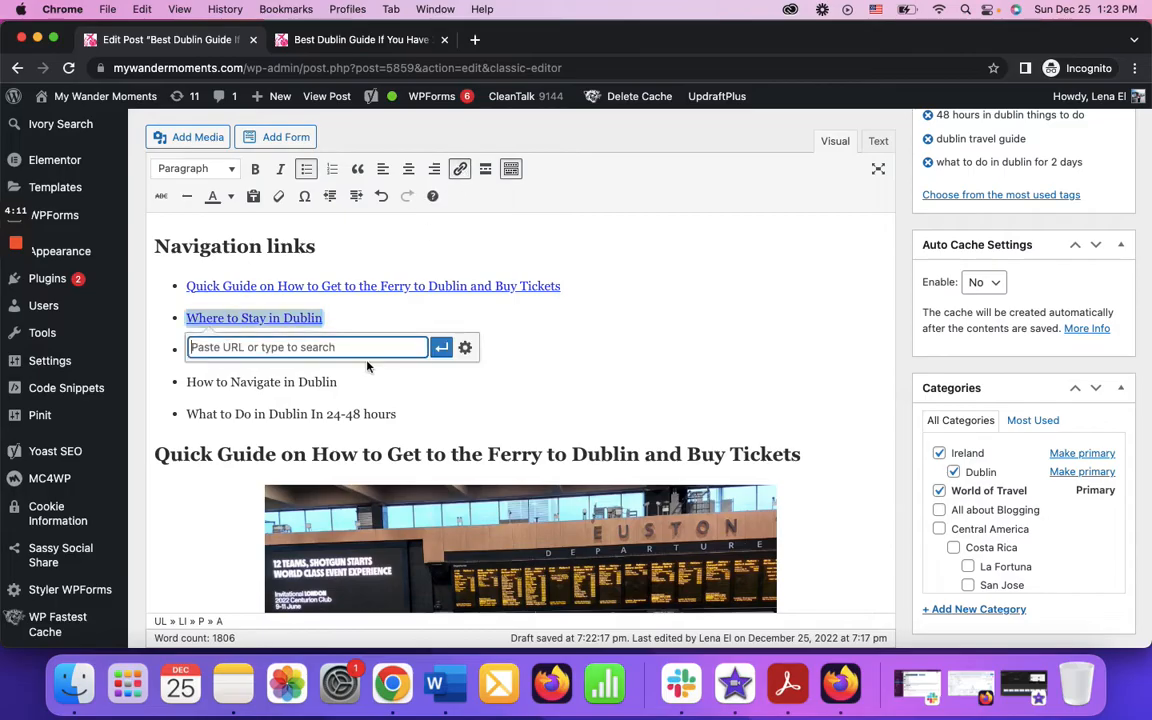
type("#wher")
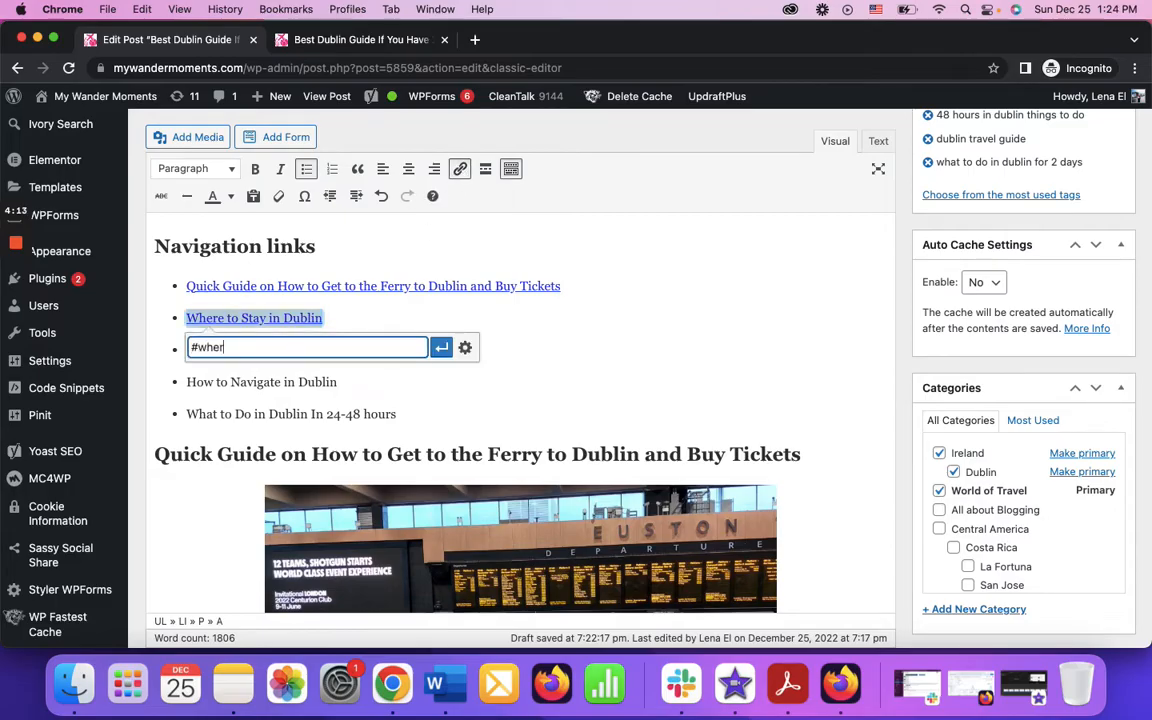
type("where-to-s")
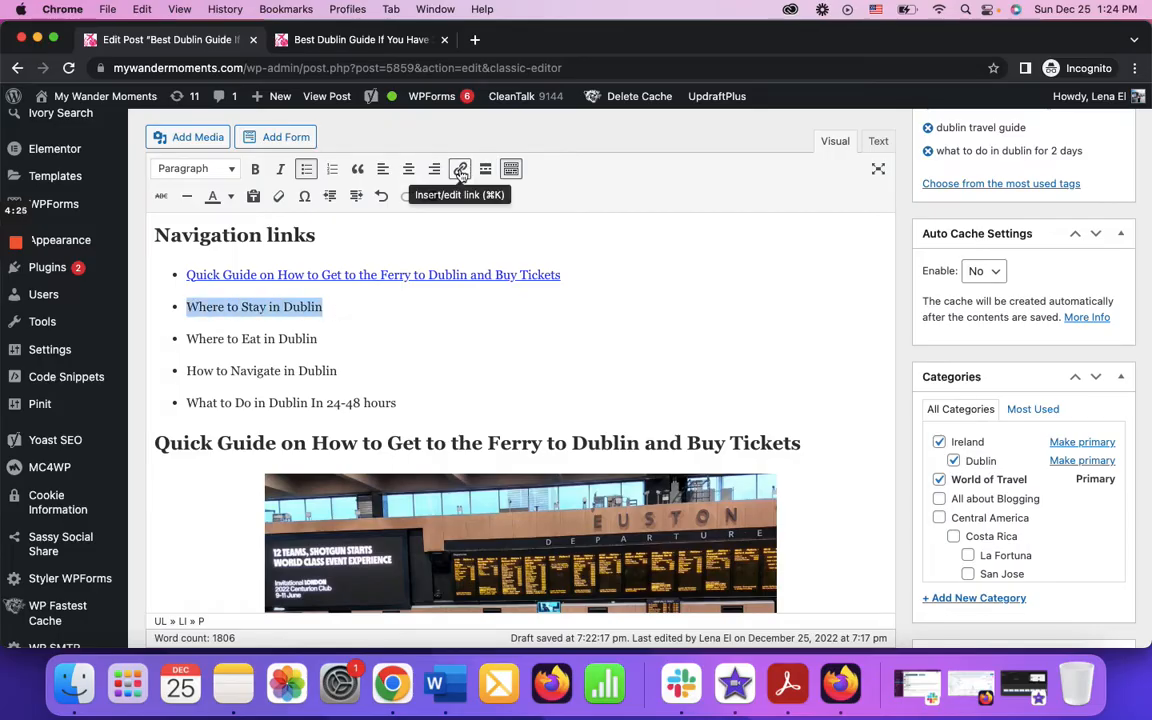
left_click(459, 168)
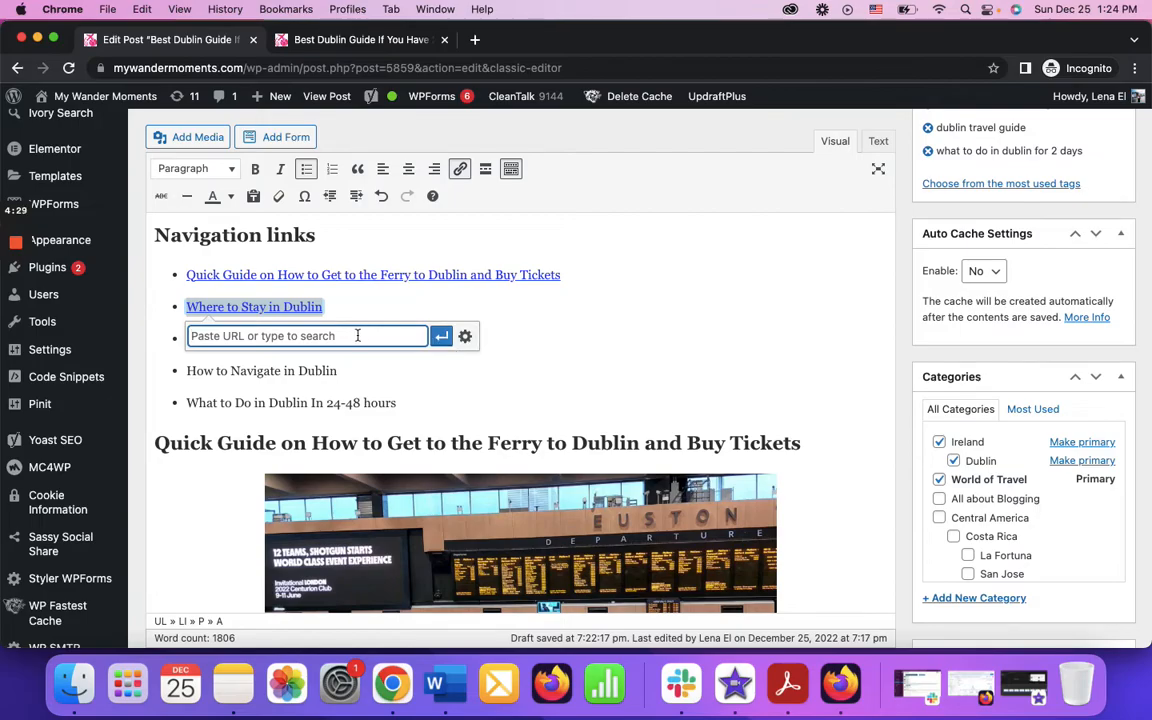
type("#where")
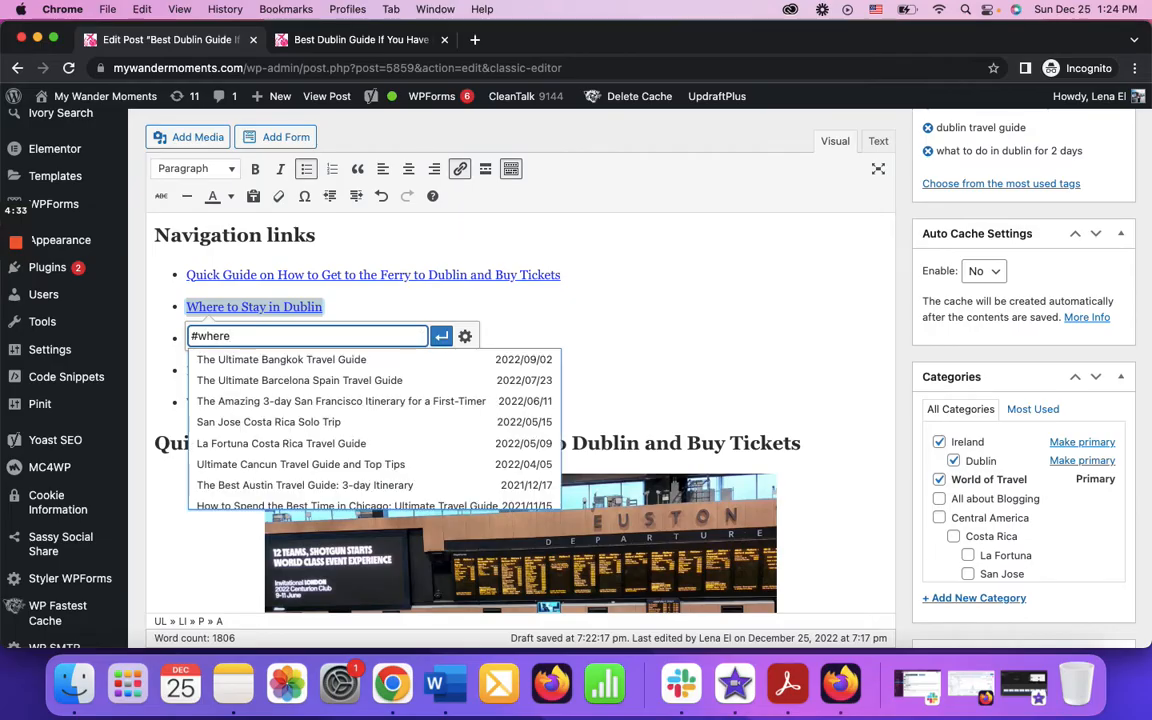
type("-to-stay")
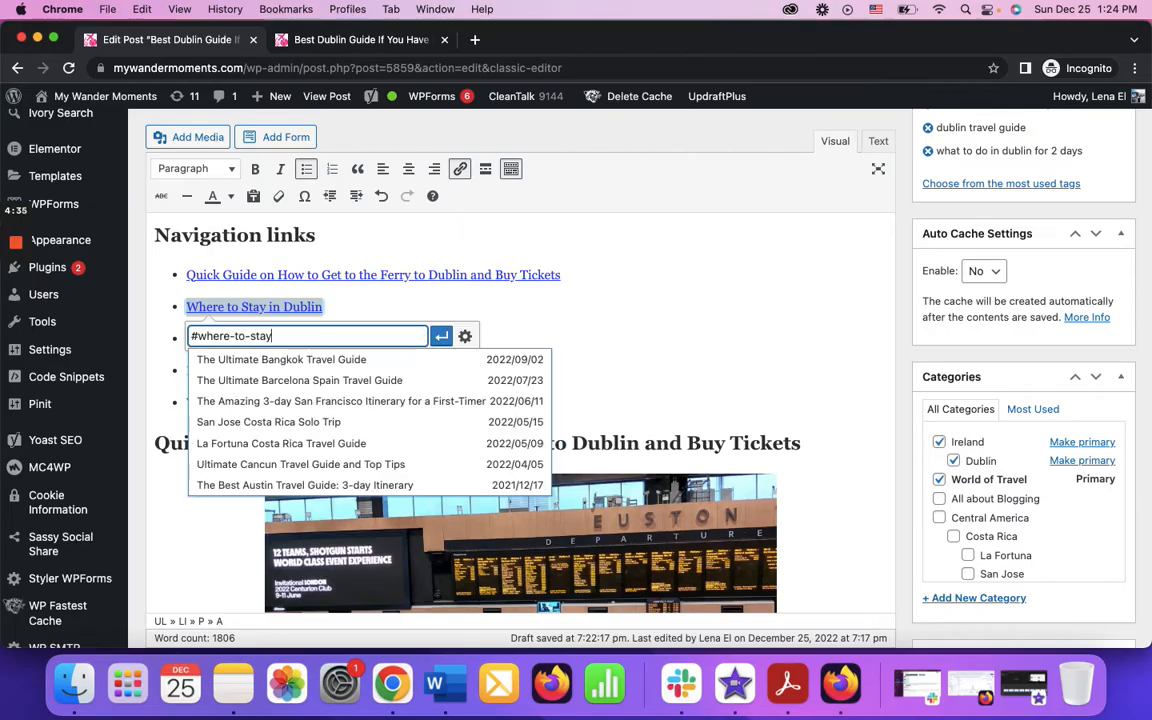
type("-in-dubl")
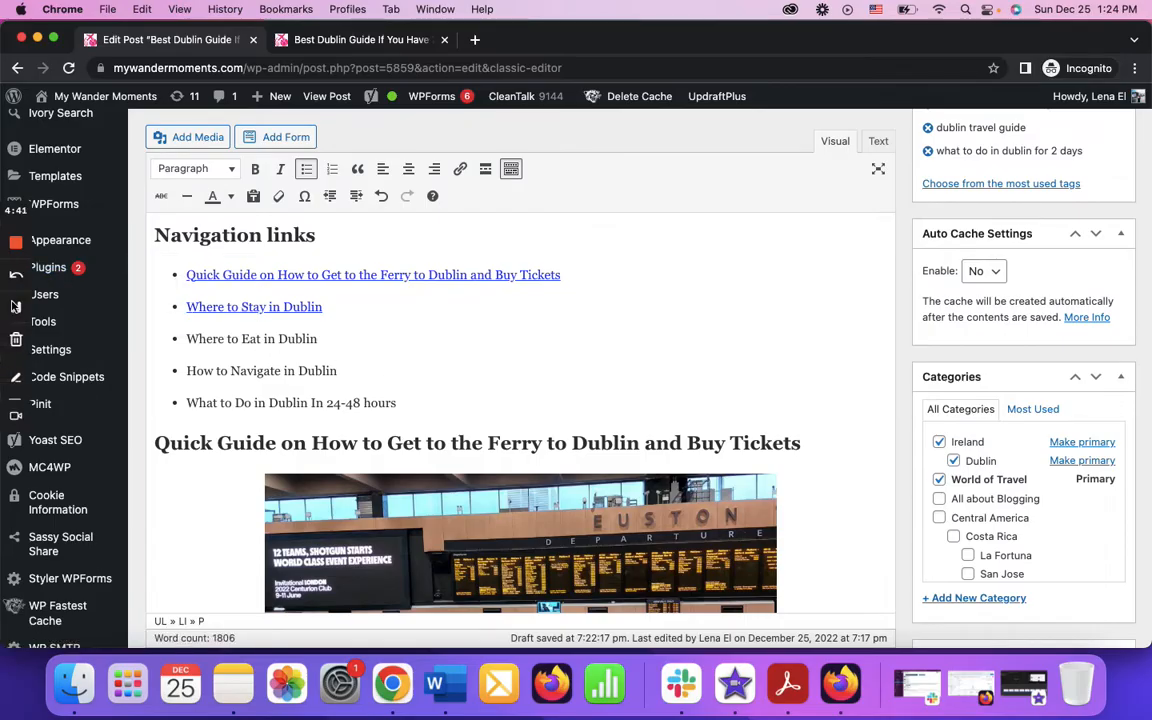
left_click(290, 403)
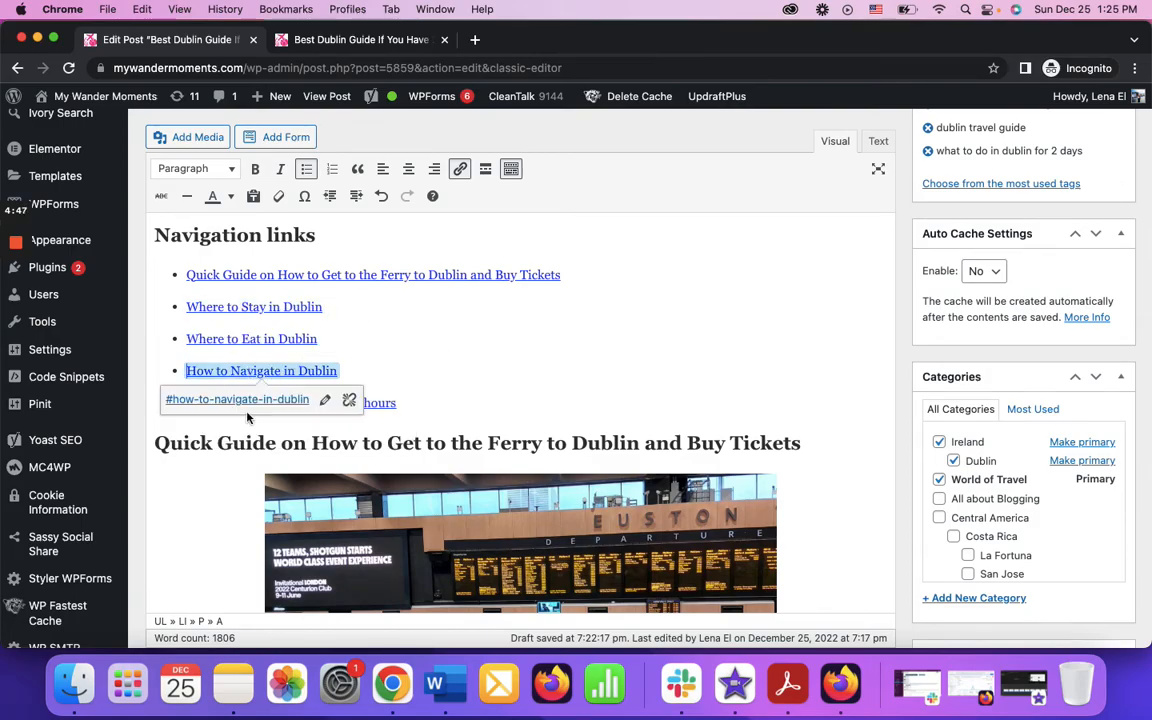
mouse_move(297, 377)
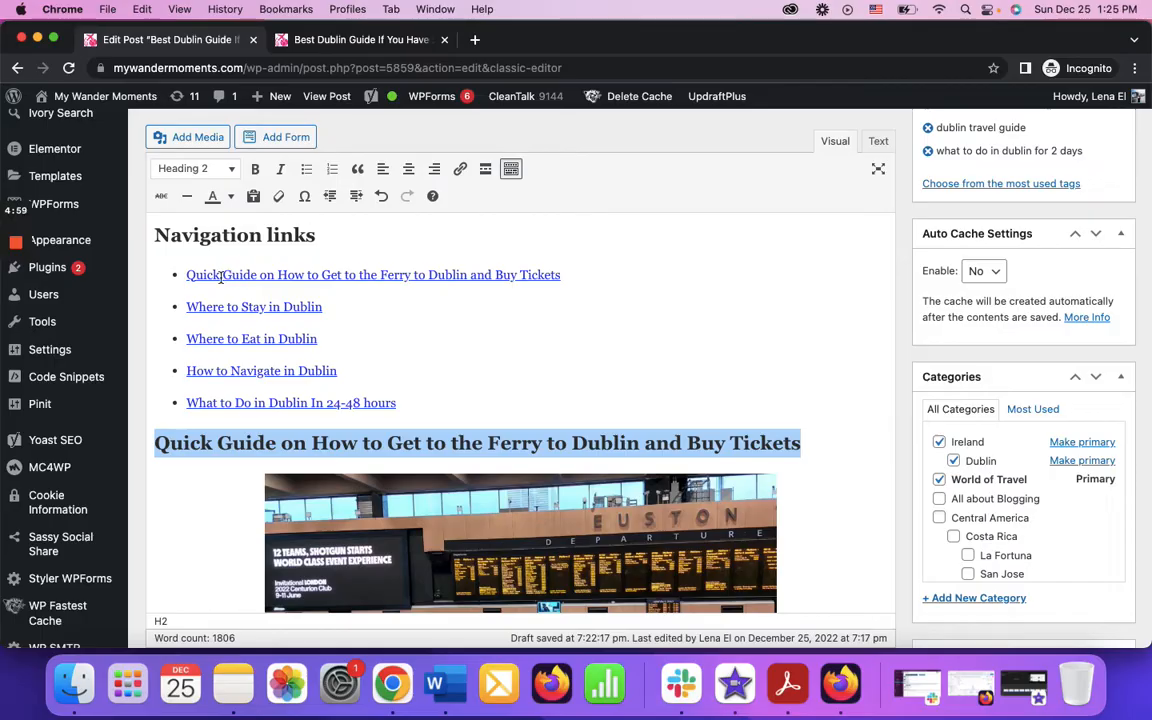
- Check the Quick Guide and Where to Stay heading ids in the Text view against their links
left_click(877, 141)
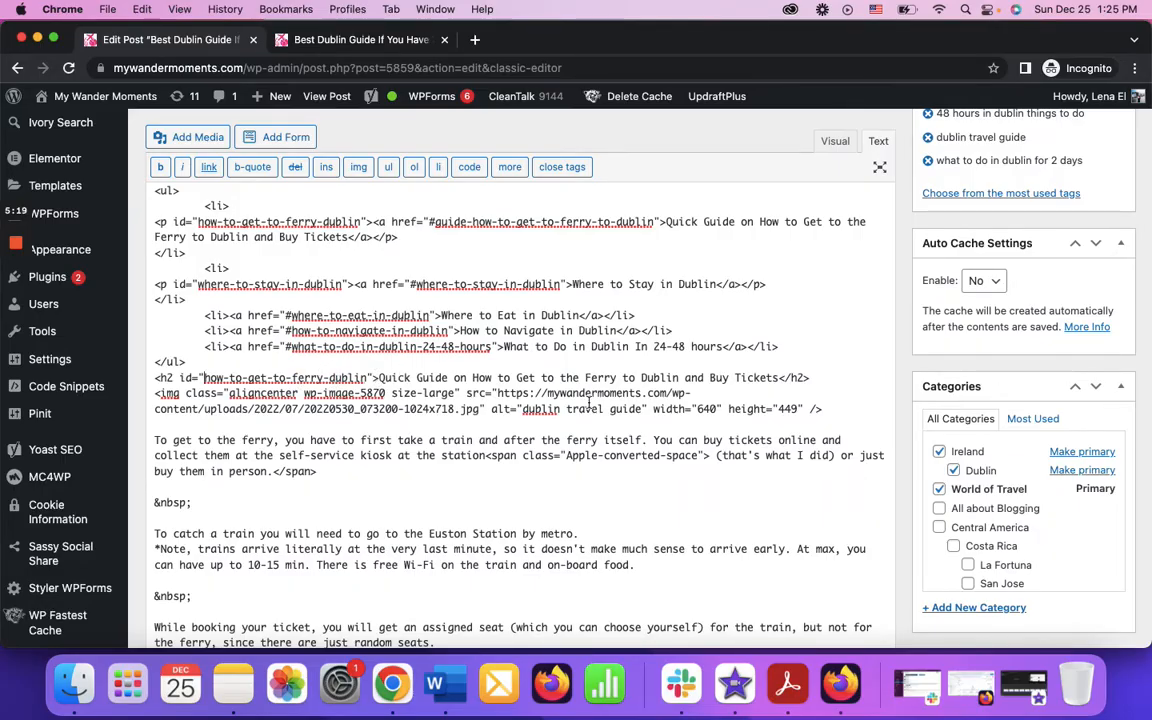
left_click(835, 140)
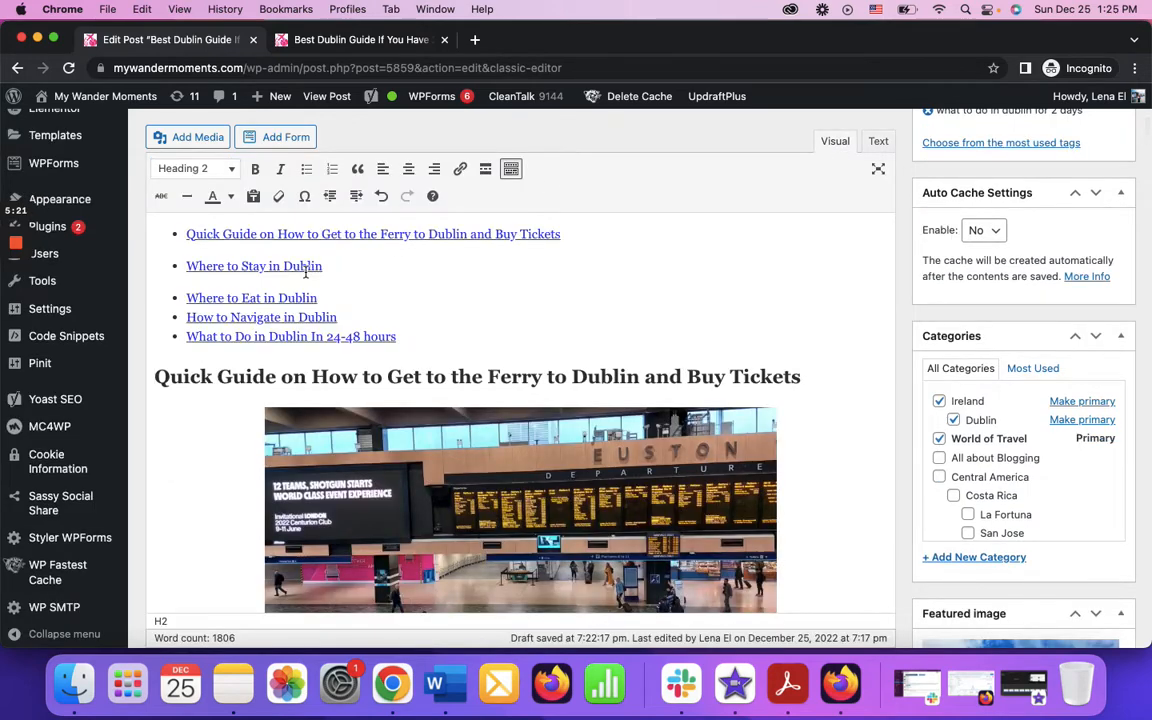
left_click(254, 266)
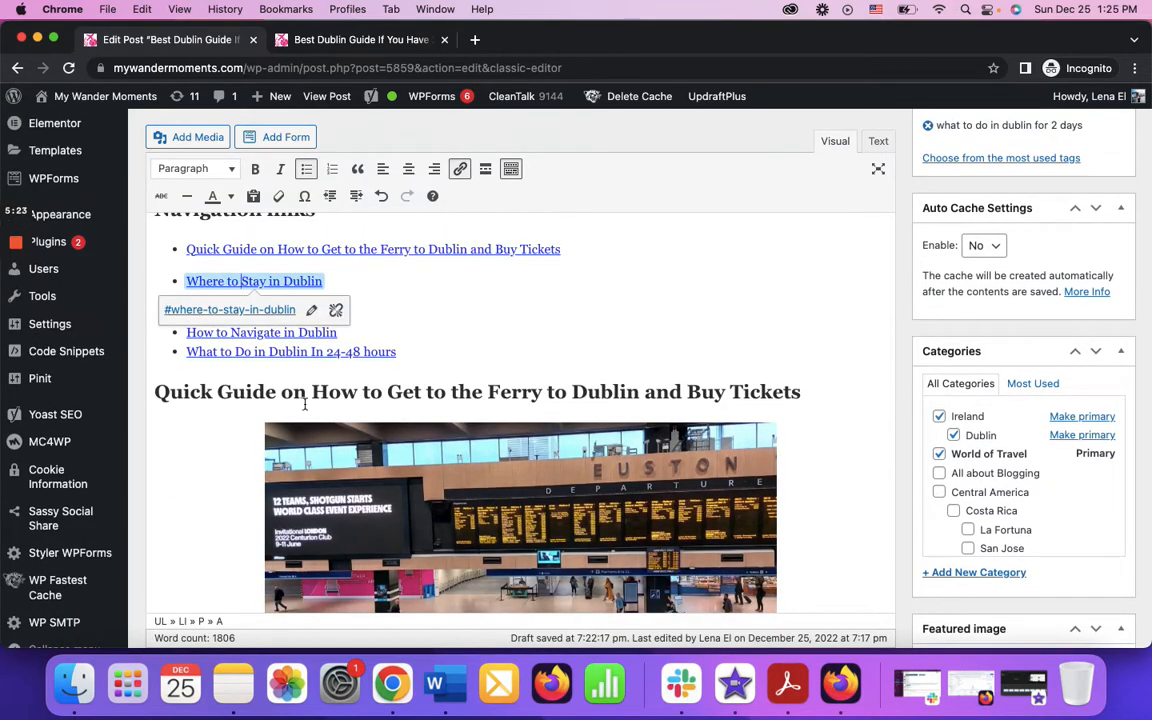
scroll("down", 3)
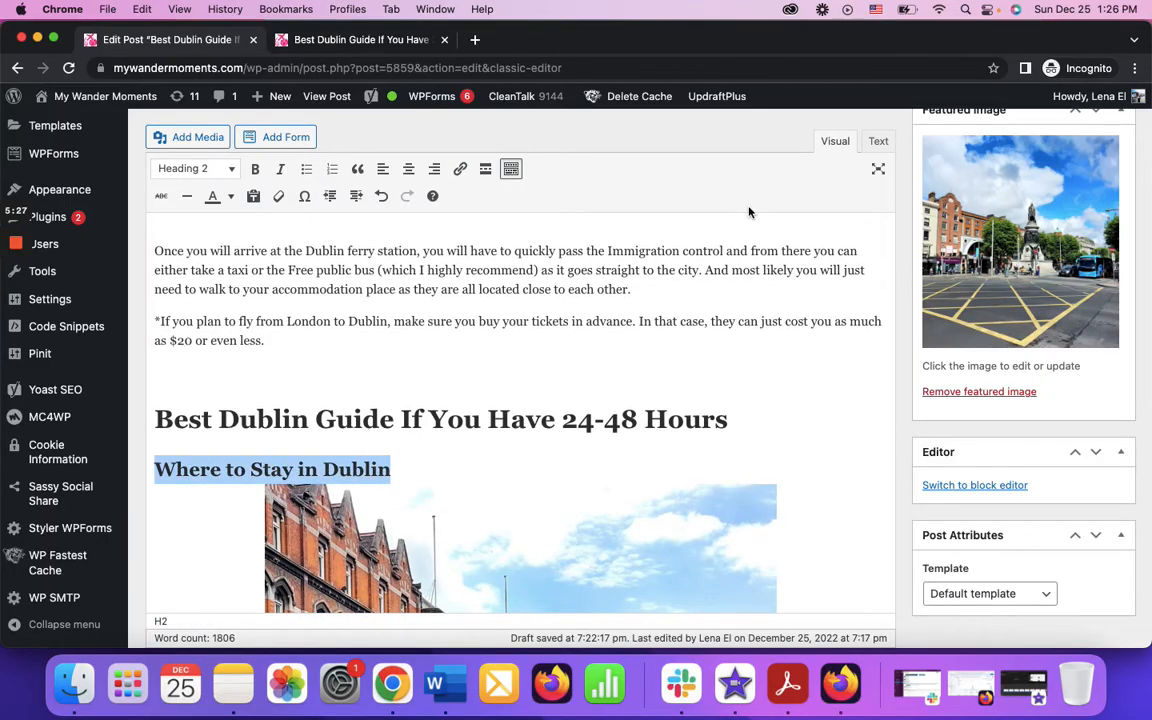
left_click(877, 141)
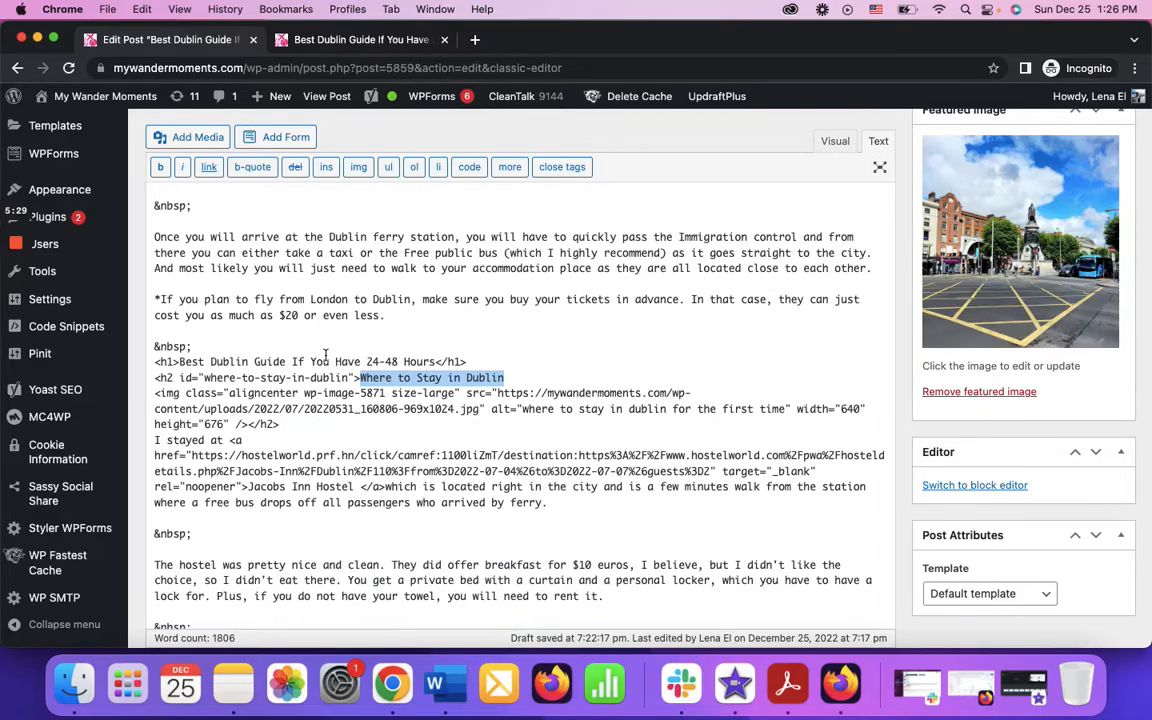
left_click(834, 141)
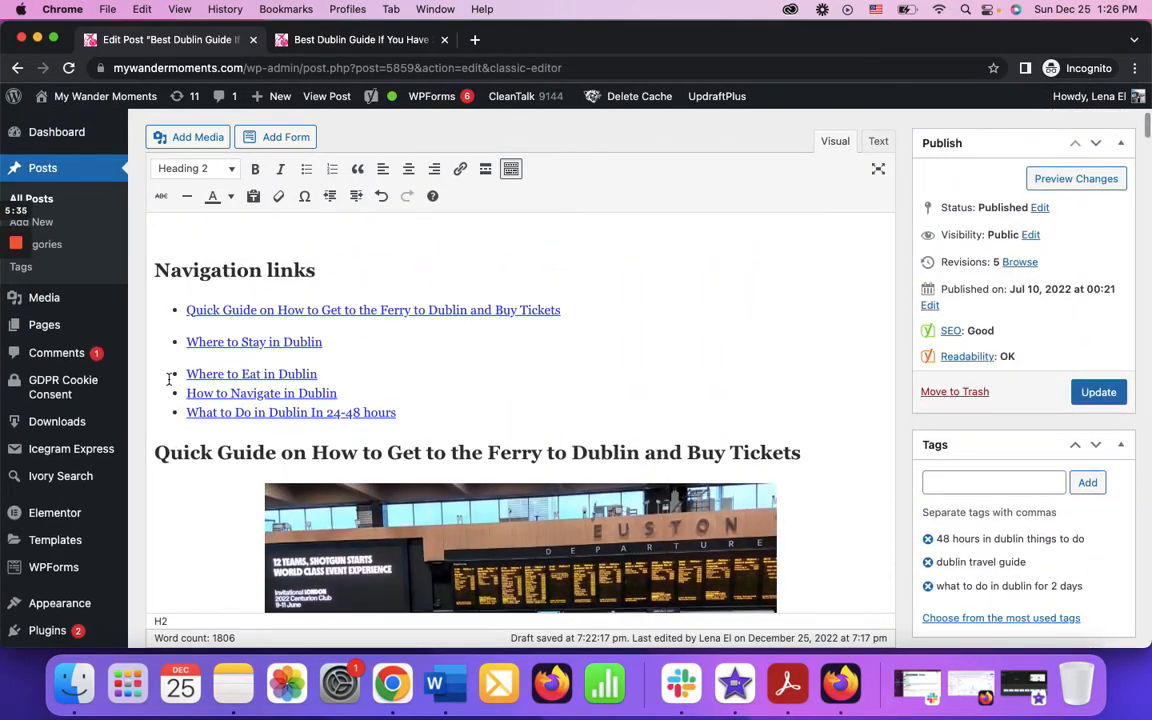
- Insert an empty id="" into the Where to Eat in Dublin h2 in the HTML
left_click(251, 374)
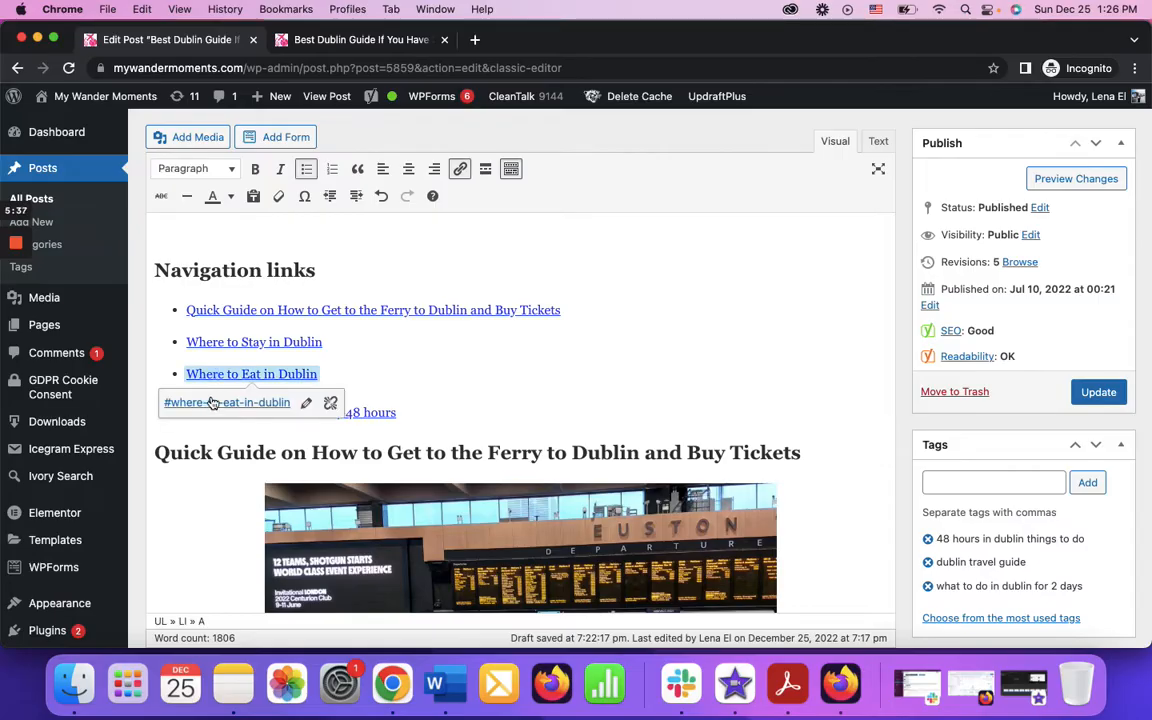
scroll("down", 3)
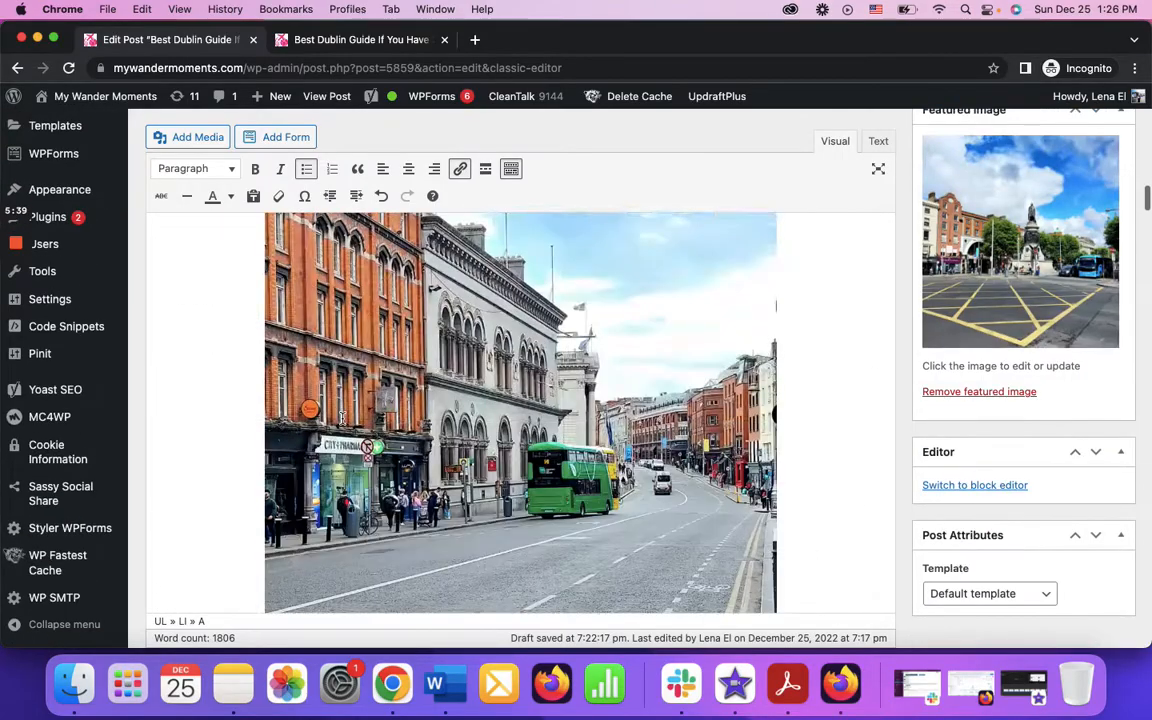
scroll("down", 3)
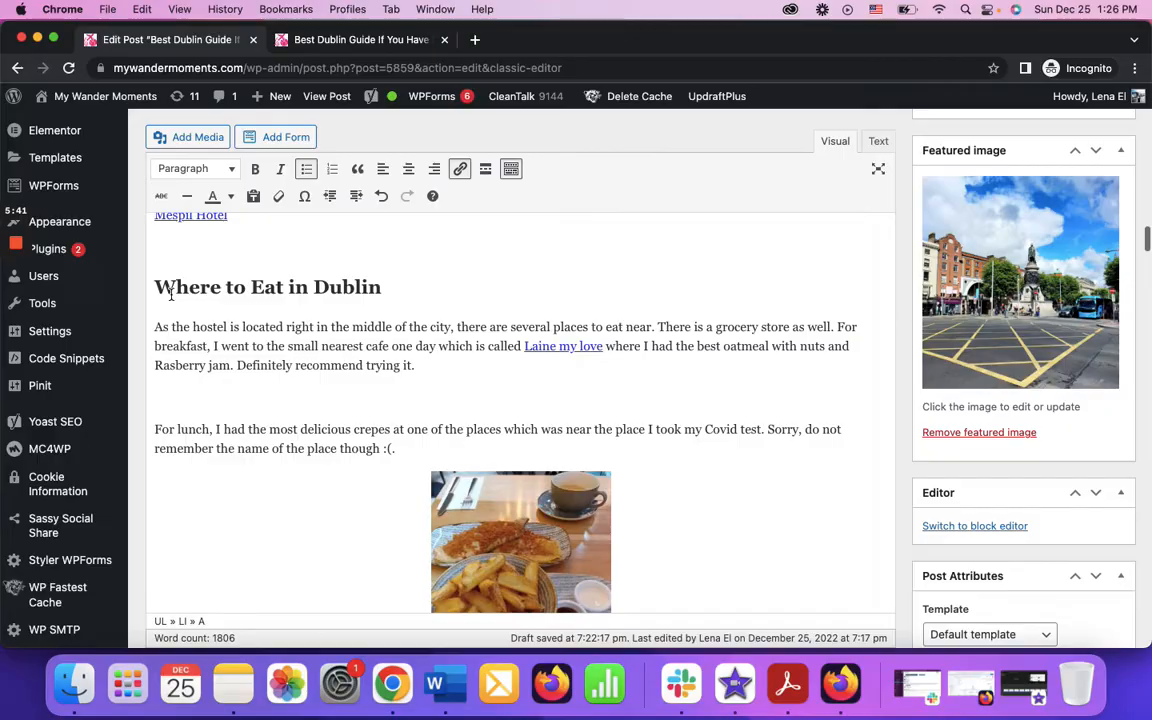
left_click(877, 141)
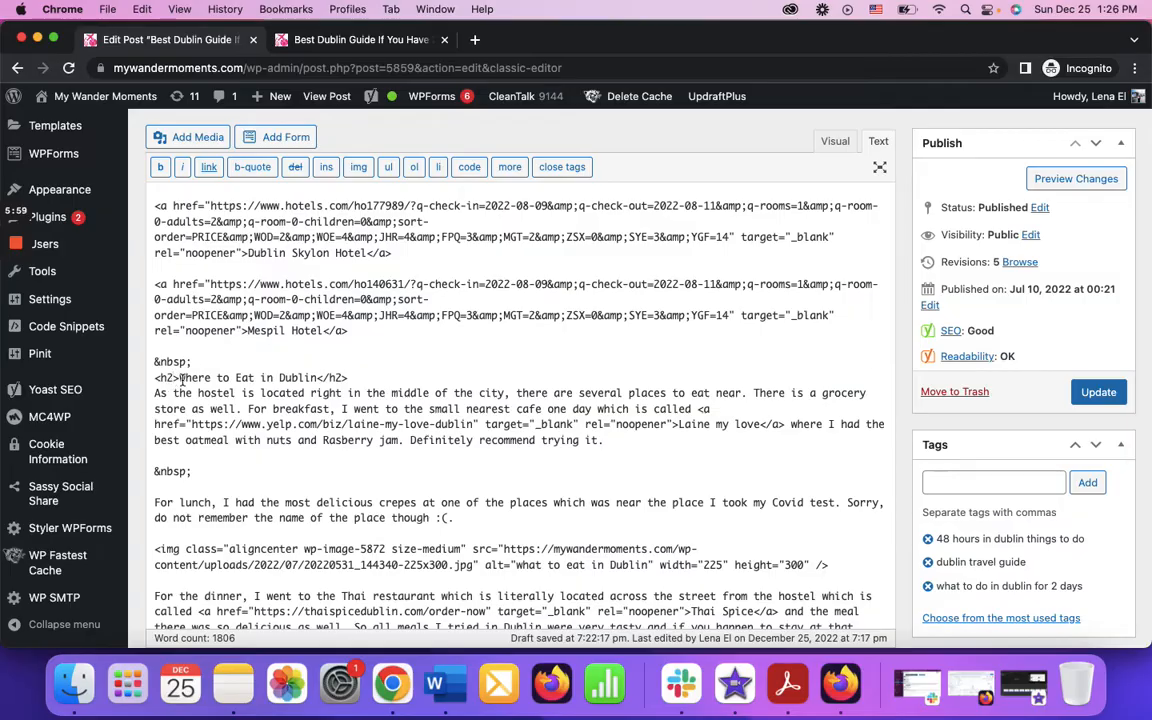
mouse_move(186, 421)
type(" id=\"\"")
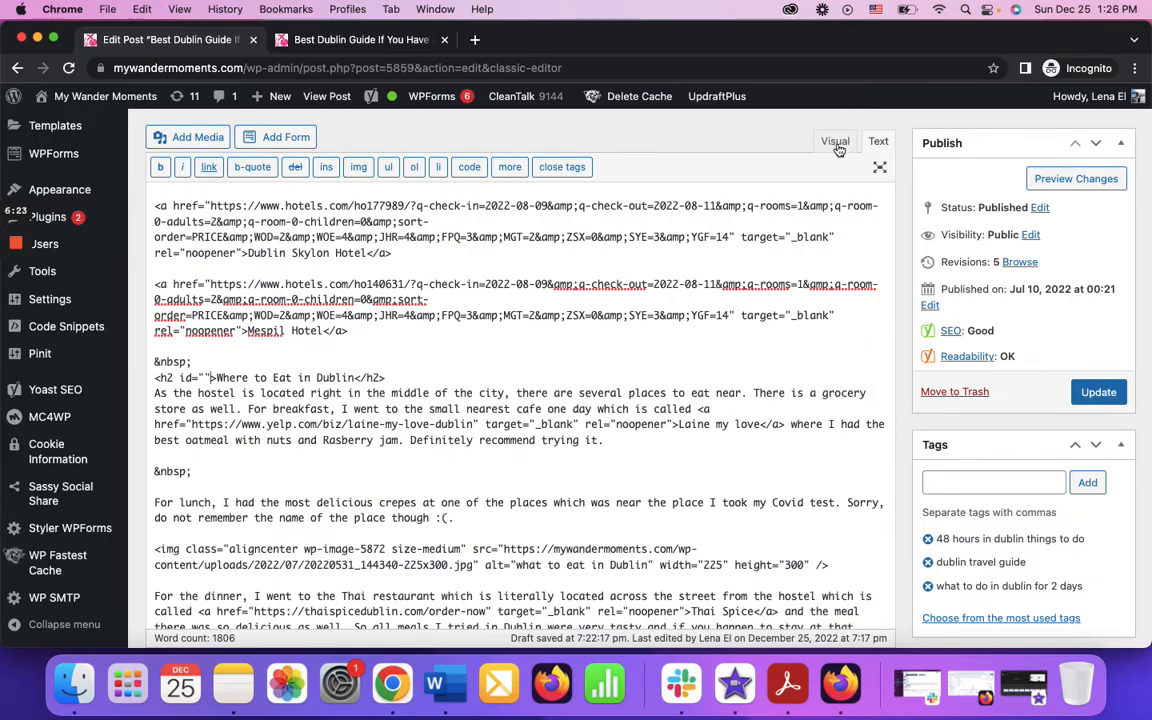
left_click(835, 141)
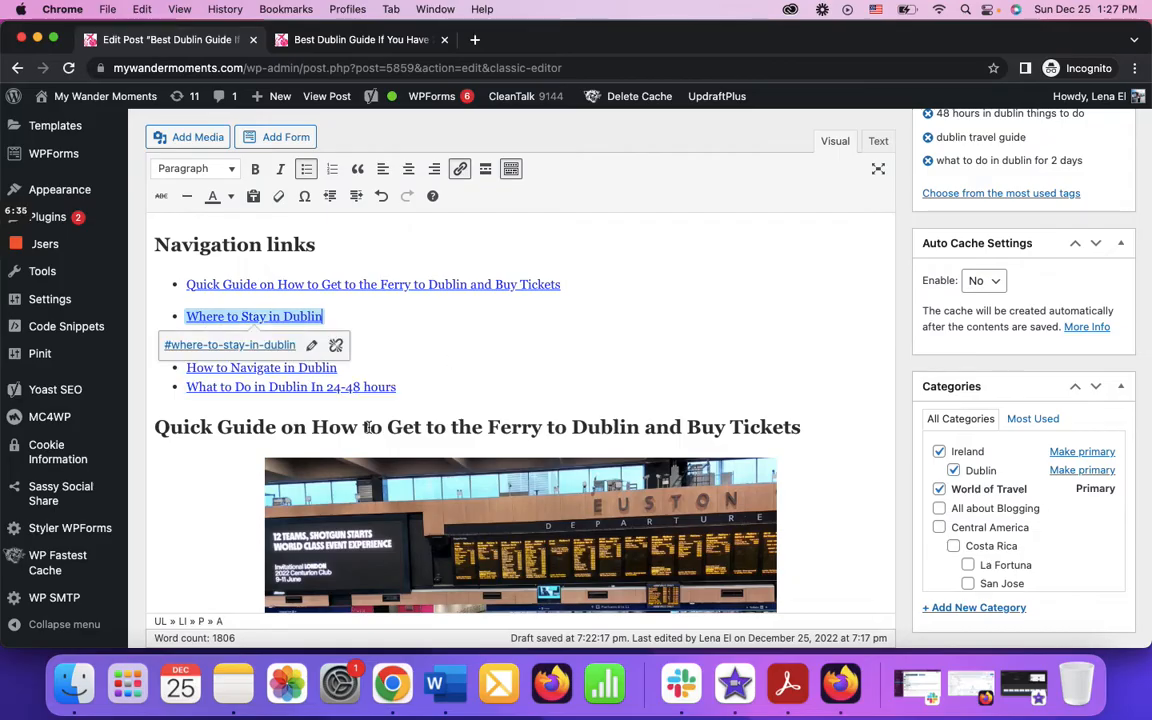
- Fill the Where to Eat heading's id with where-to-eat-in-dublin in the Text view
scroll("down", 3)
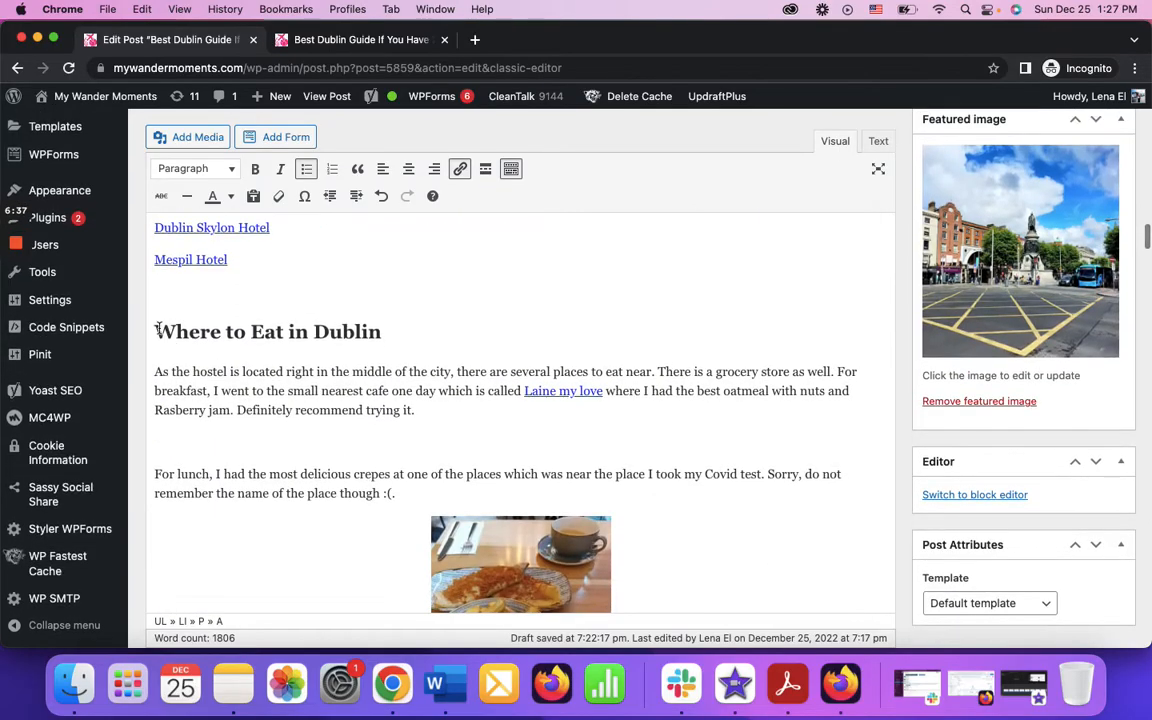
left_click(878, 141)
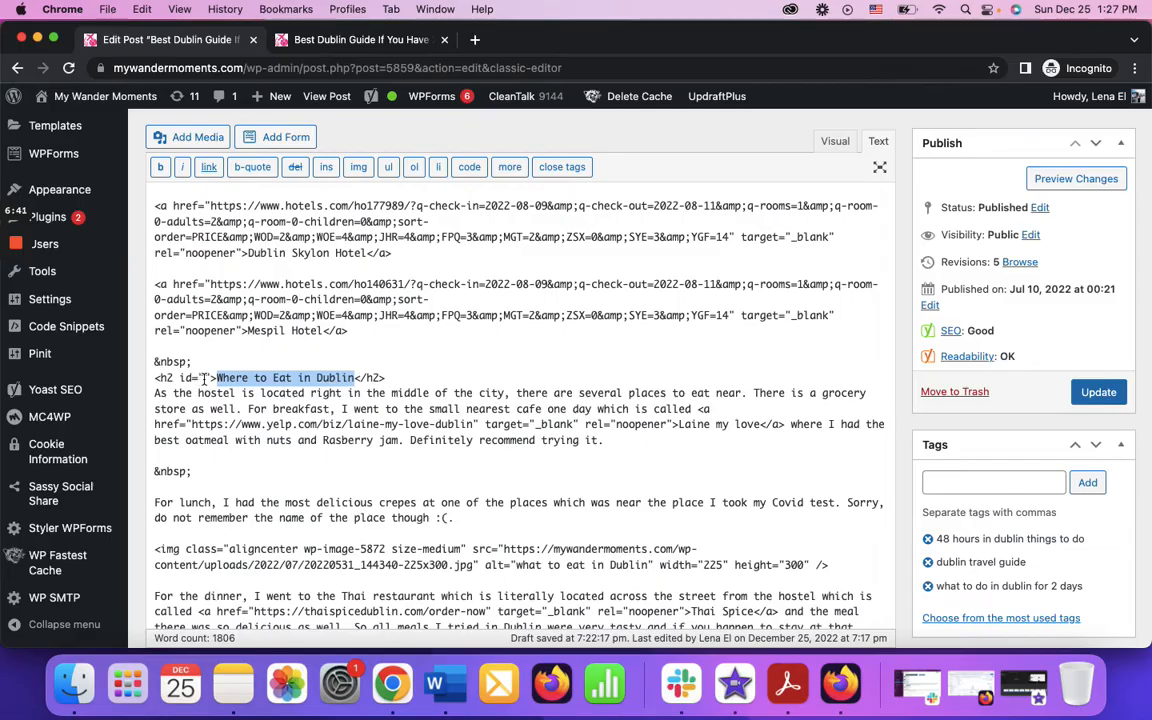
type("where-to-eat-in-dublin")
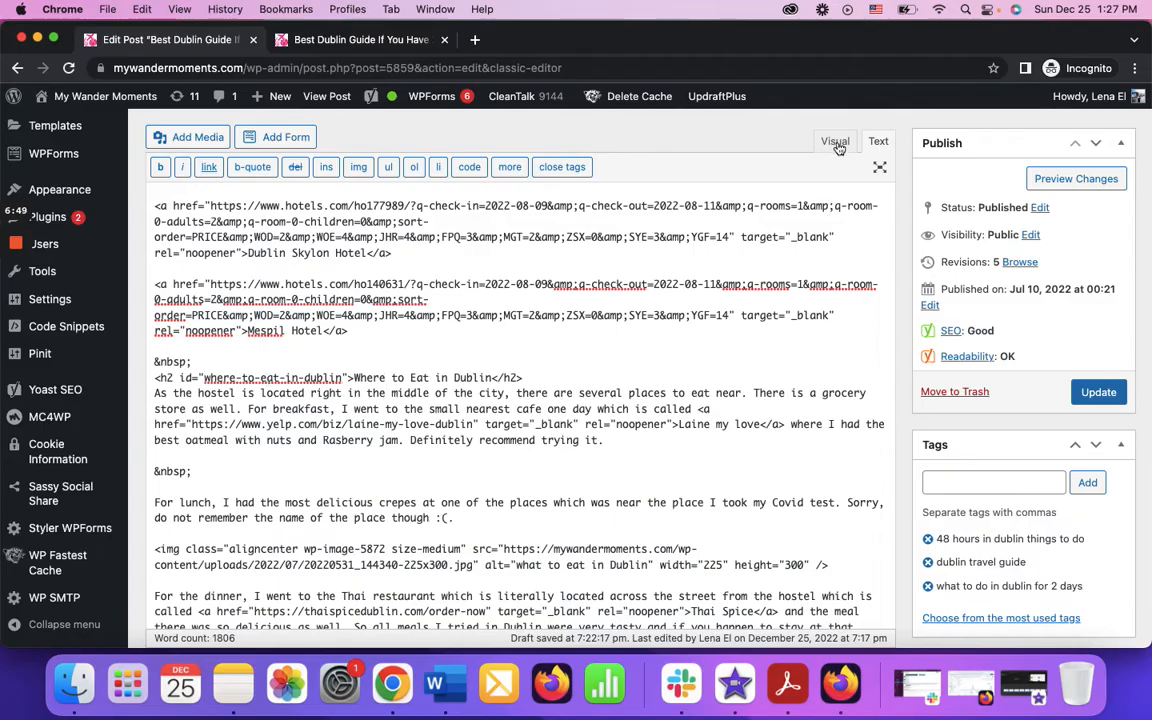
left_click(835, 141)
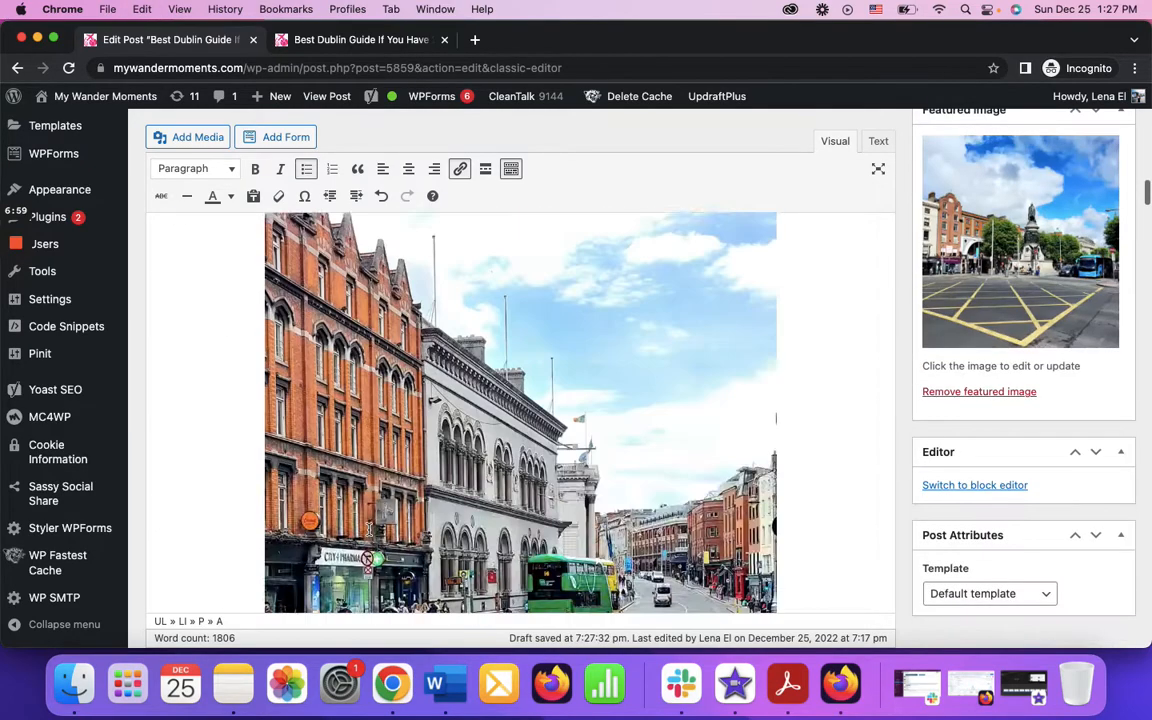
- Add the id how-to-navigate-in-dublin to the How to Navigate in Dublin h2
scroll("down", 3)
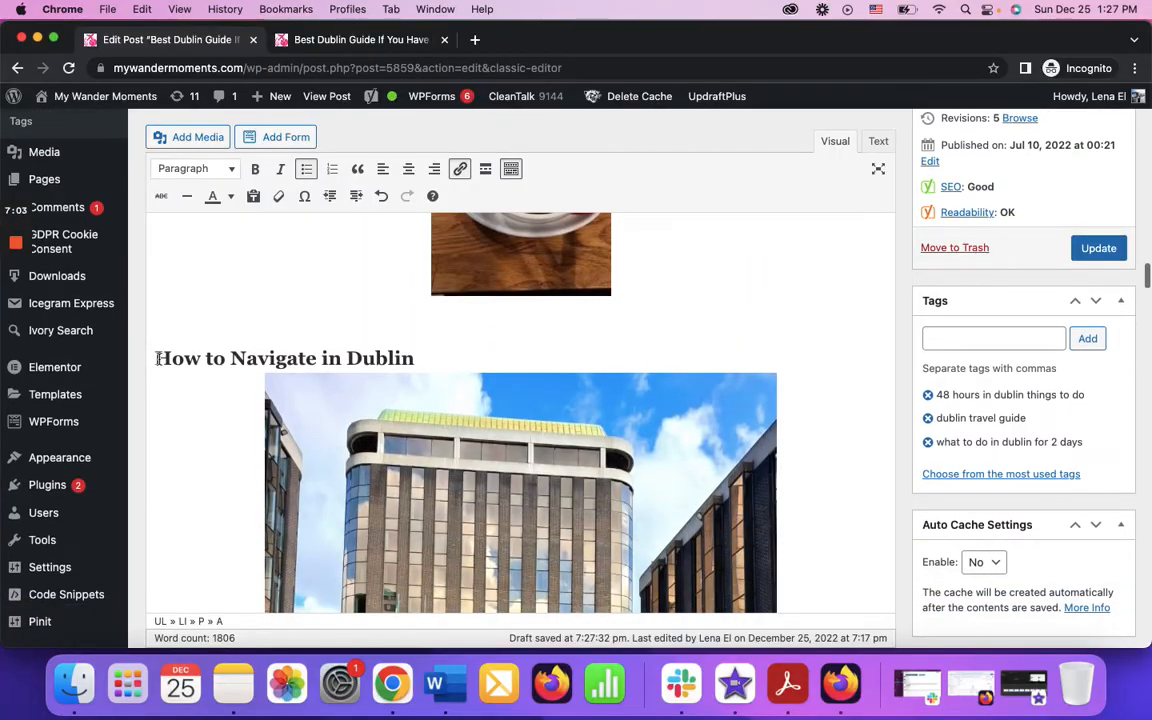
triple_click(284, 358)
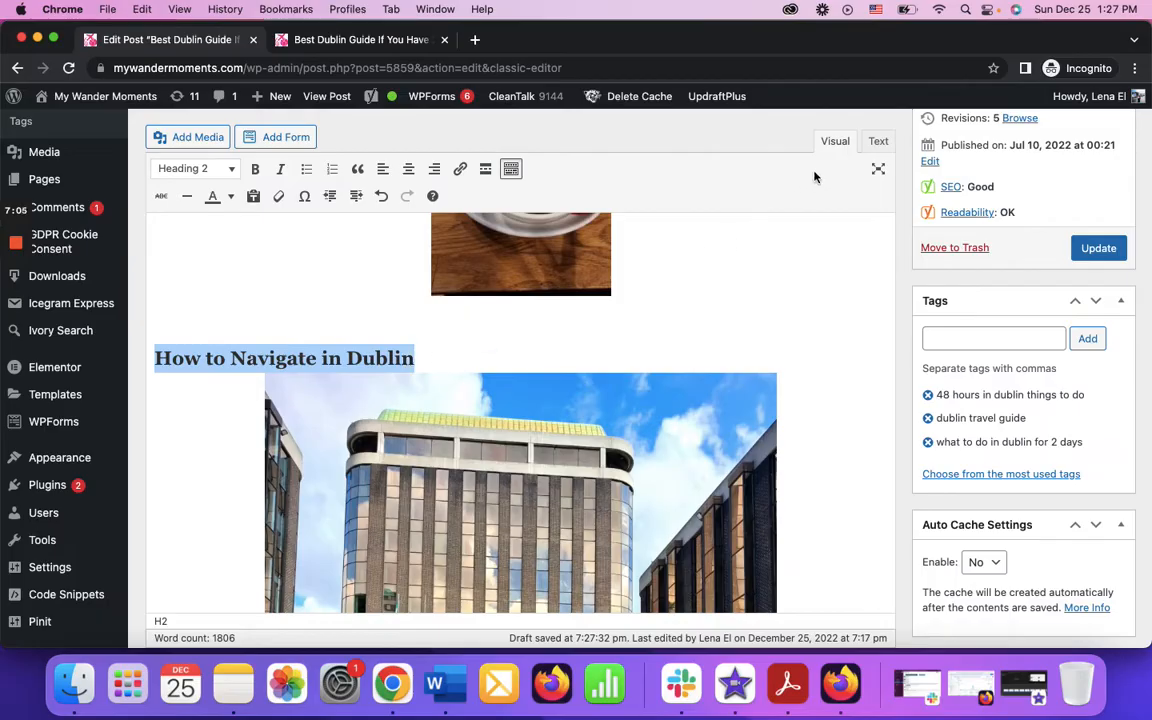
left_click(878, 140)
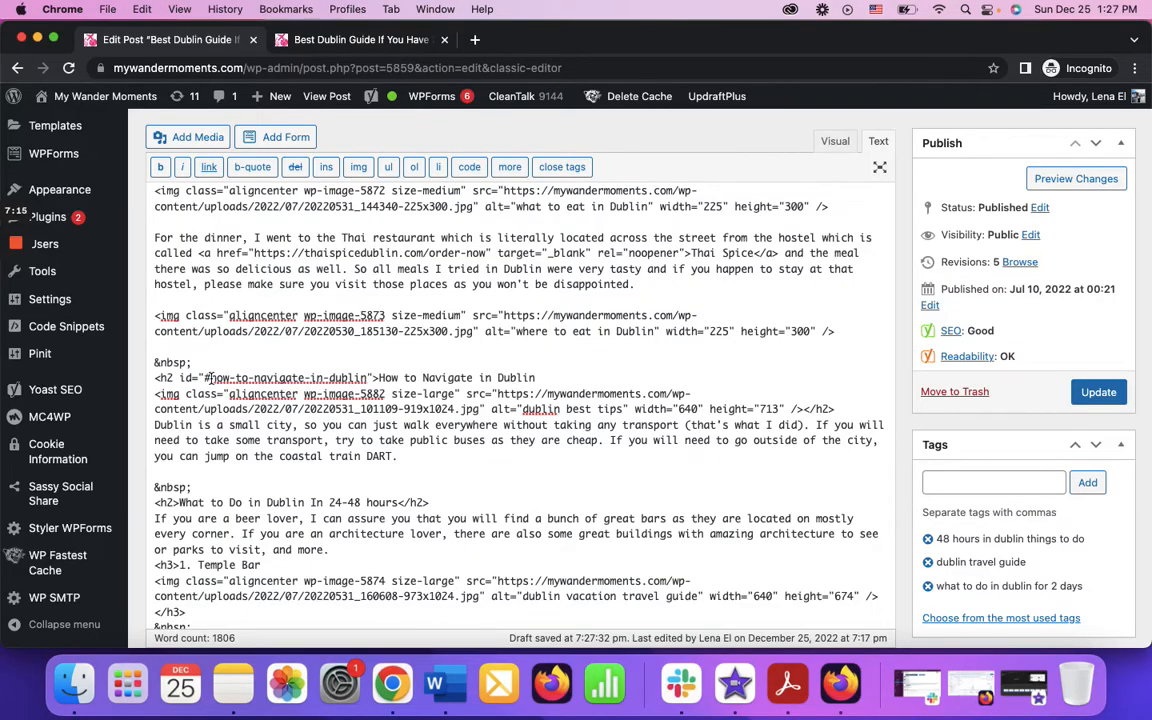
left_click(835, 141)
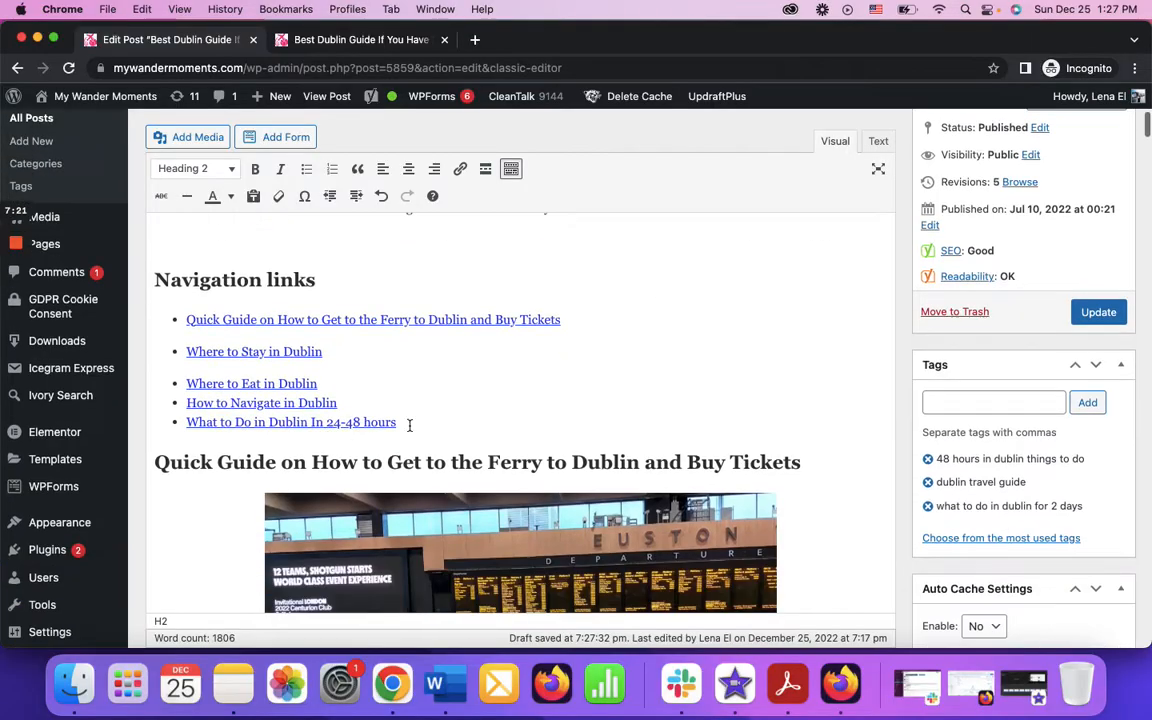
- Check the What to Do link's anchor and find its heading in the HTML
left_click(290, 422)
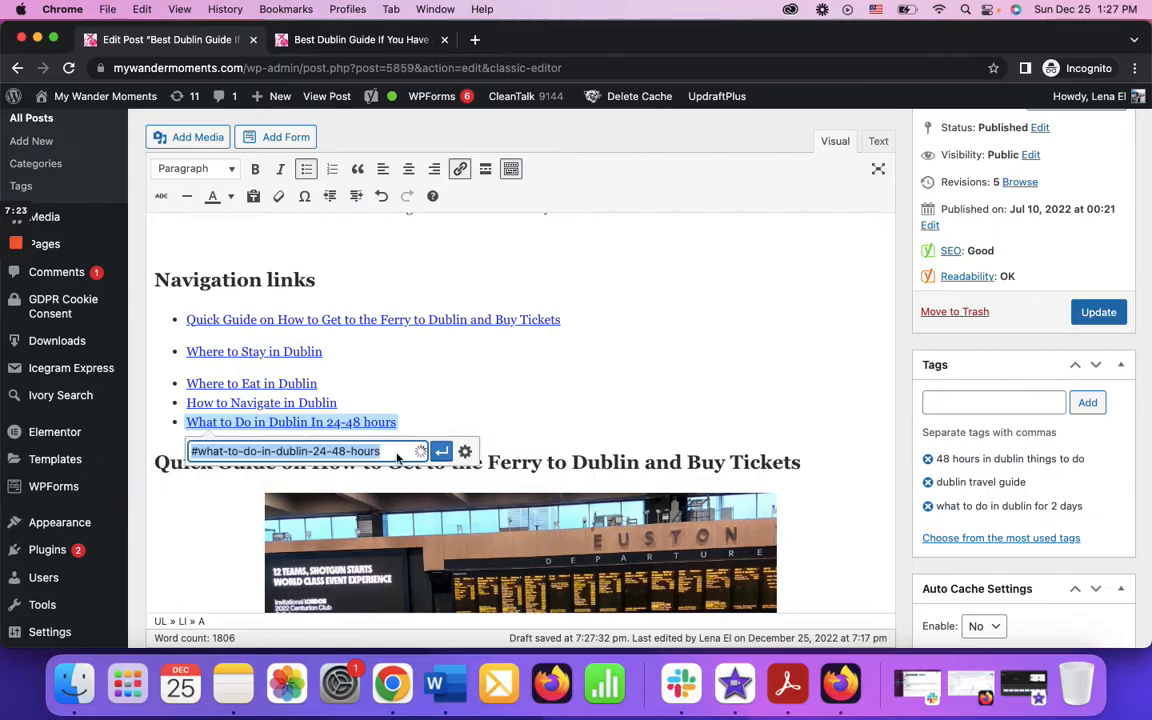
scroll("down", 3)
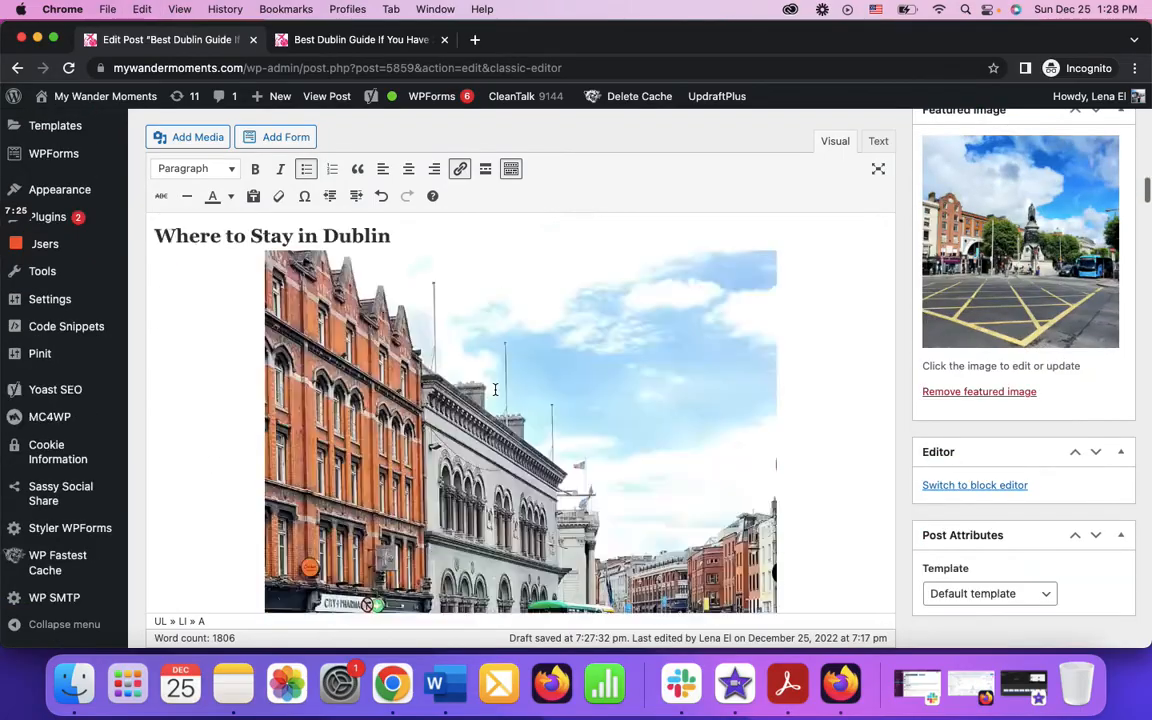
scroll("down", 3)
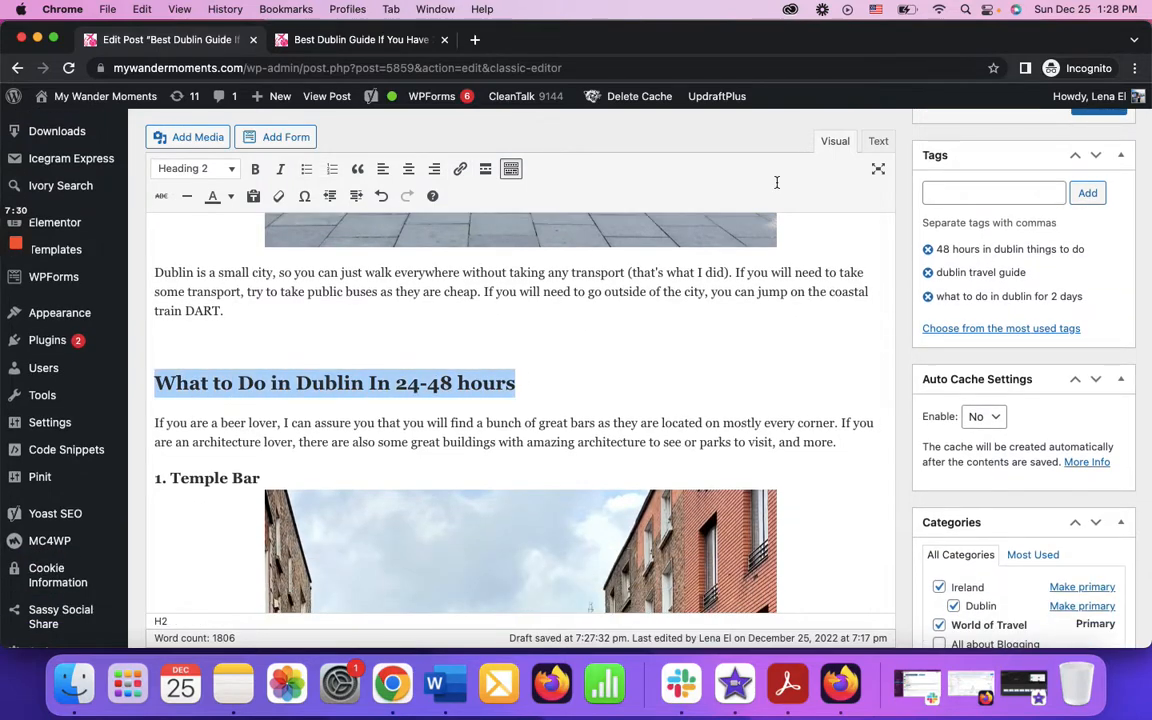
left_click(878, 140)
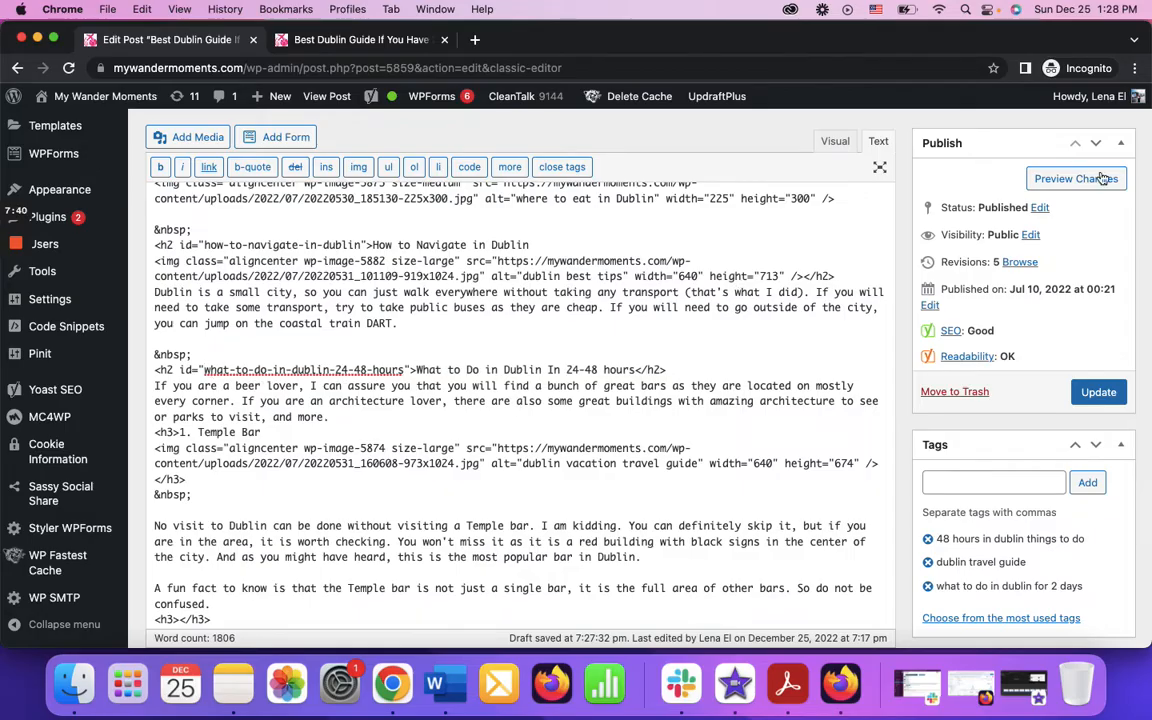
mouse_move(1070, 177)
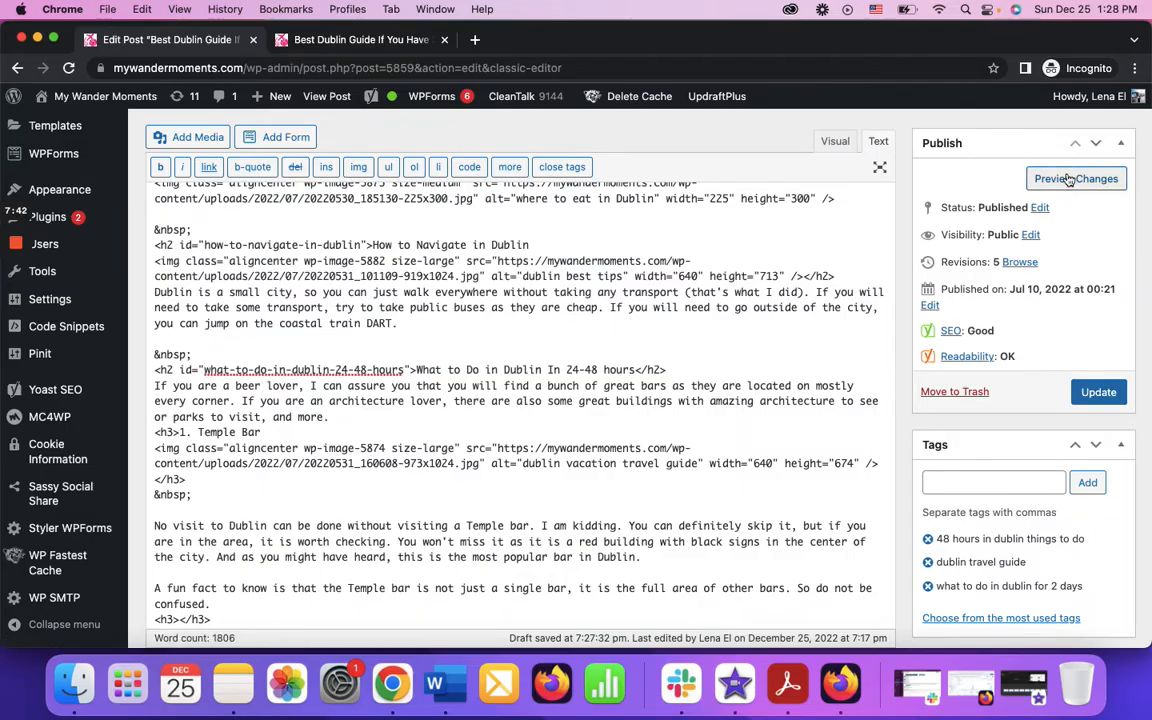
- Preview the edited Dublin guide post's changes in a new tab
left_click(1076, 178)
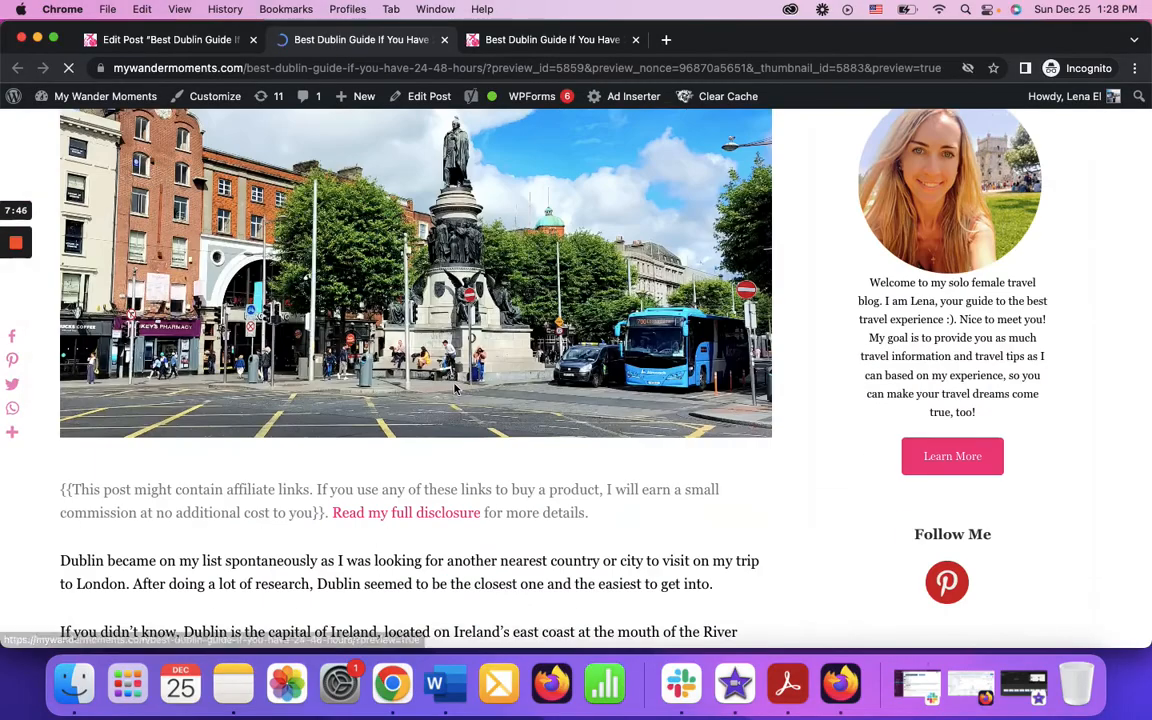
- Scroll the preview through the Navigation links, testing jumps such as Where to Eat in Dublin
scroll("down", 3)
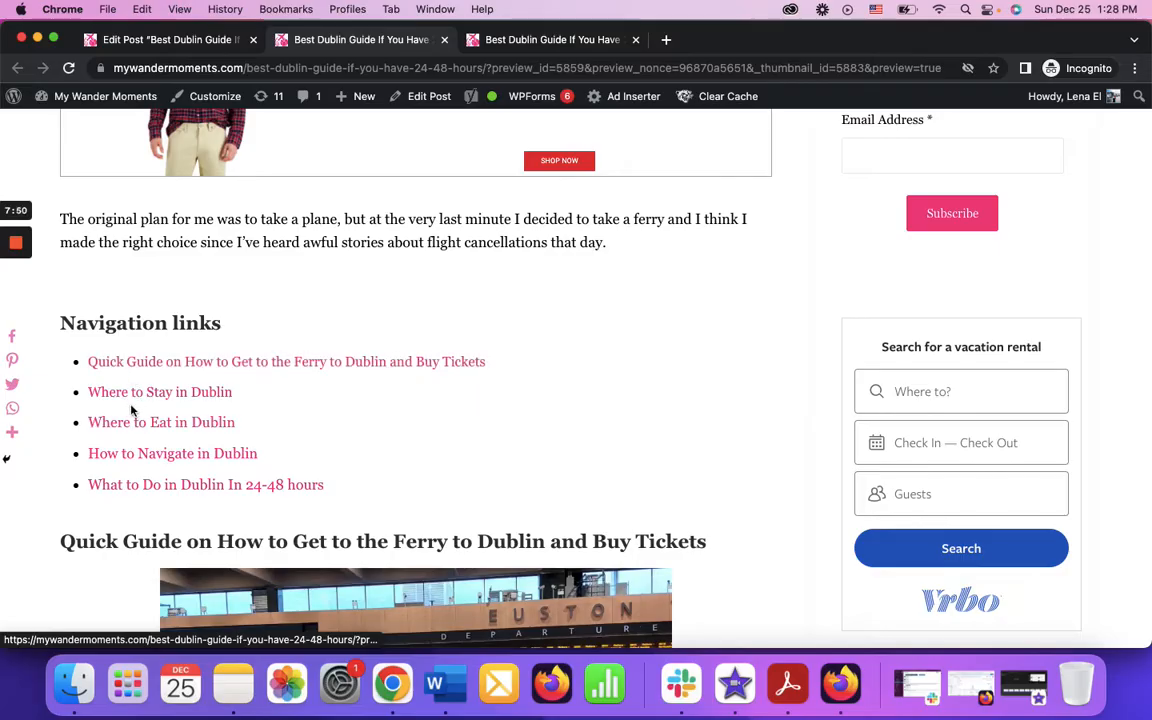
mouse_move(140, 414)
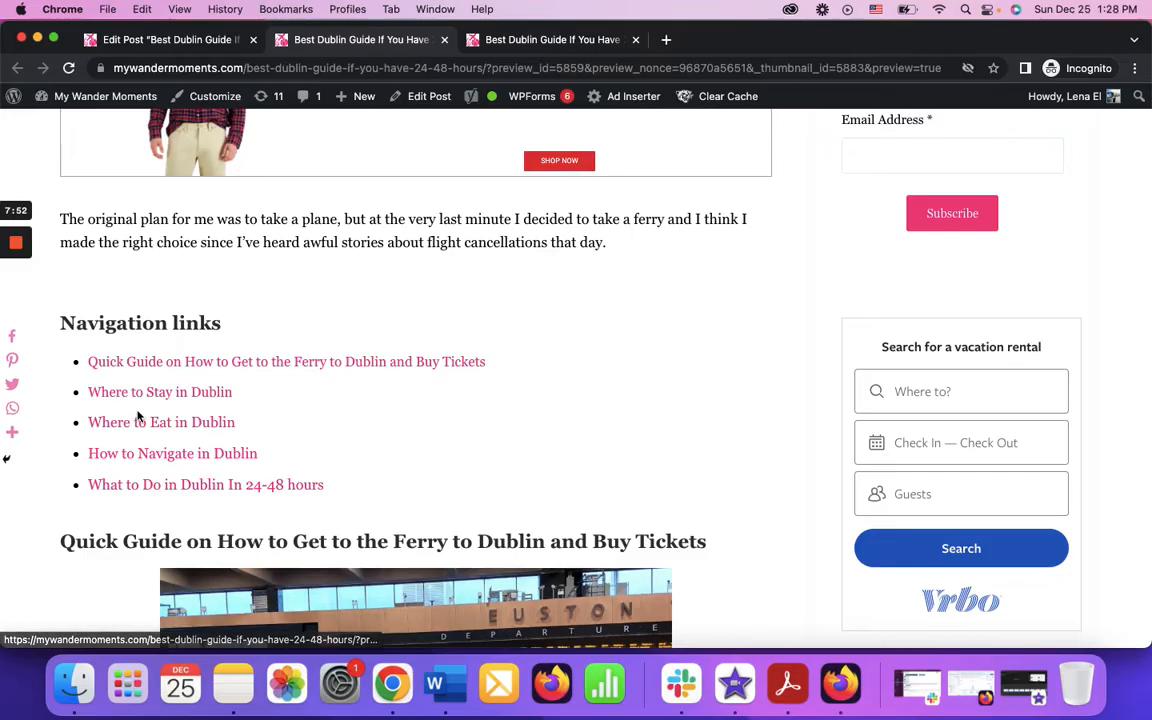
mouse_move(210, 407)
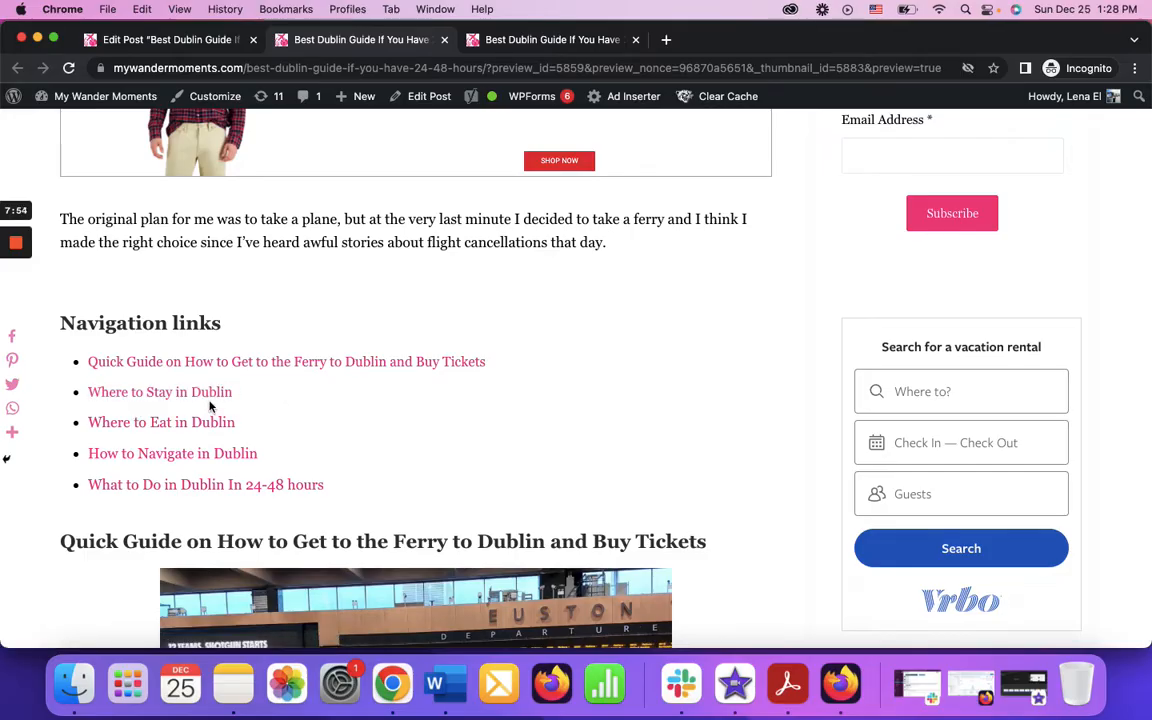
mouse_move(170, 362)
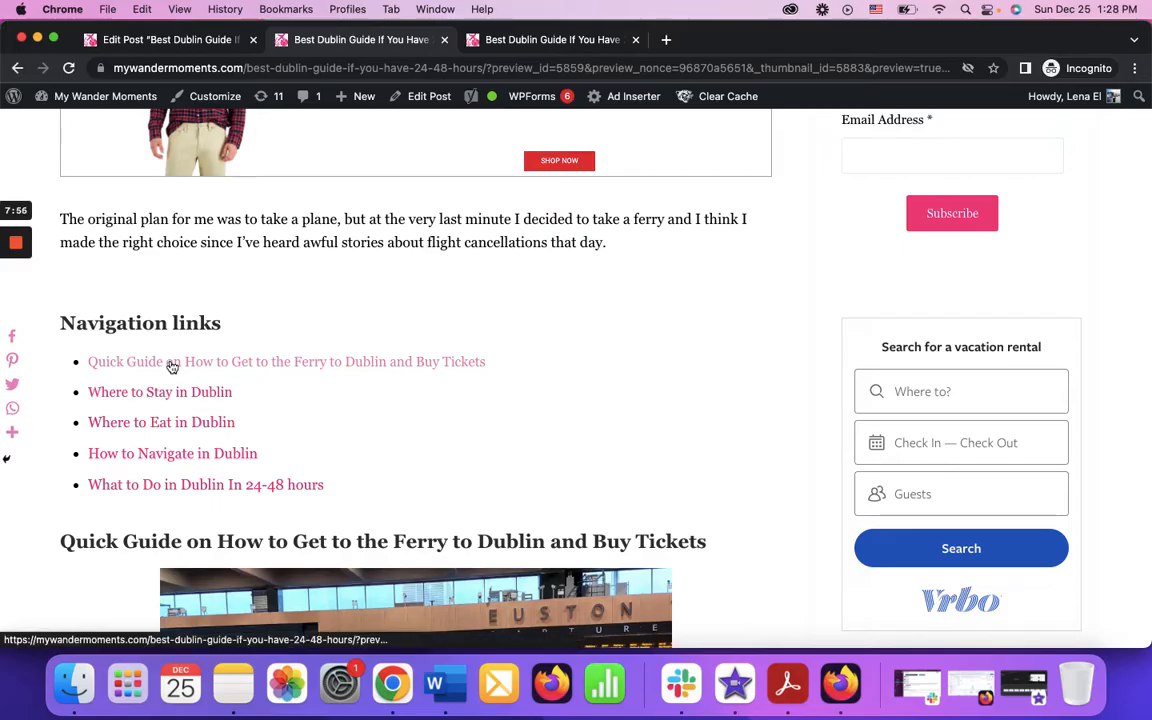
mouse_move(183, 401)
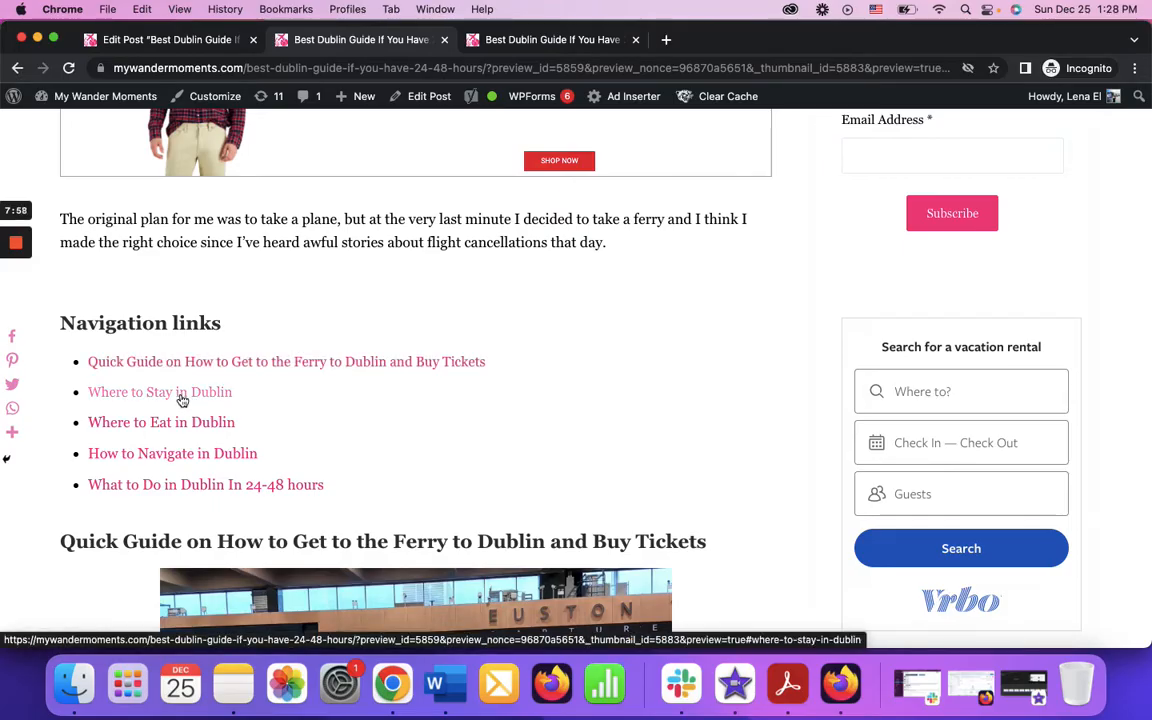
scroll("down", 3)
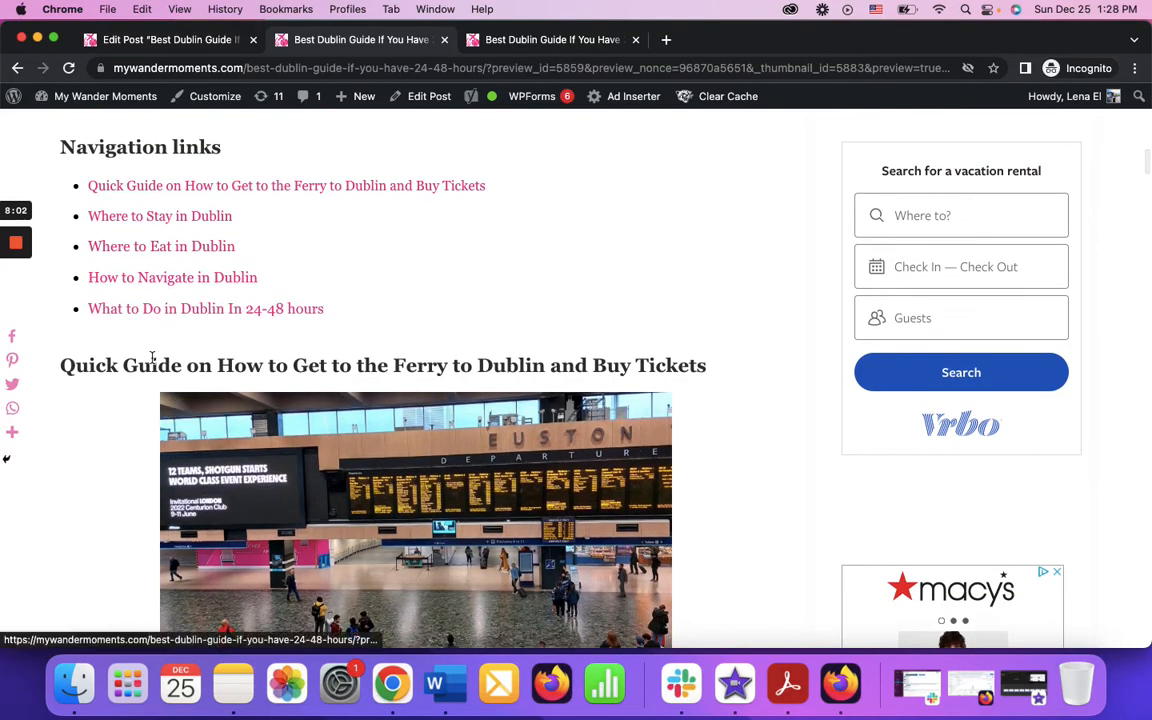
scroll("down", 3)
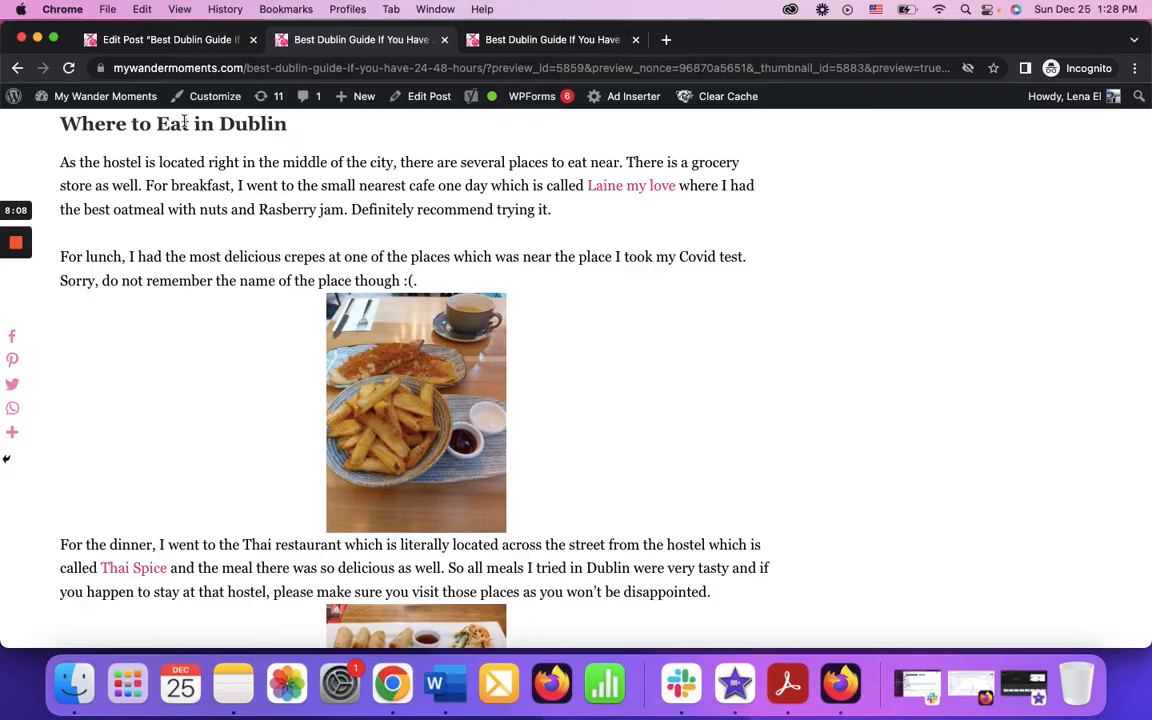
mouse_move(170, 256)
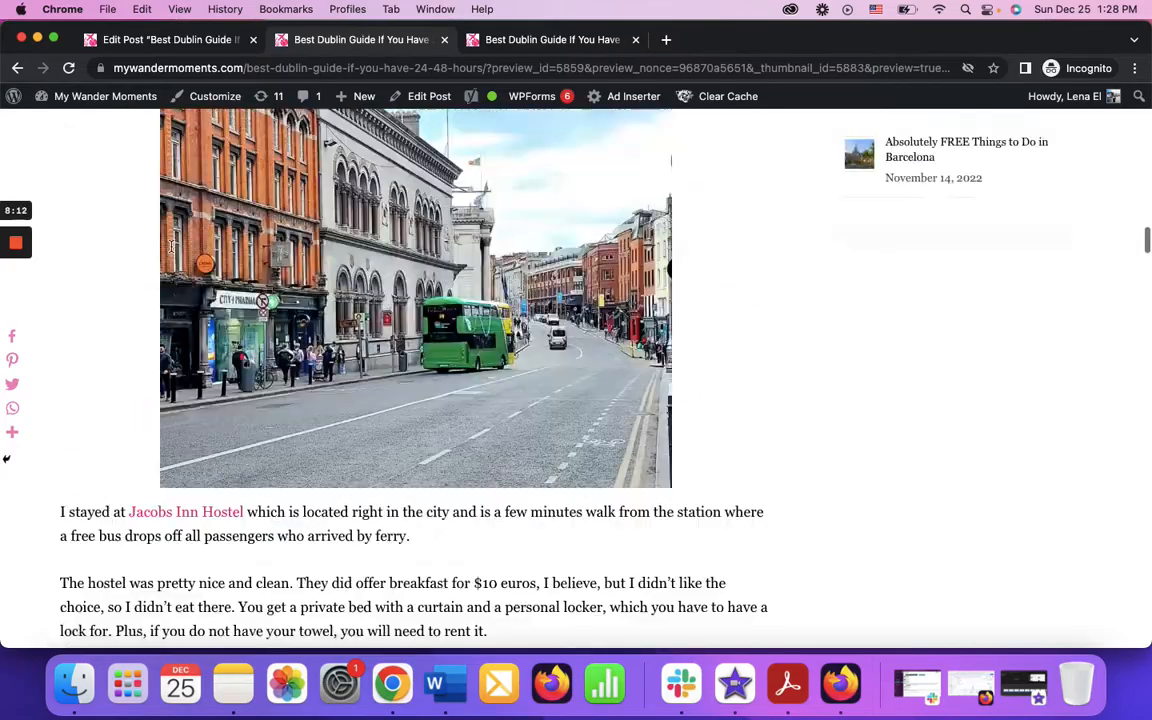
scroll("down", 3)
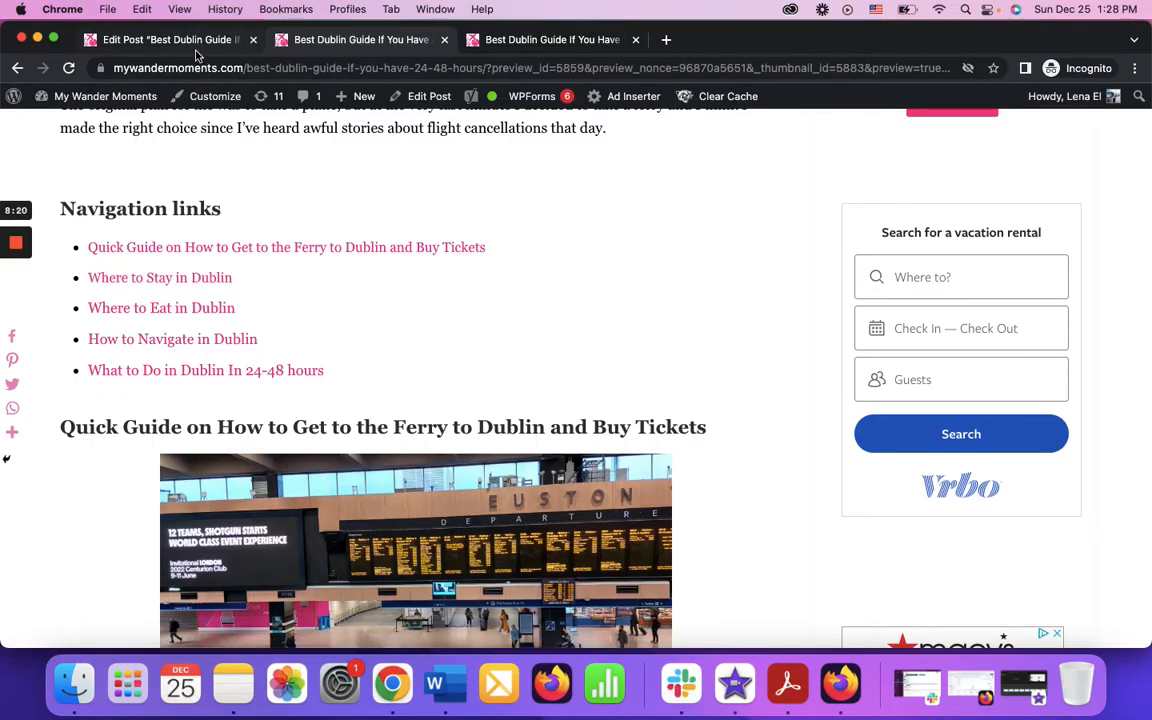
- Recheck the Quick Guide heading's id in the editor, then return to the preview
left_click(170, 39)
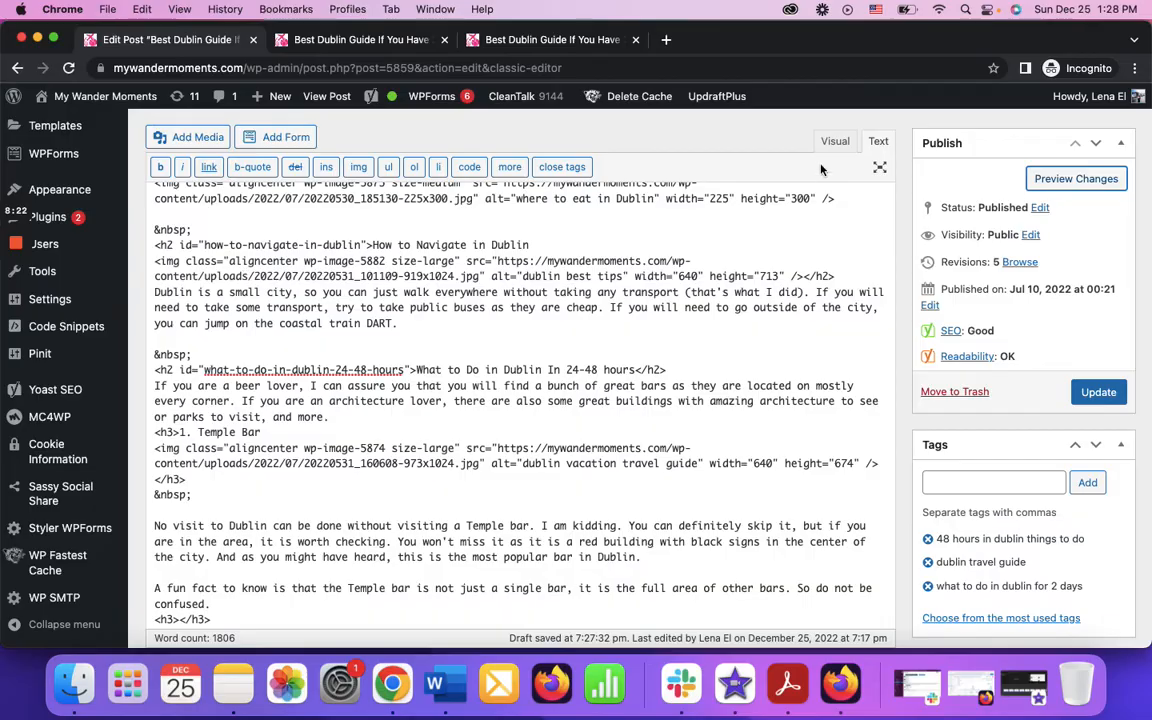
left_click(835, 140)
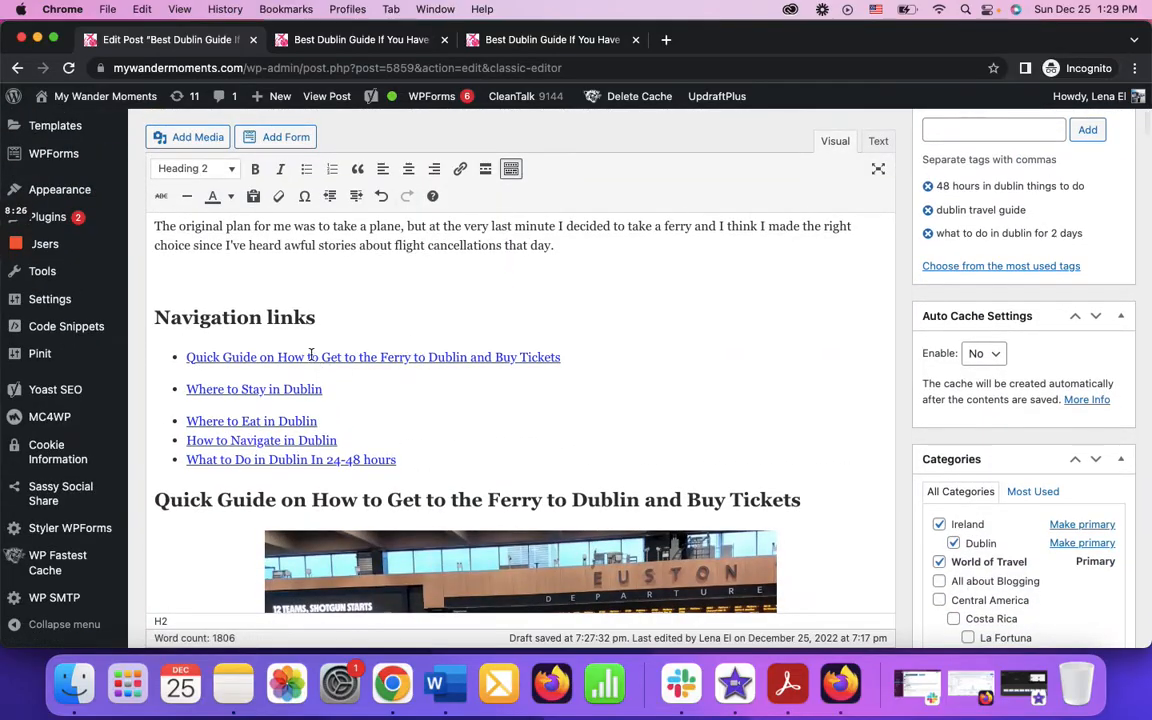
scroll("down", 3)
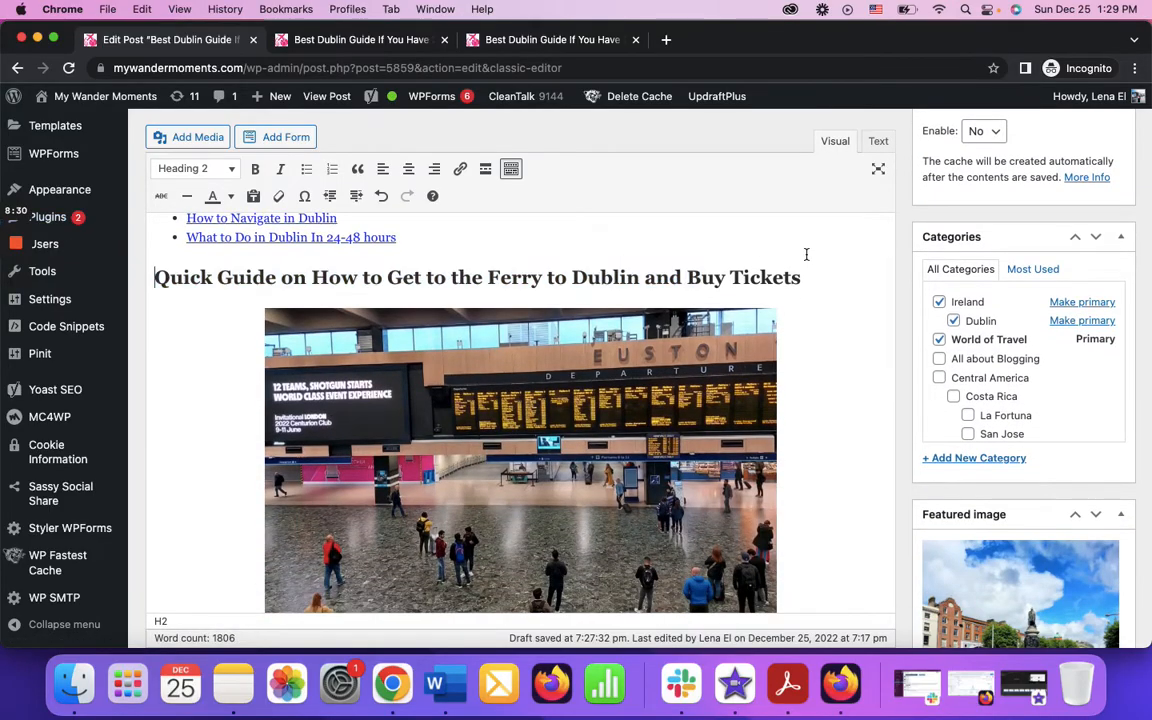
left_click(878, 141)
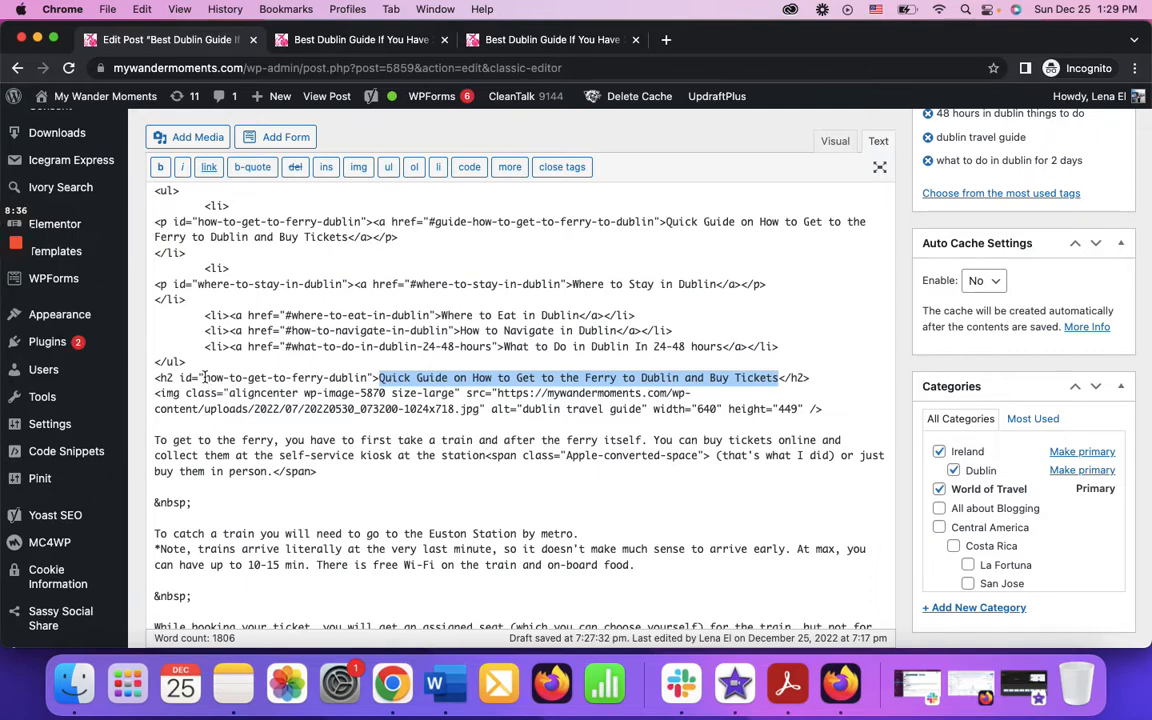
left_click(835, 140)
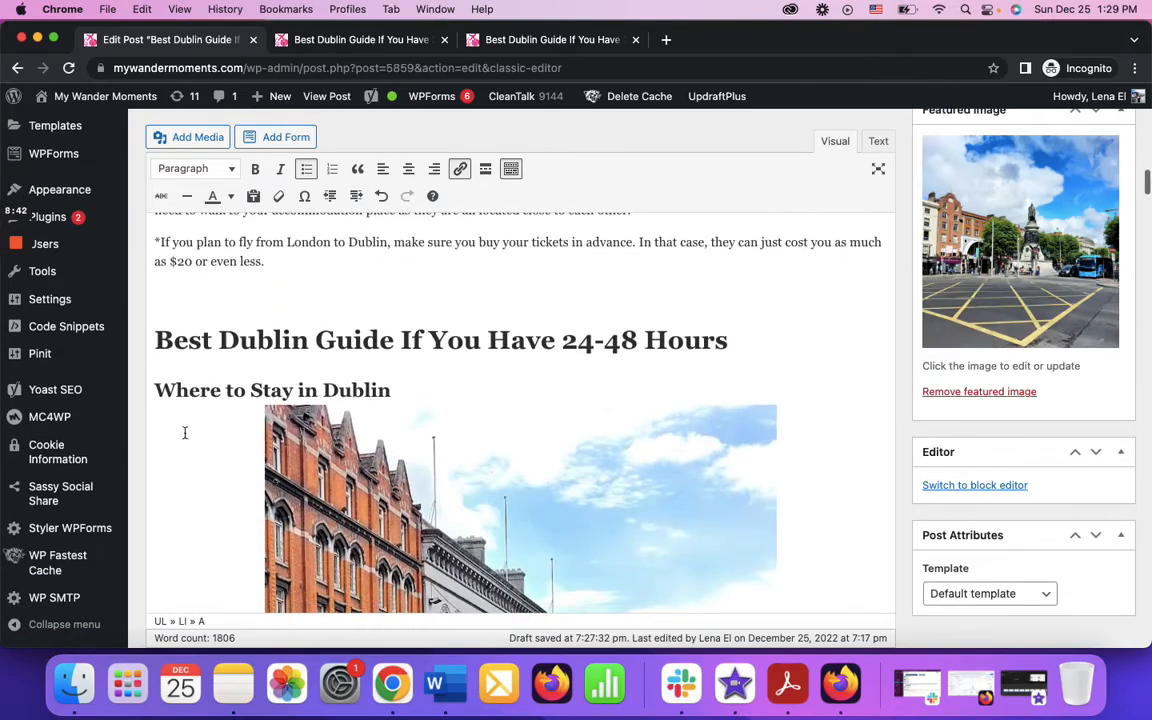
left_click(877, 141)
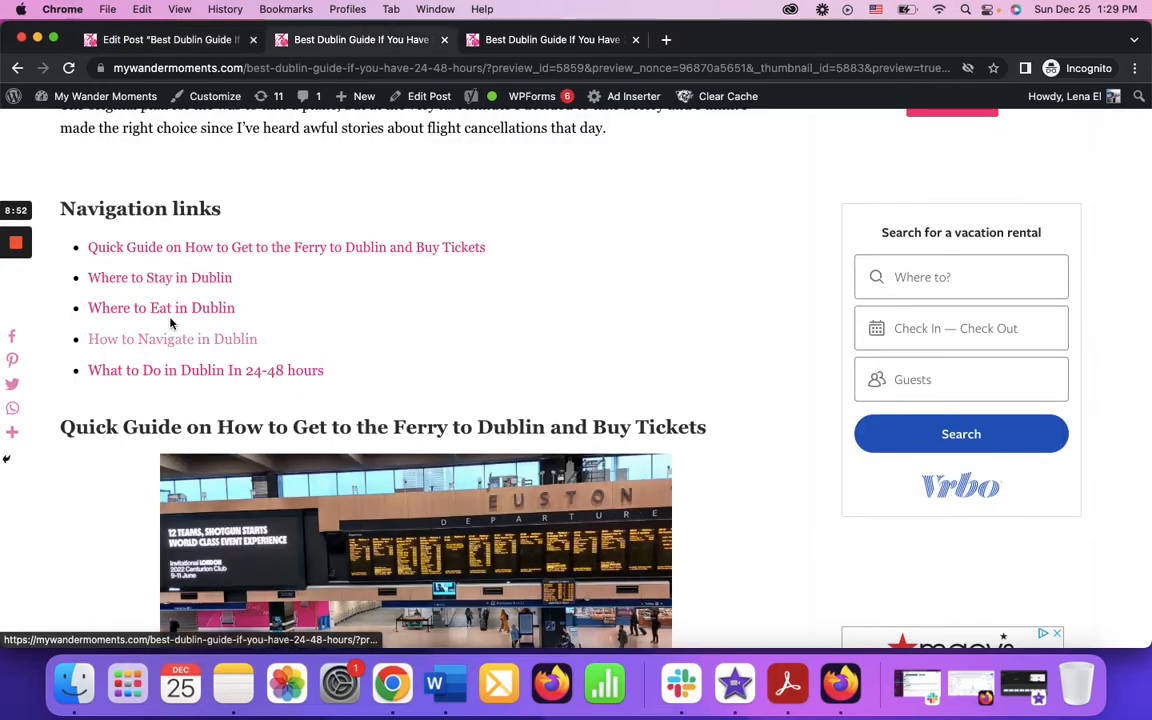
- Test the How to Navigate and Where to Stay in Dublin links in the preview
left_click(172, 339)
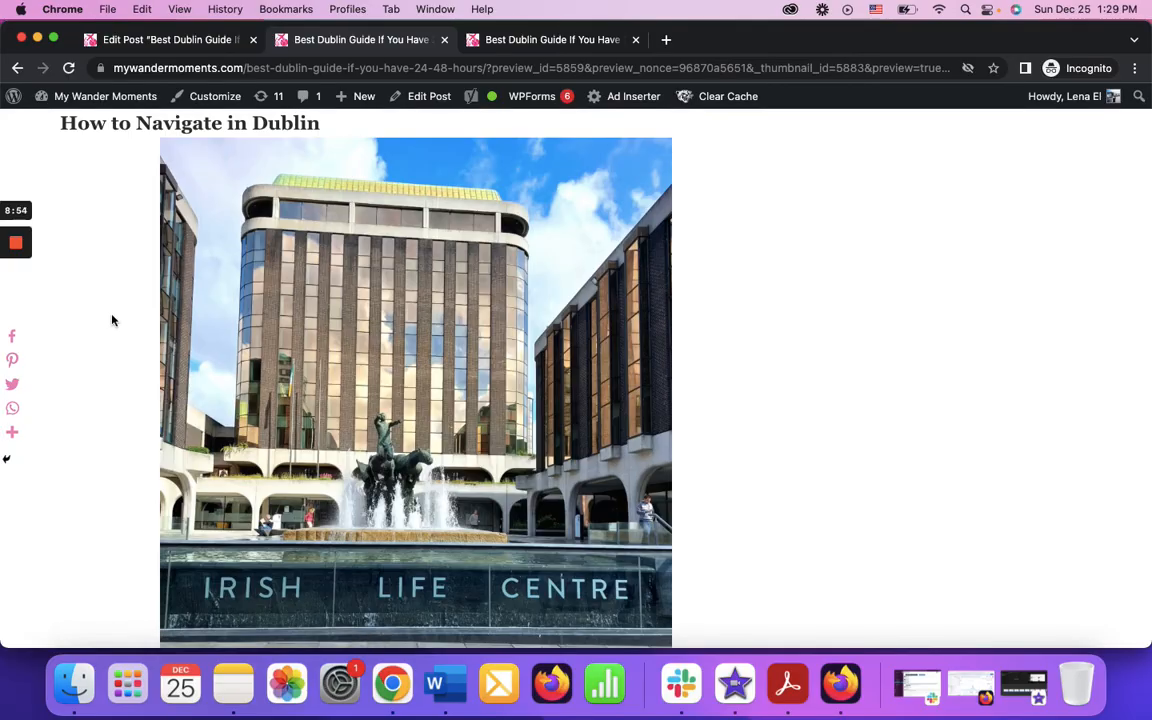
mouse_move(150, 303)
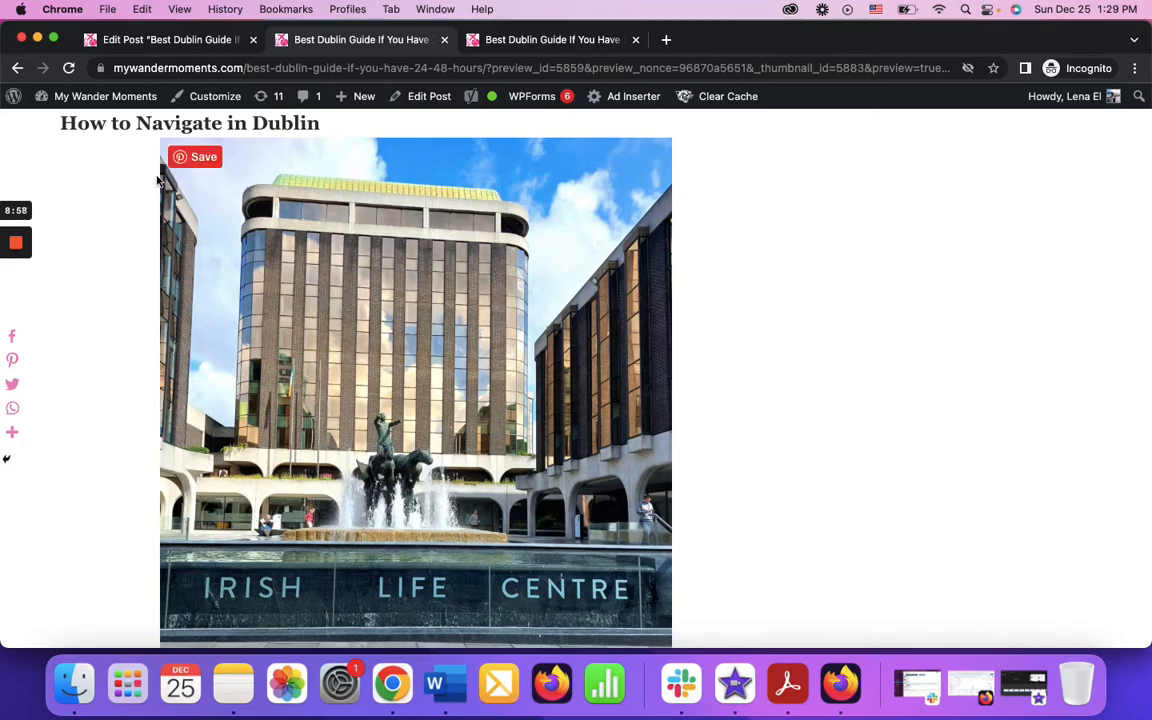
scroll("down", 3)
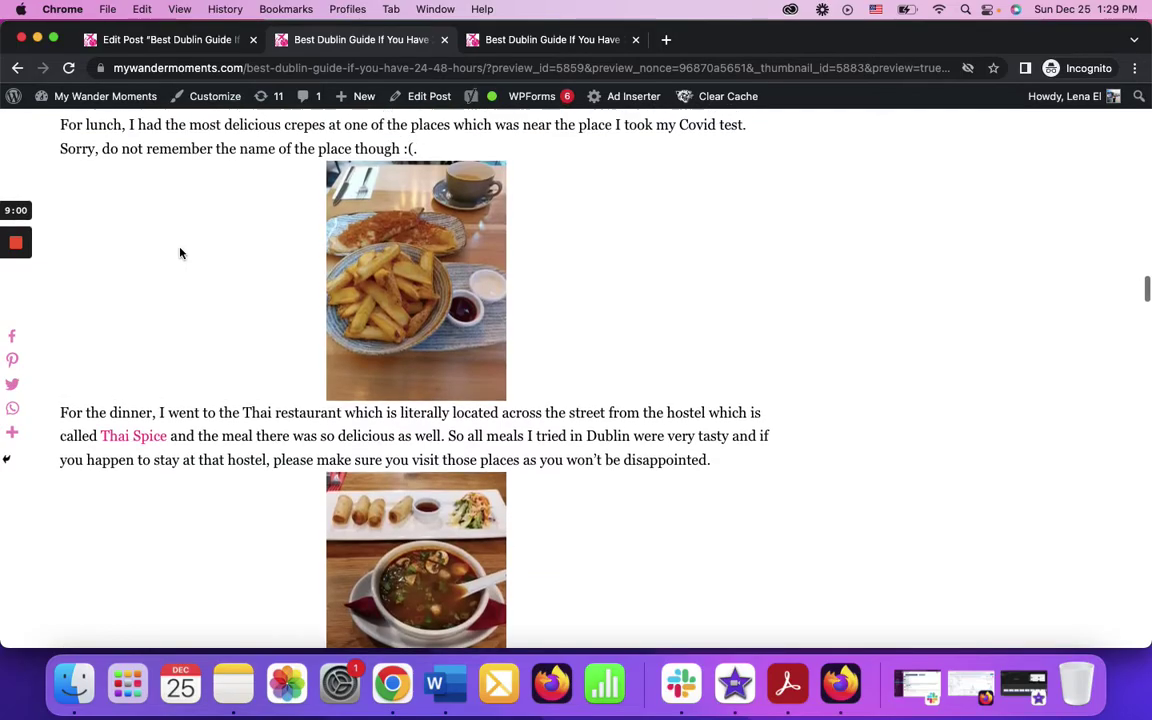
scroll("up", 3)
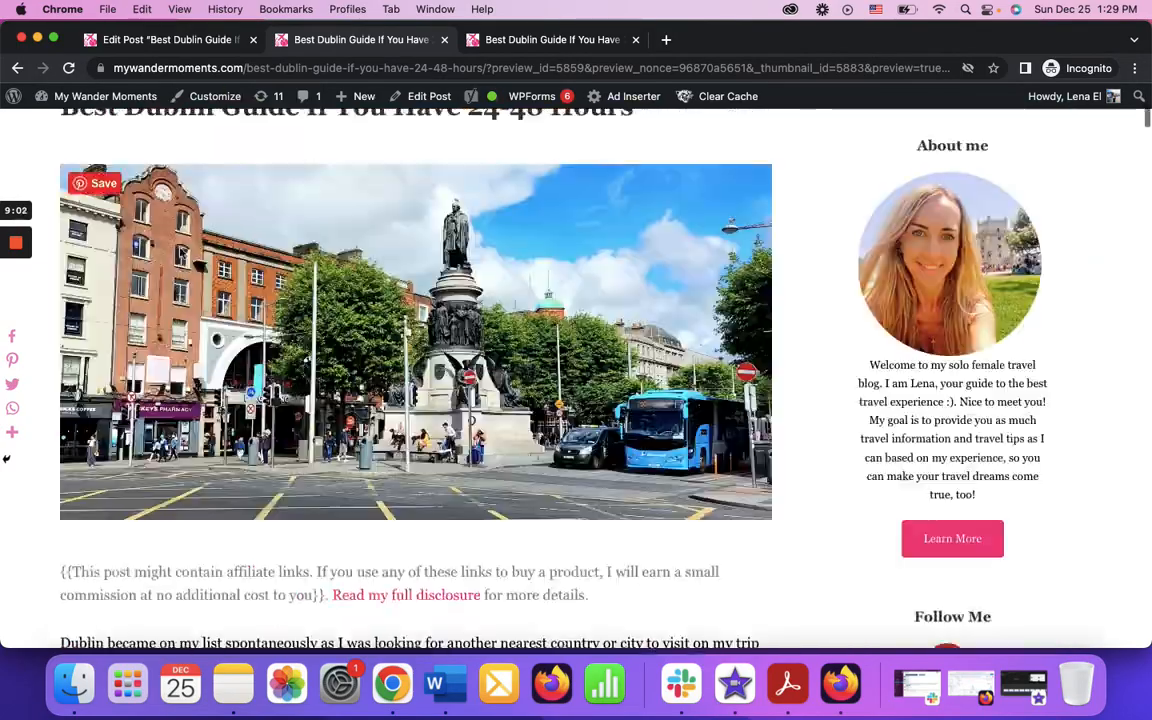
scroll("down", 3)
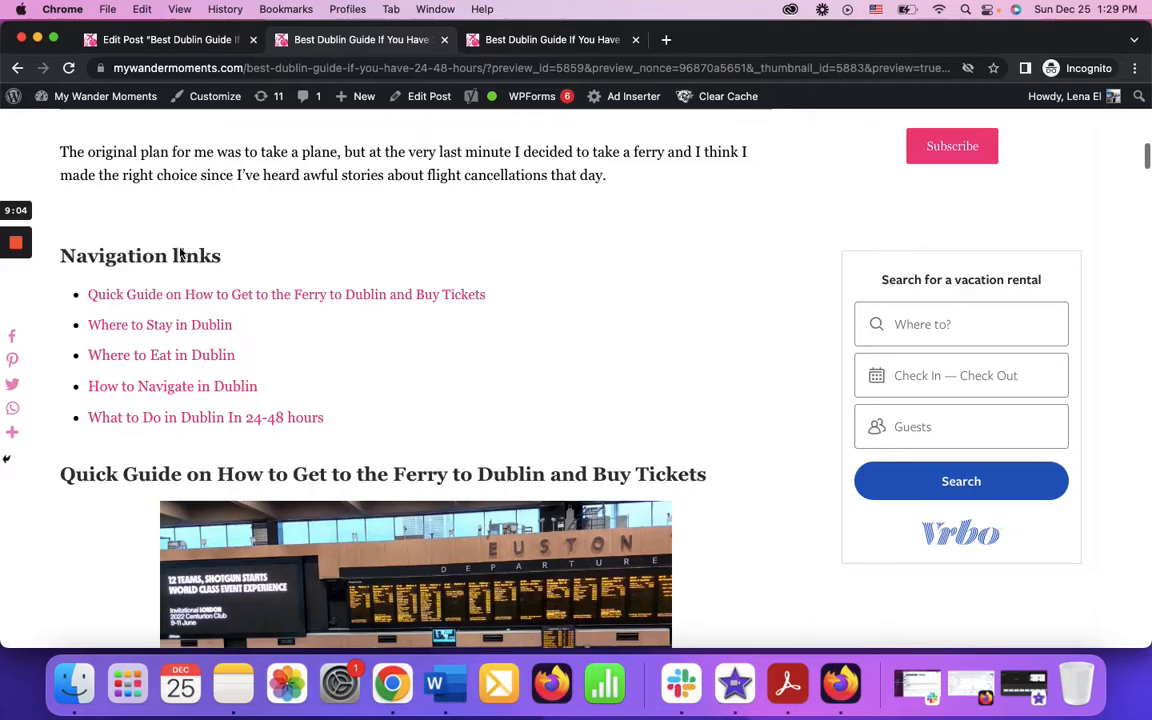
scroll("down", 3)
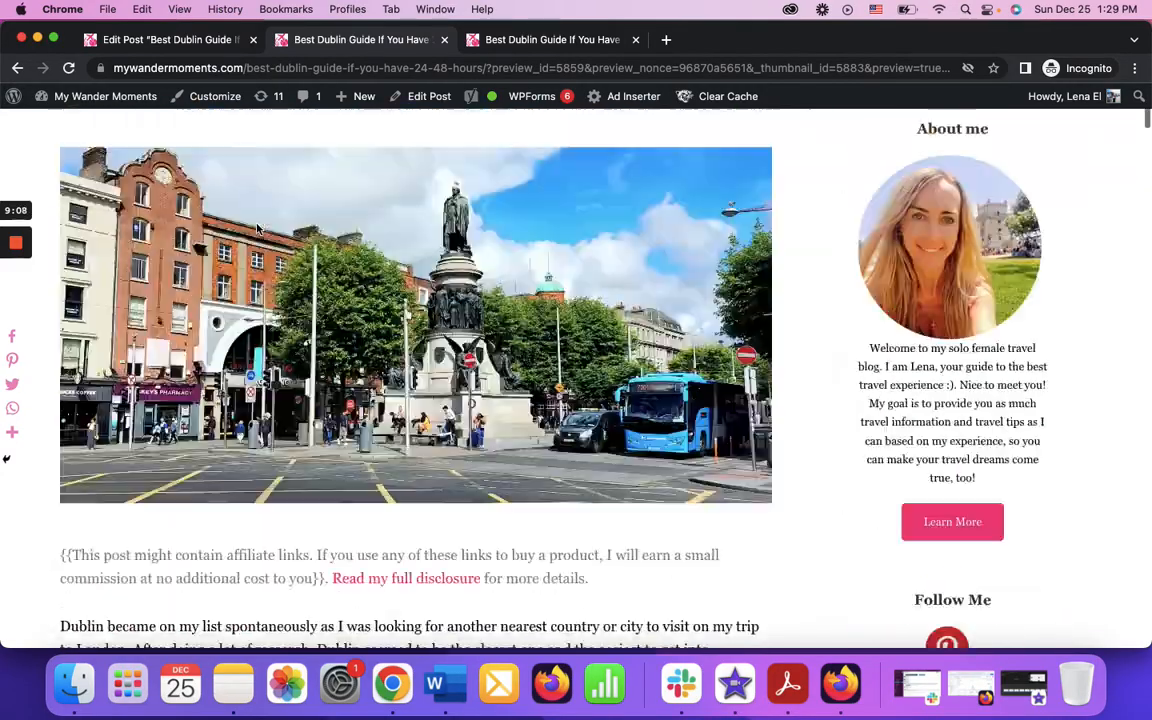
scroll("down", 3)
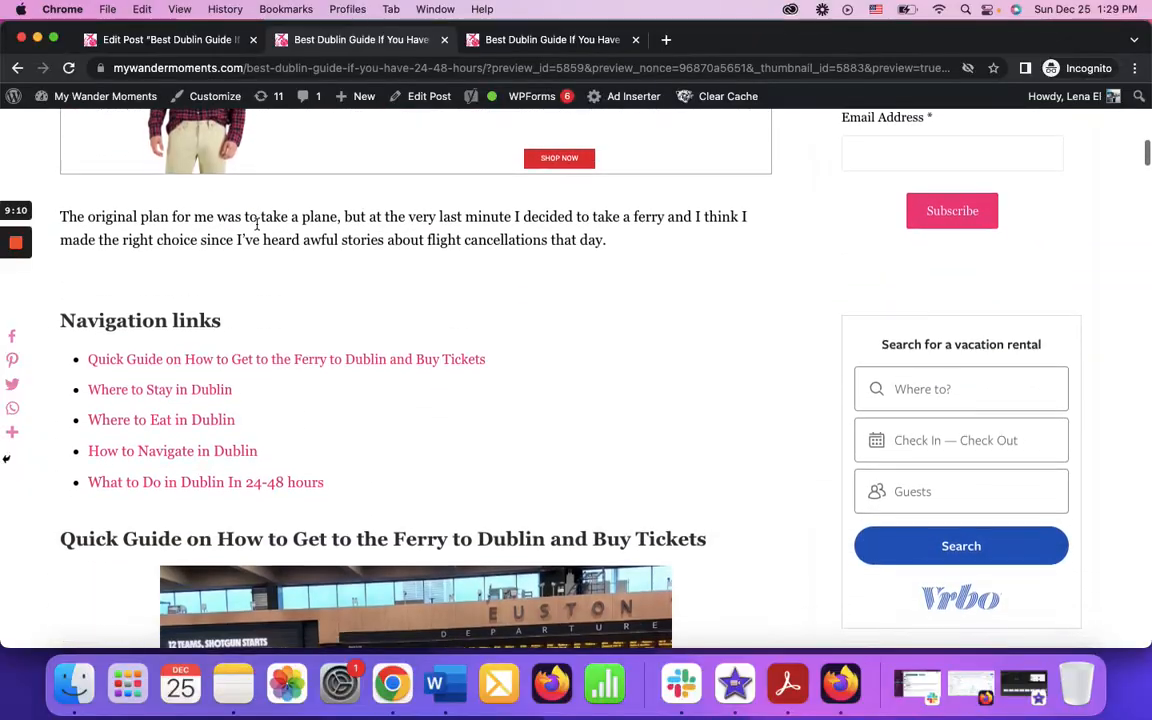
scroll("down", 3)
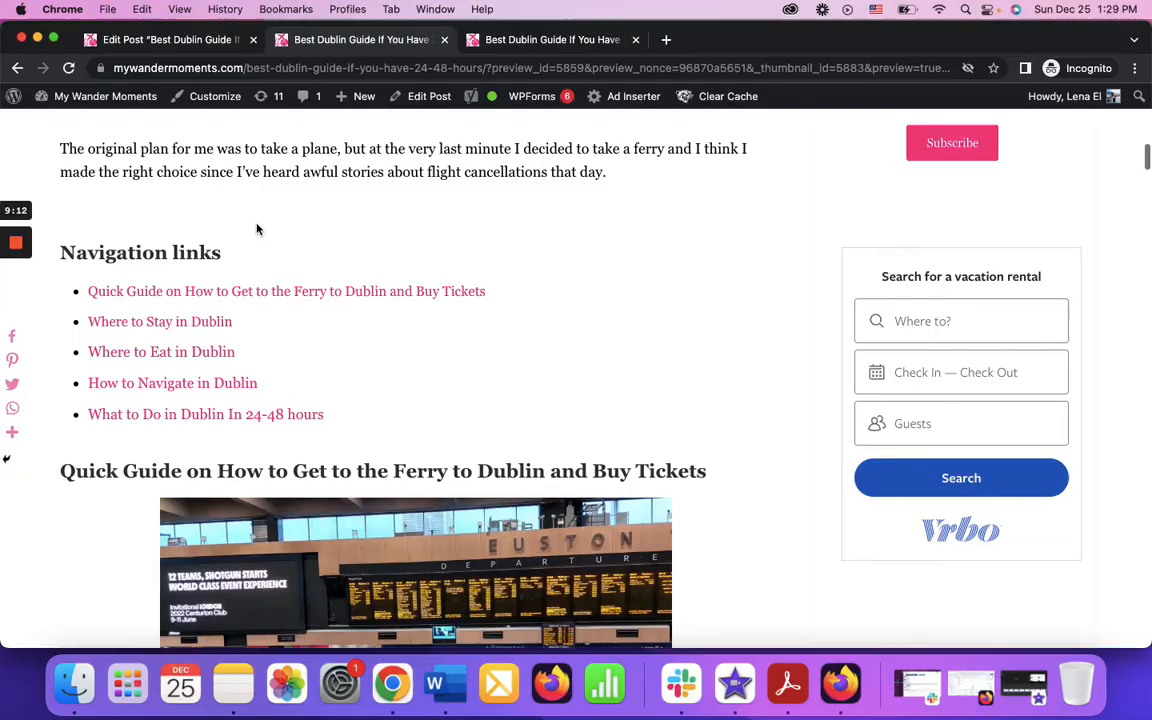
scroll("down", 3)
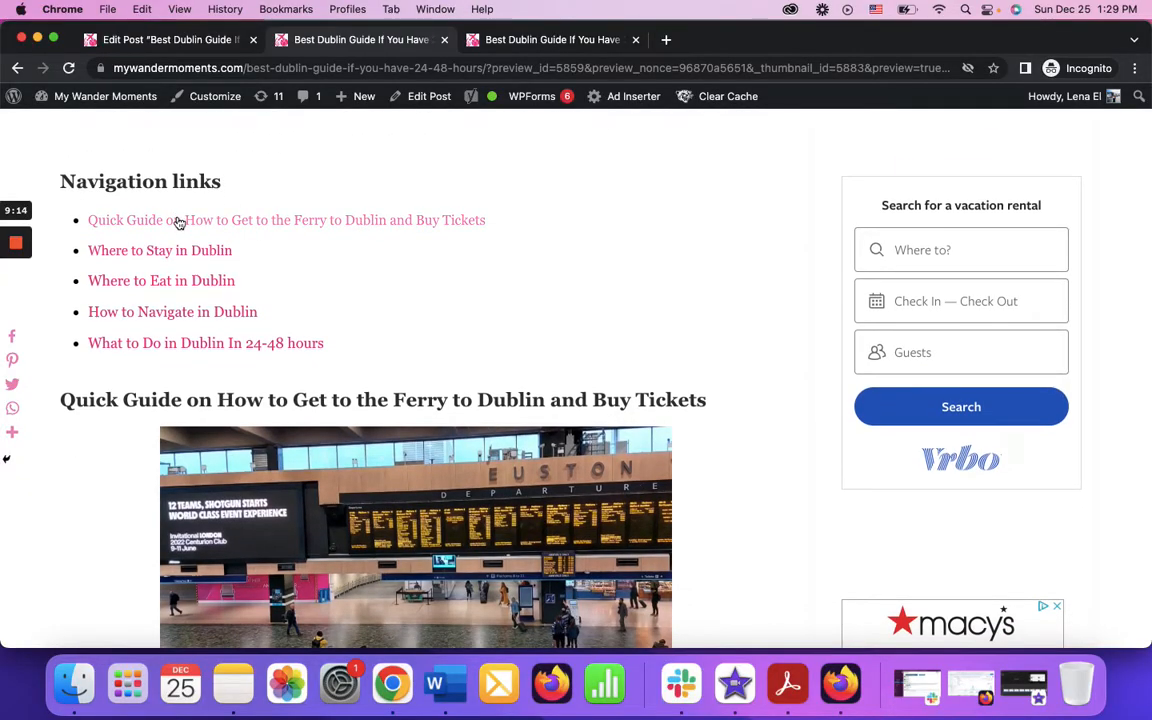
mouse_move(195, 223)
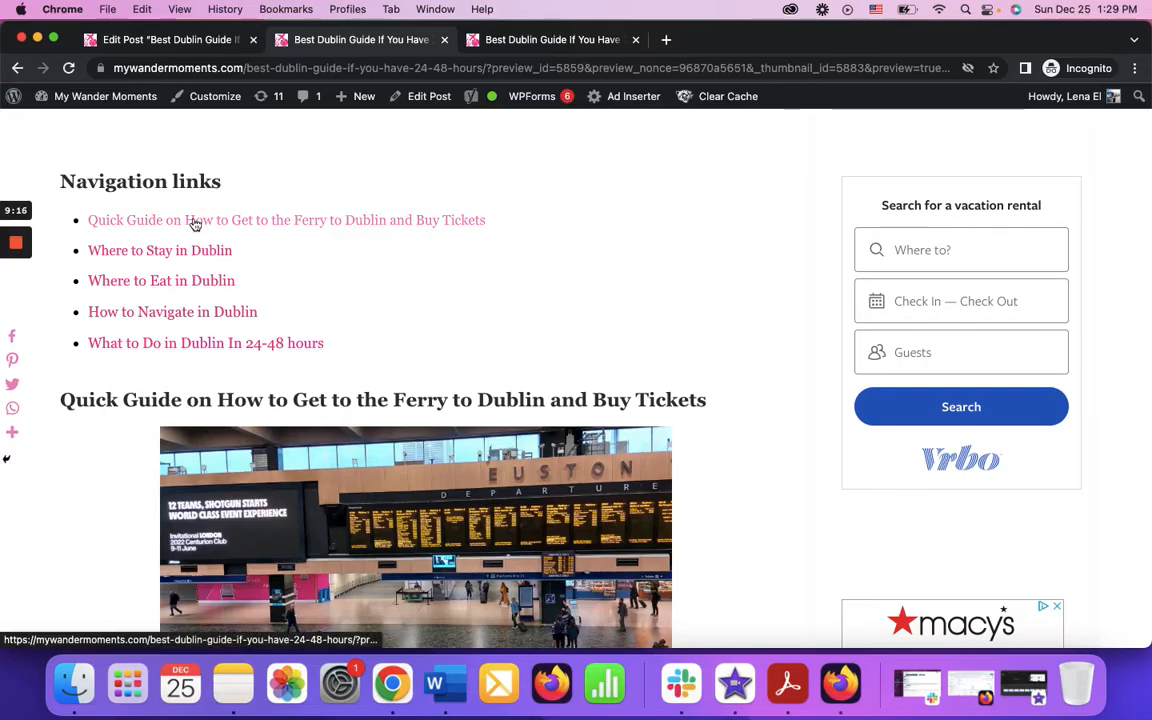
mouse_move(195, 222)
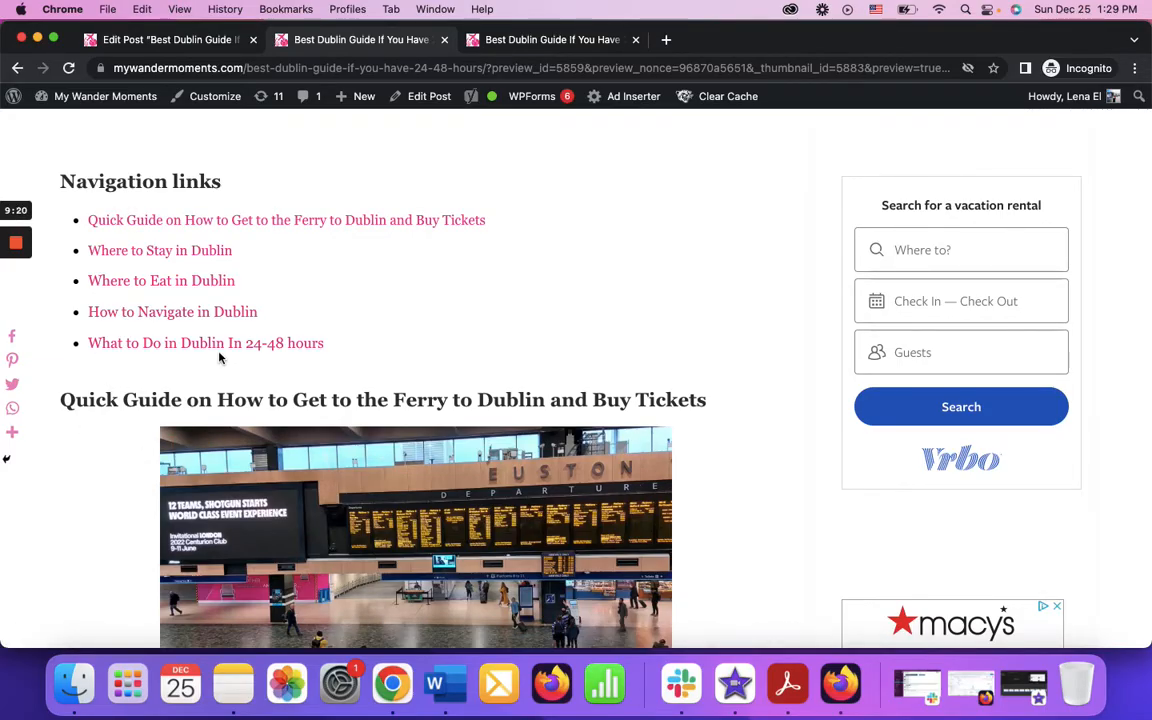
mouse_move(253, 128)
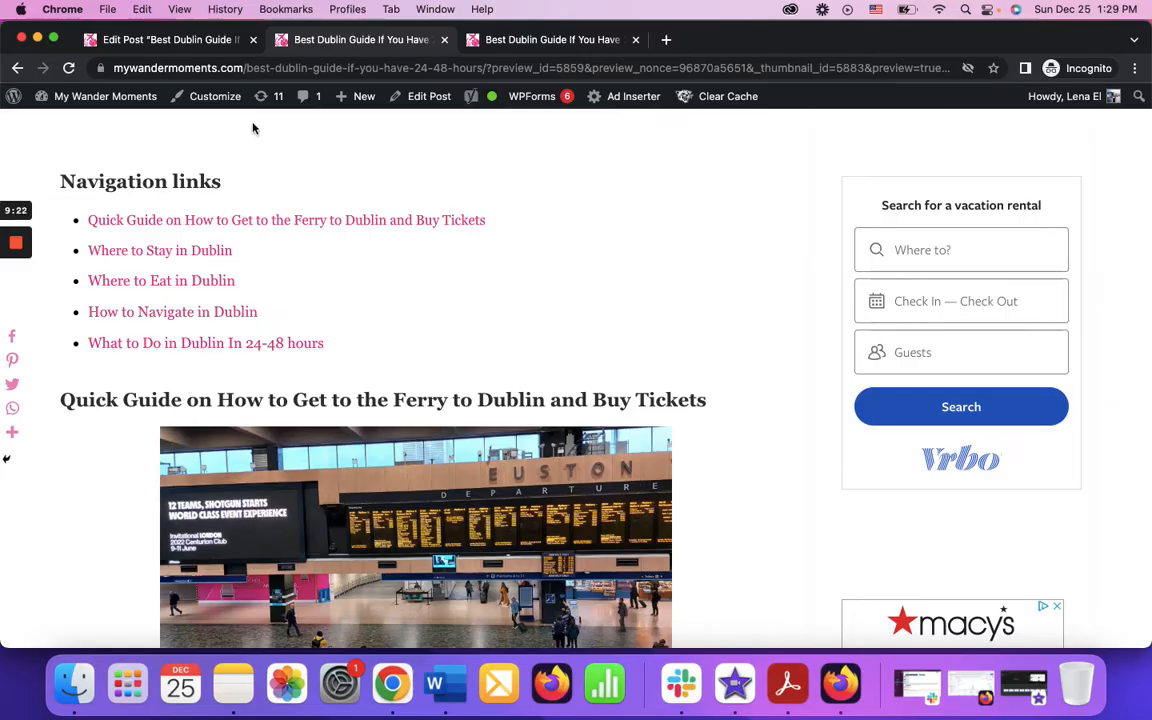
mouse_move(229, 302)
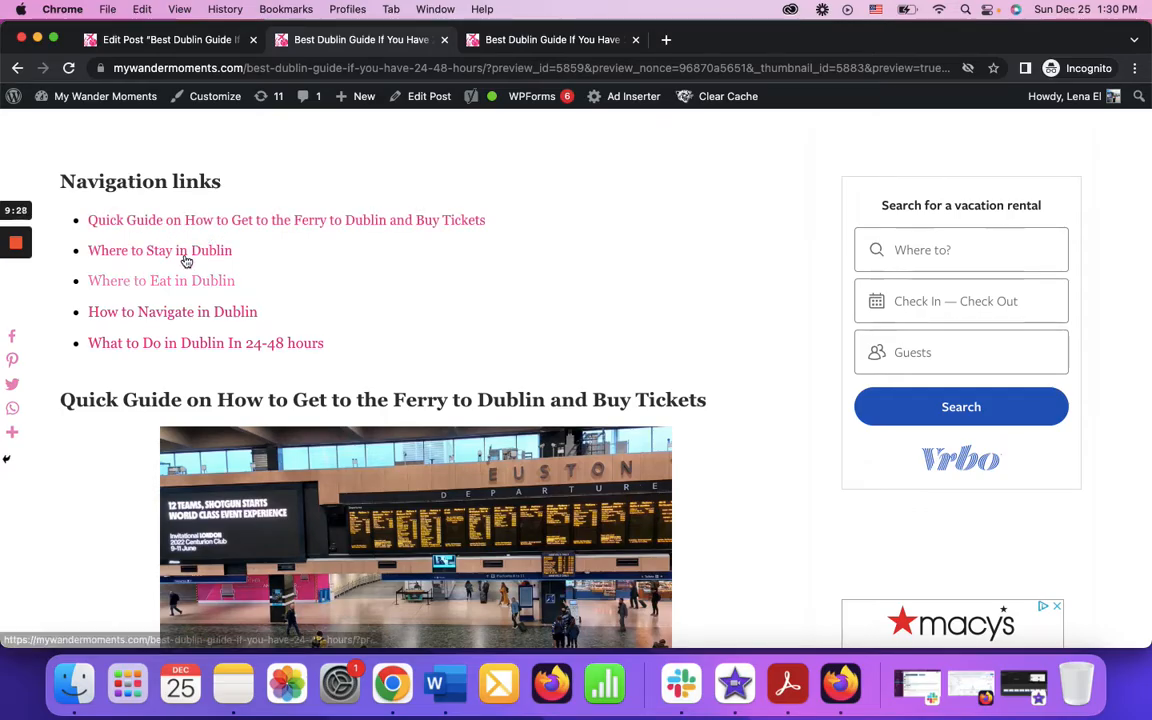
scroll("down", 3)
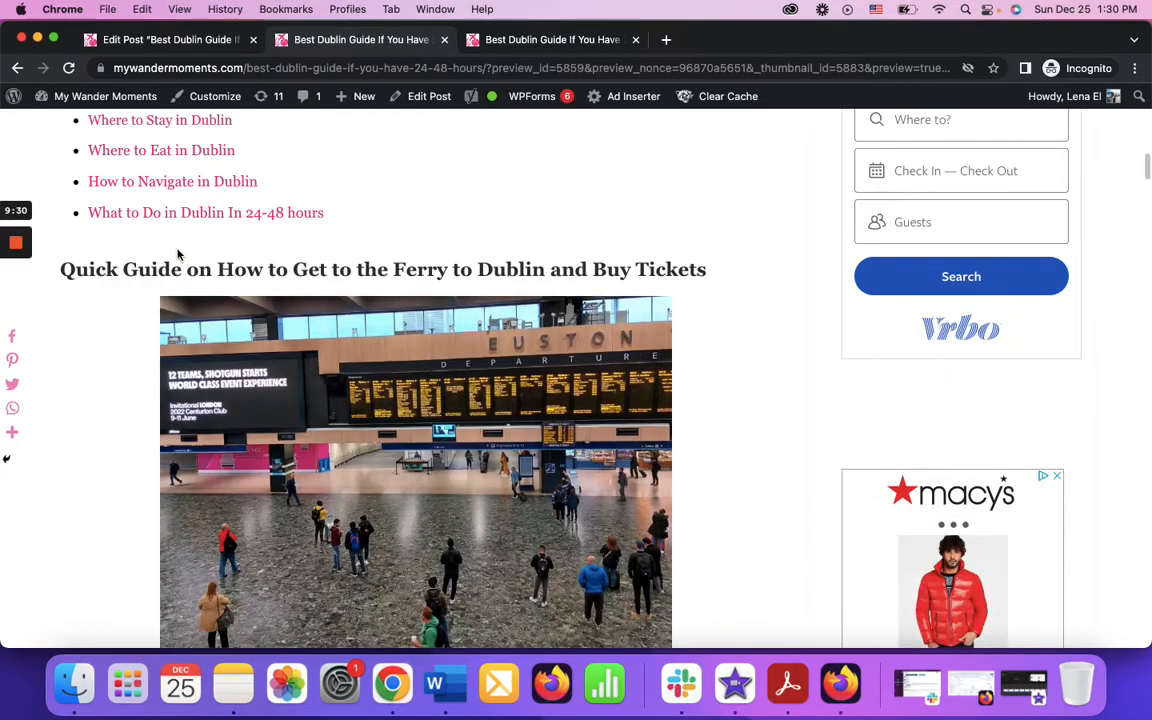
scroll("down", 3)
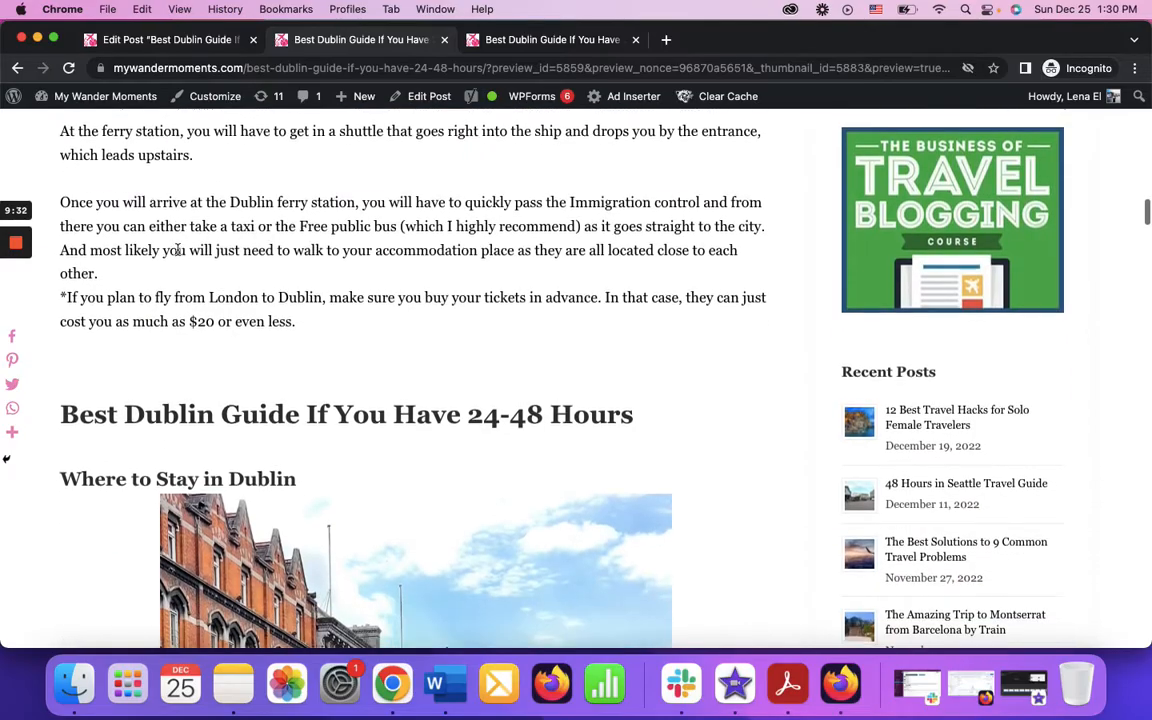
scroll("down", 3)
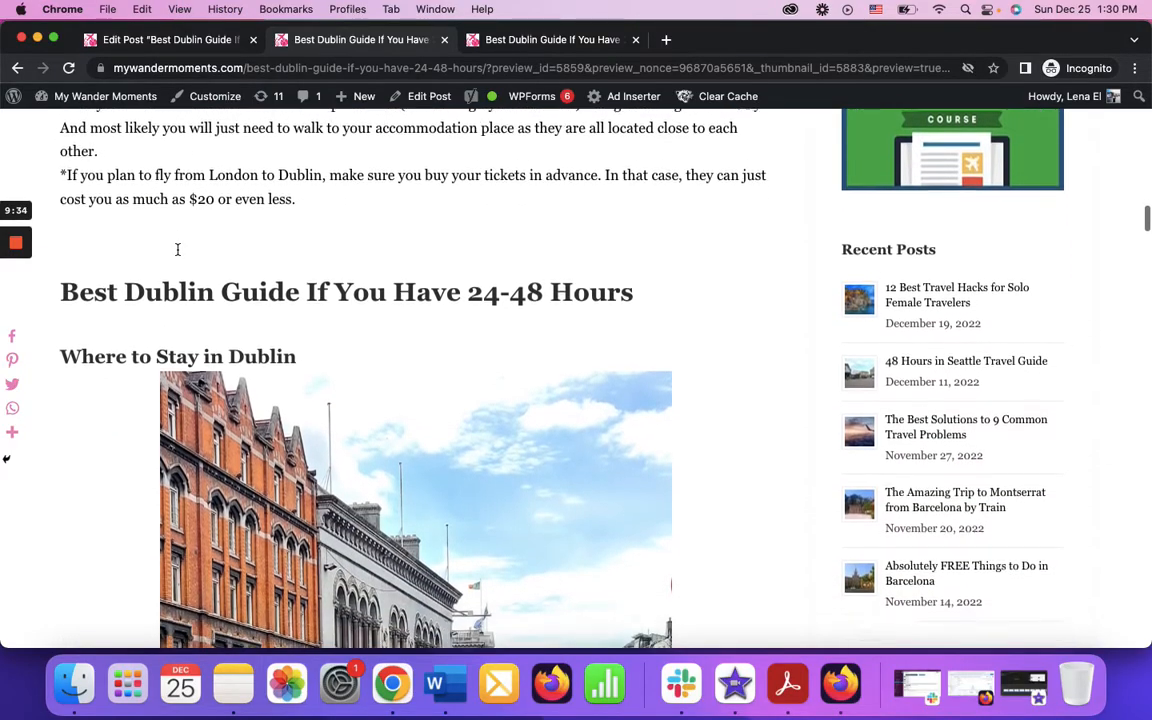
scroll("down", 3)
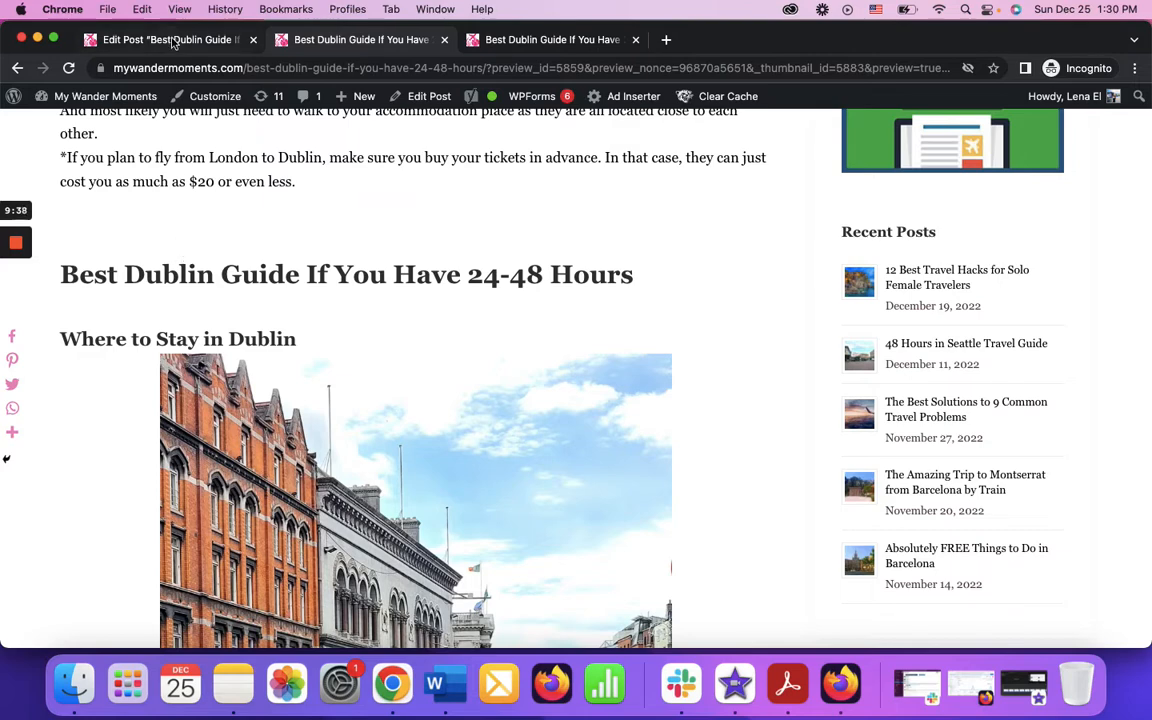
- Inspect the Where to Stay in Dublin h2 id and link hrefs in the editor's HTML
left_click(170, 40)
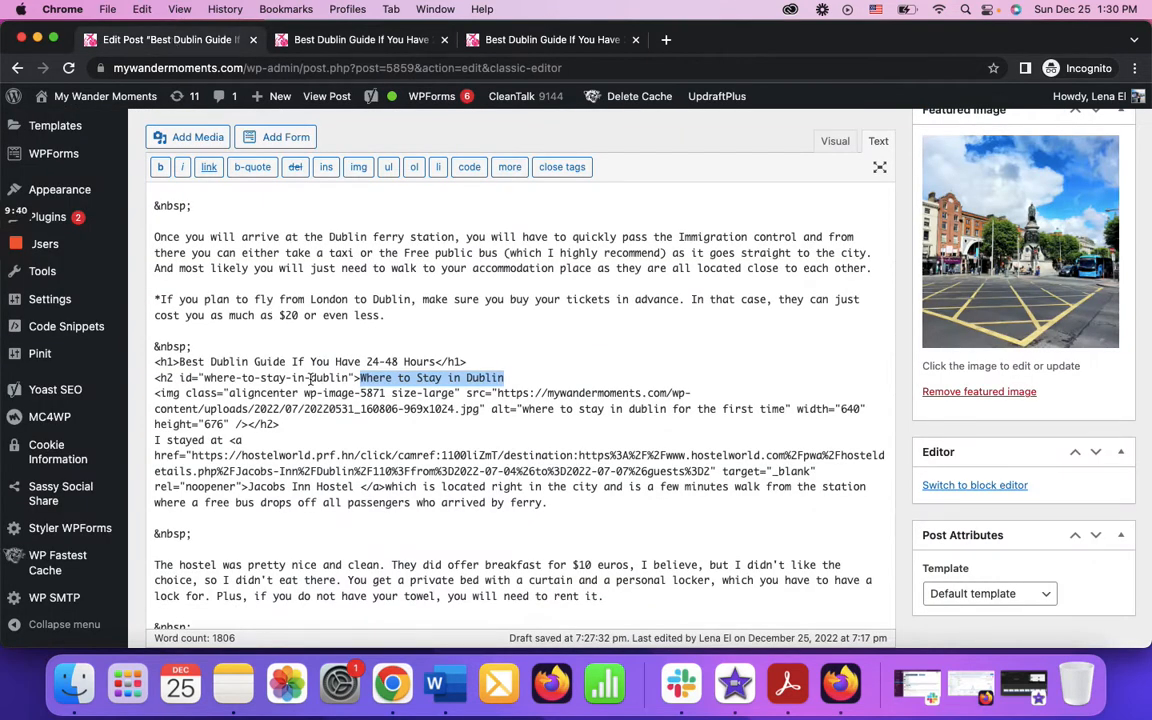
left_click(835, 140)
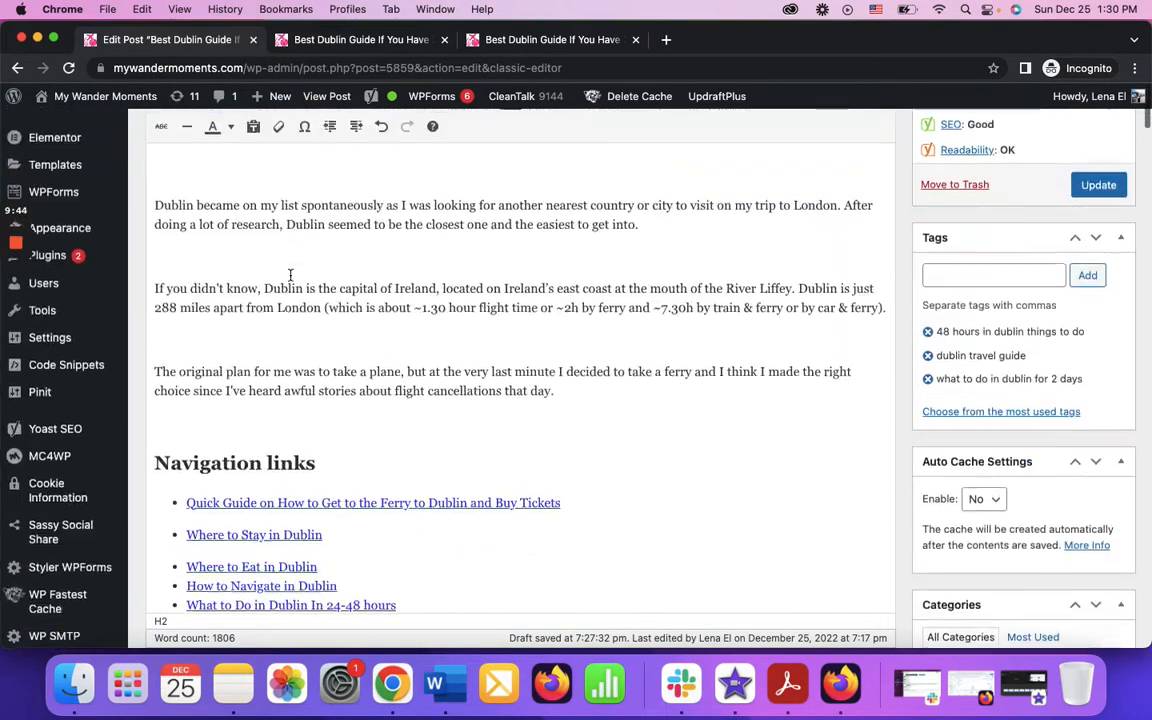
scroll("down", 3)
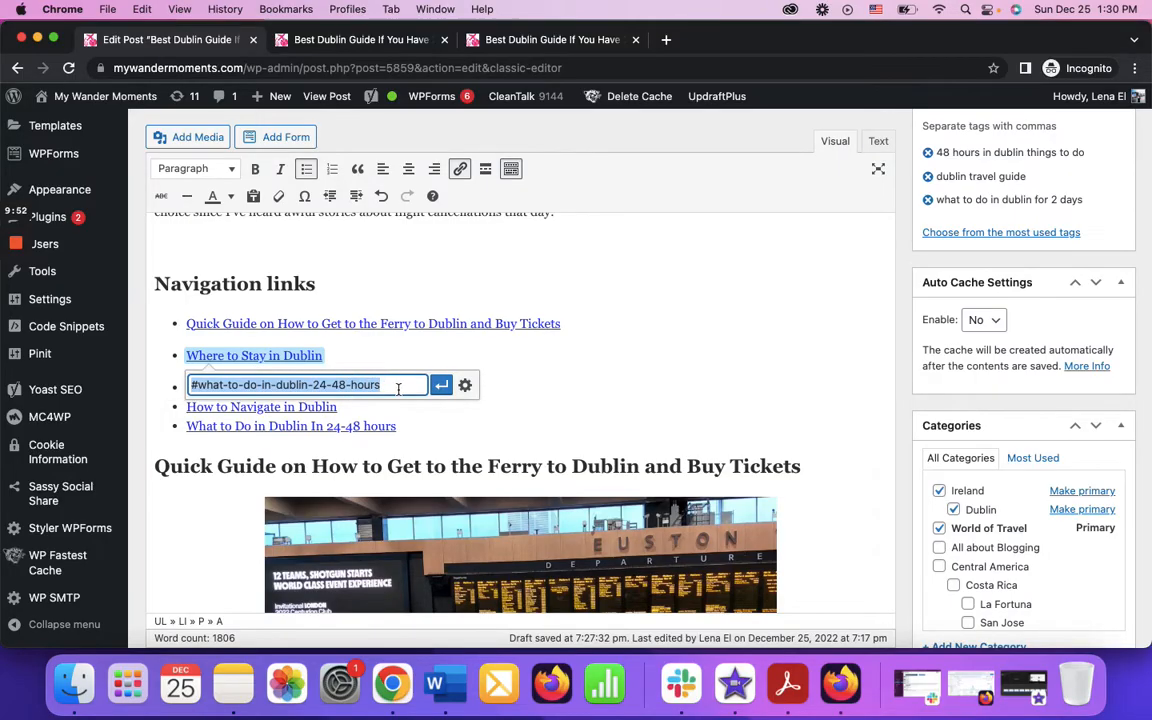
left_click(878, 141)
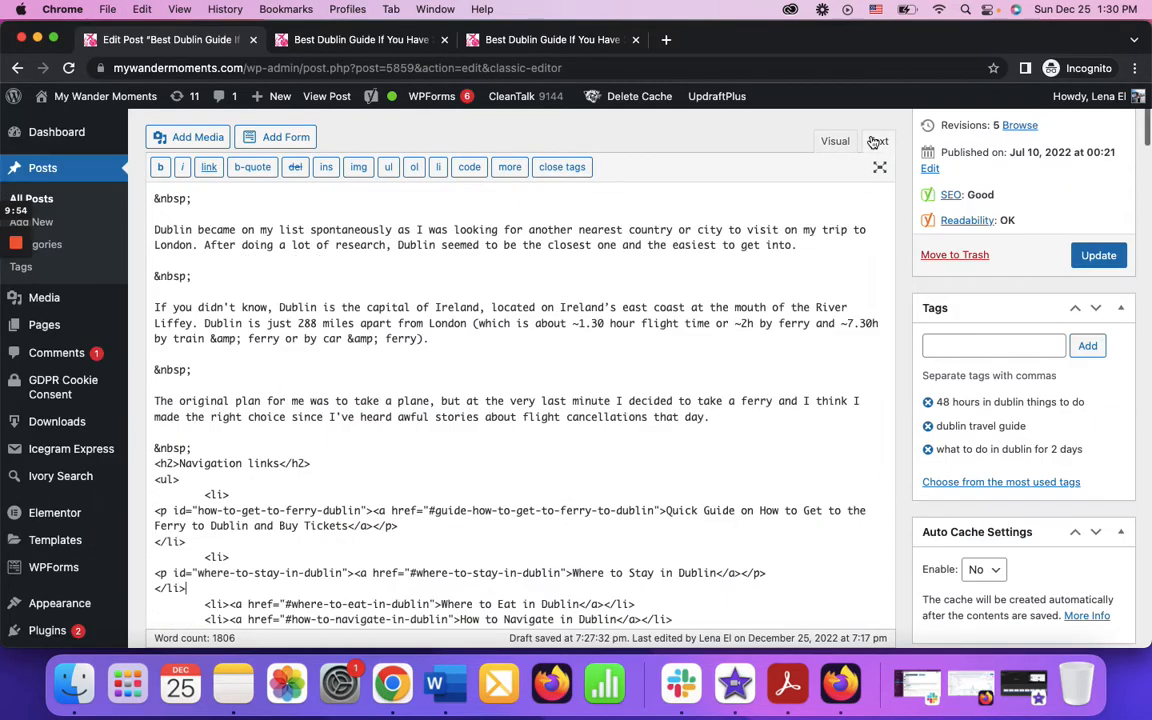
left_click(835, 141)
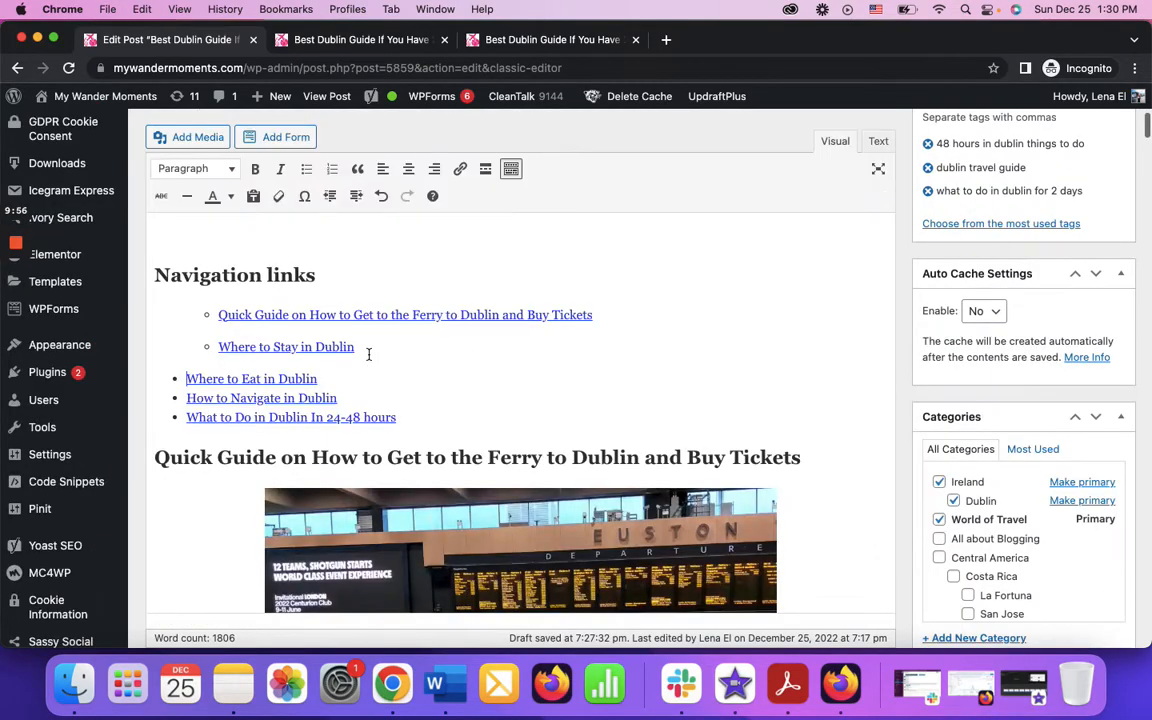
scroll("down", 3)
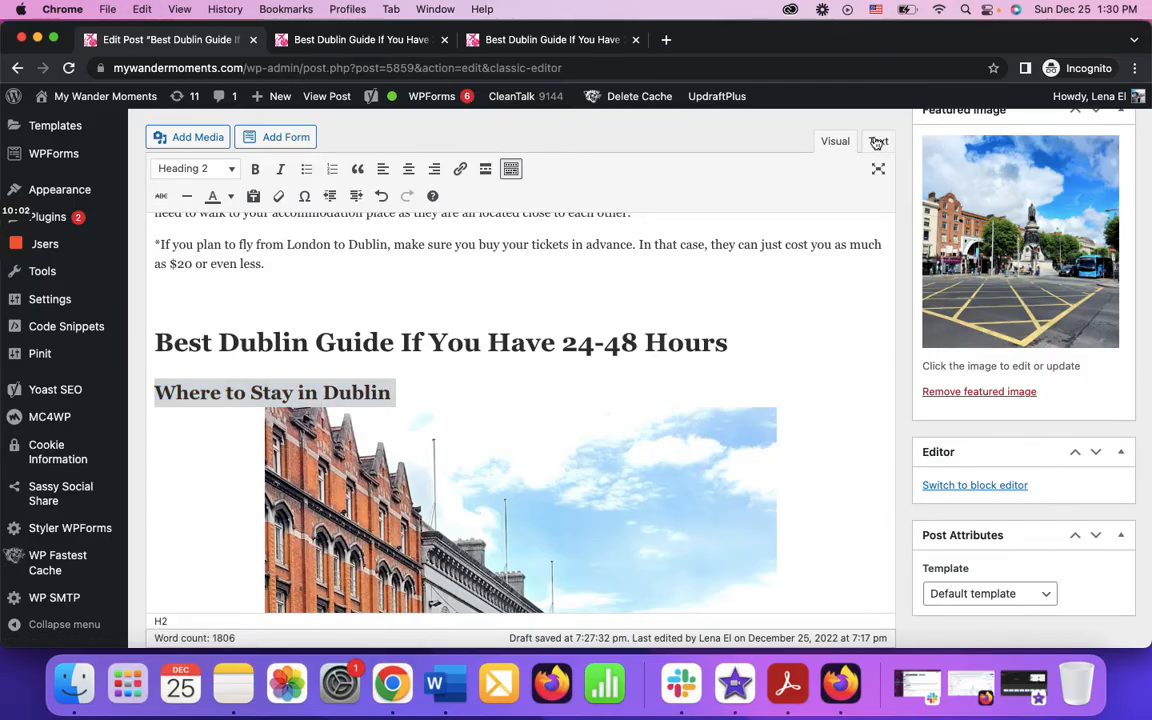
left_click(878, 141)
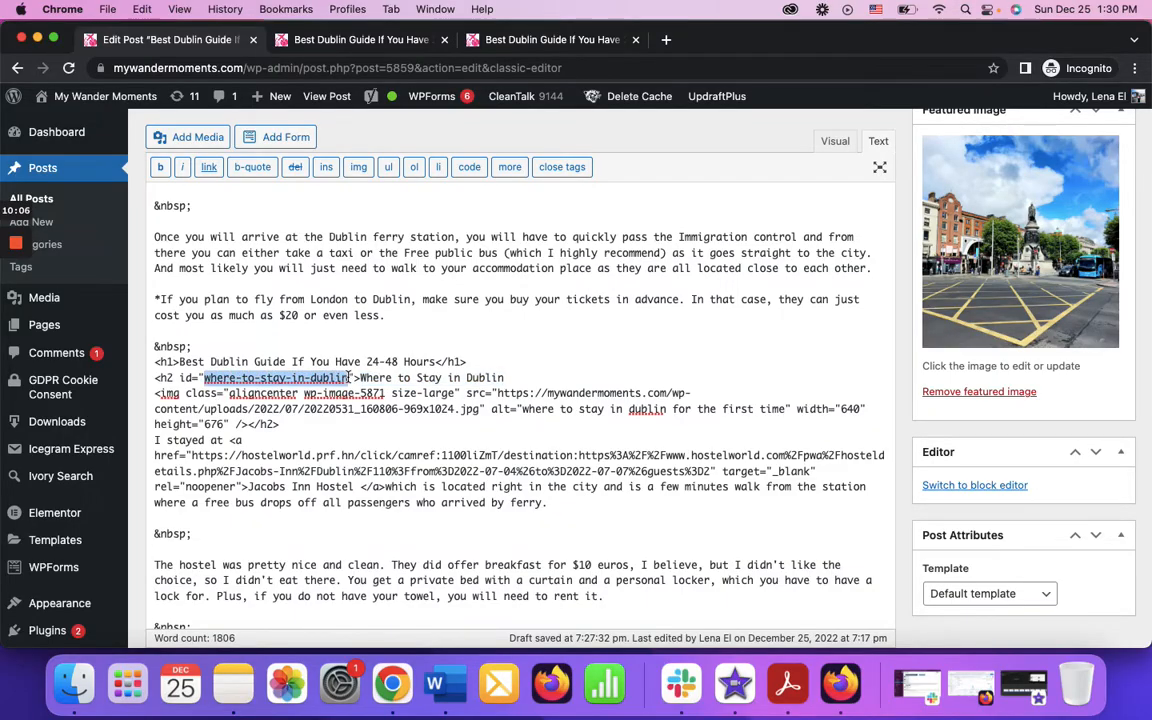
scroll("down", 3)
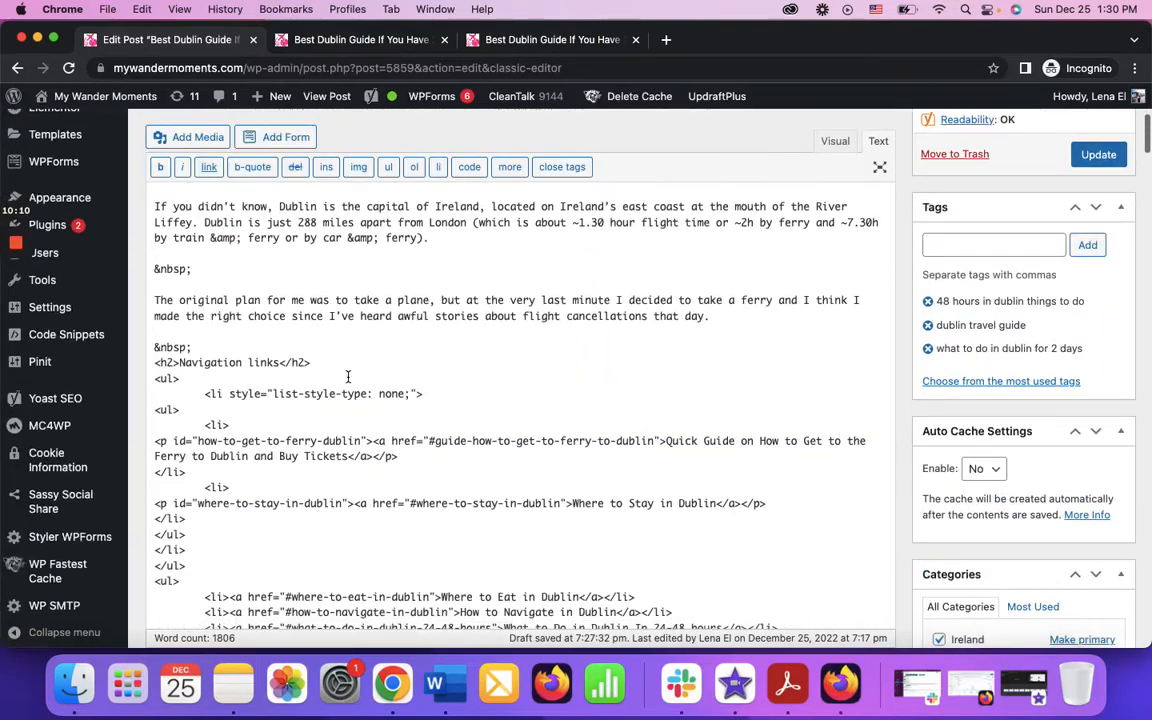
scroll("down", 3)
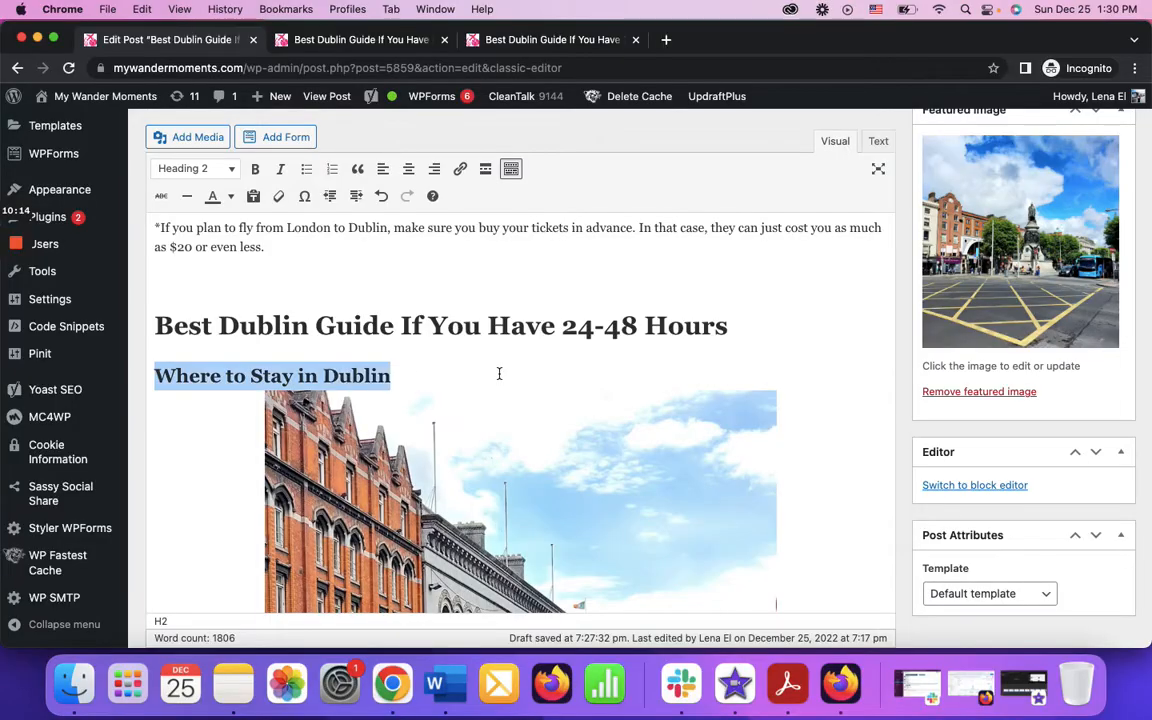
left_click(877, 140)
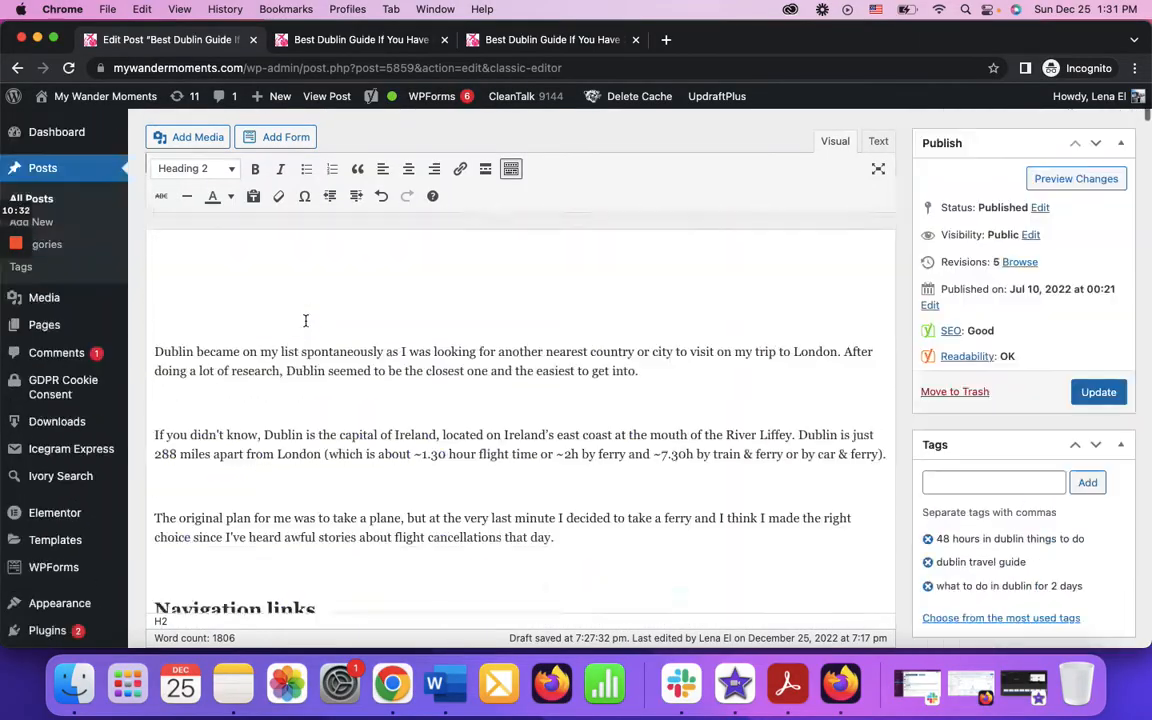
- Check the Where to Stay link's #where-to-stay-in-dublin anchor against its heading's HTML
scroll("down", 3)
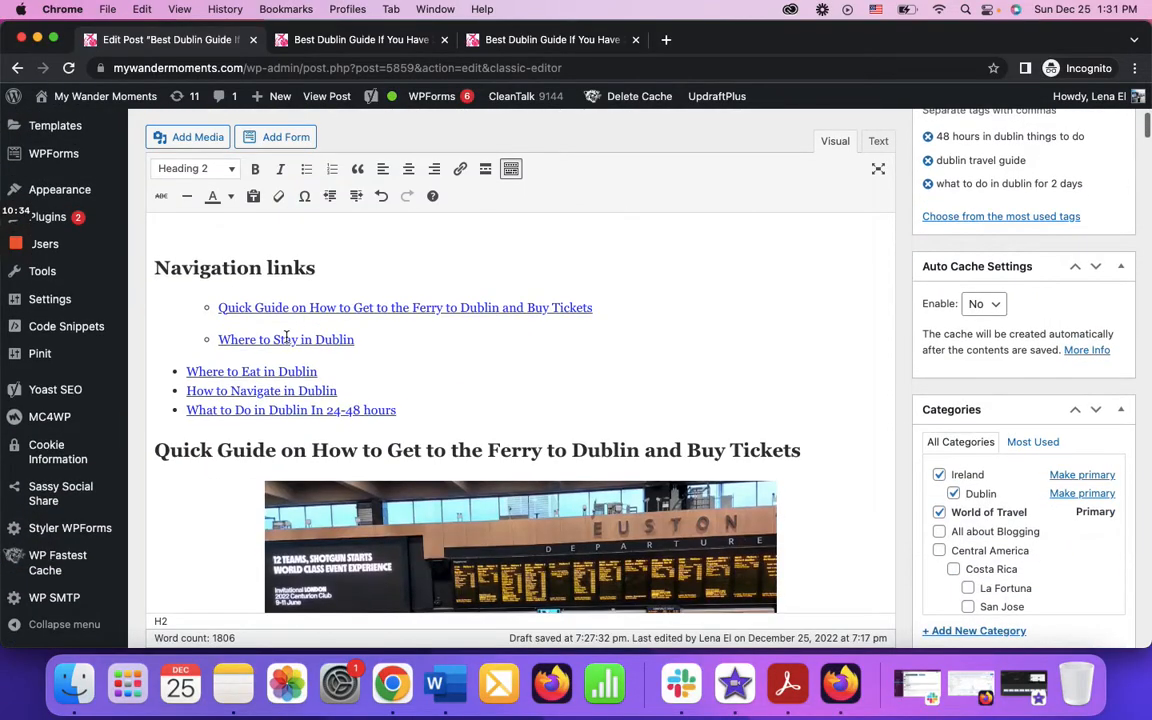
left_click(285, 339)
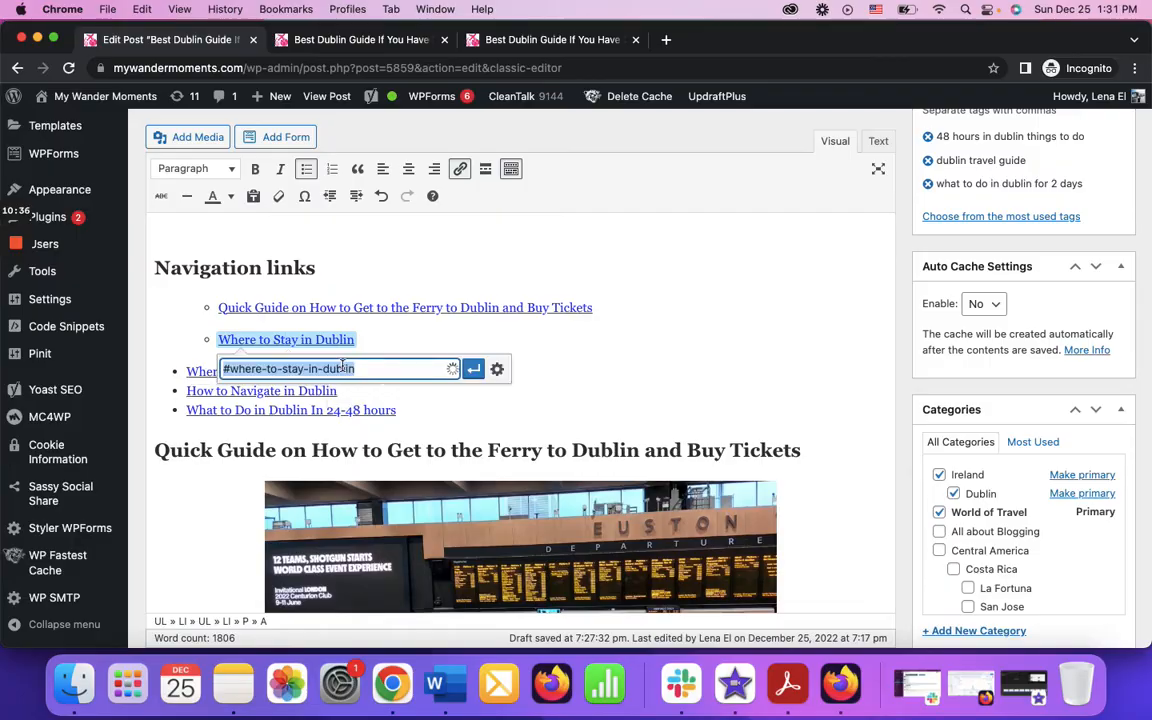
left_click(382, 368)
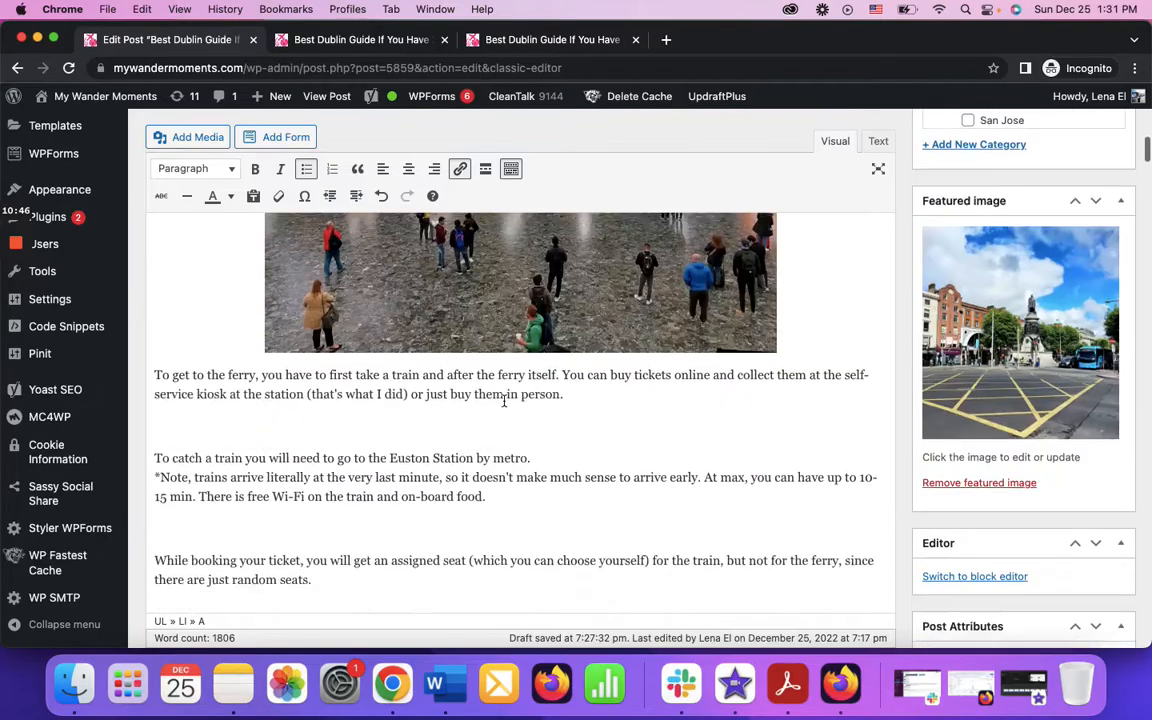
scroll("down", 3)
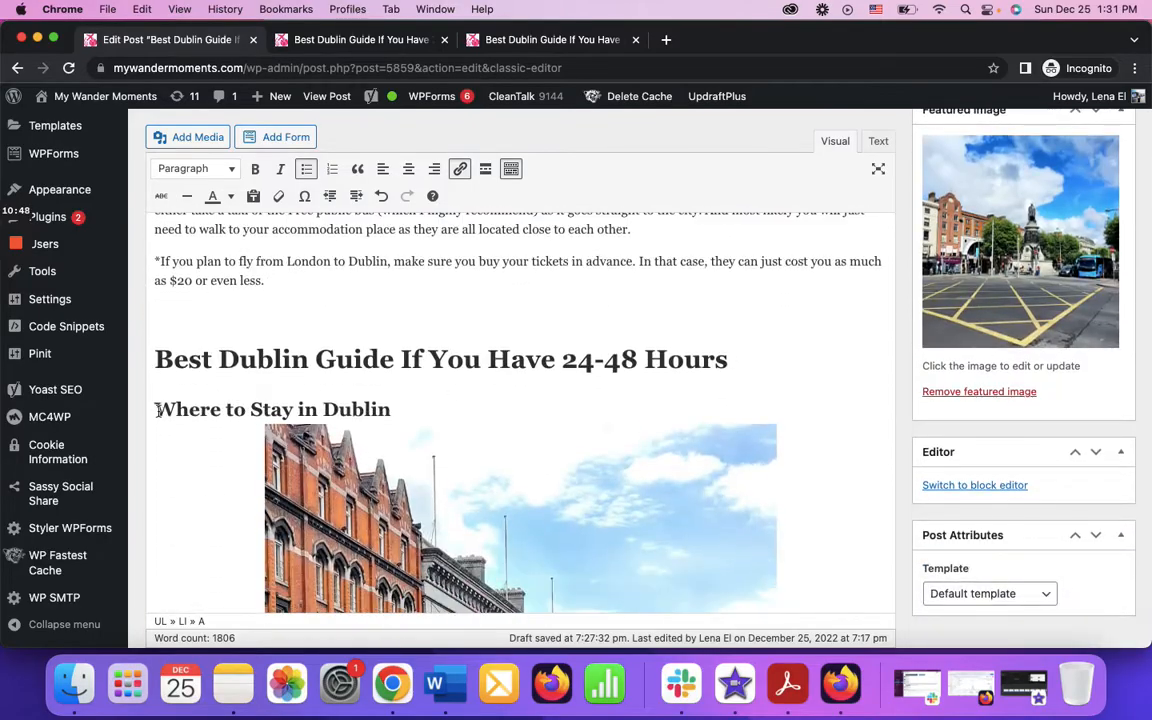
triple_click(272, 409)
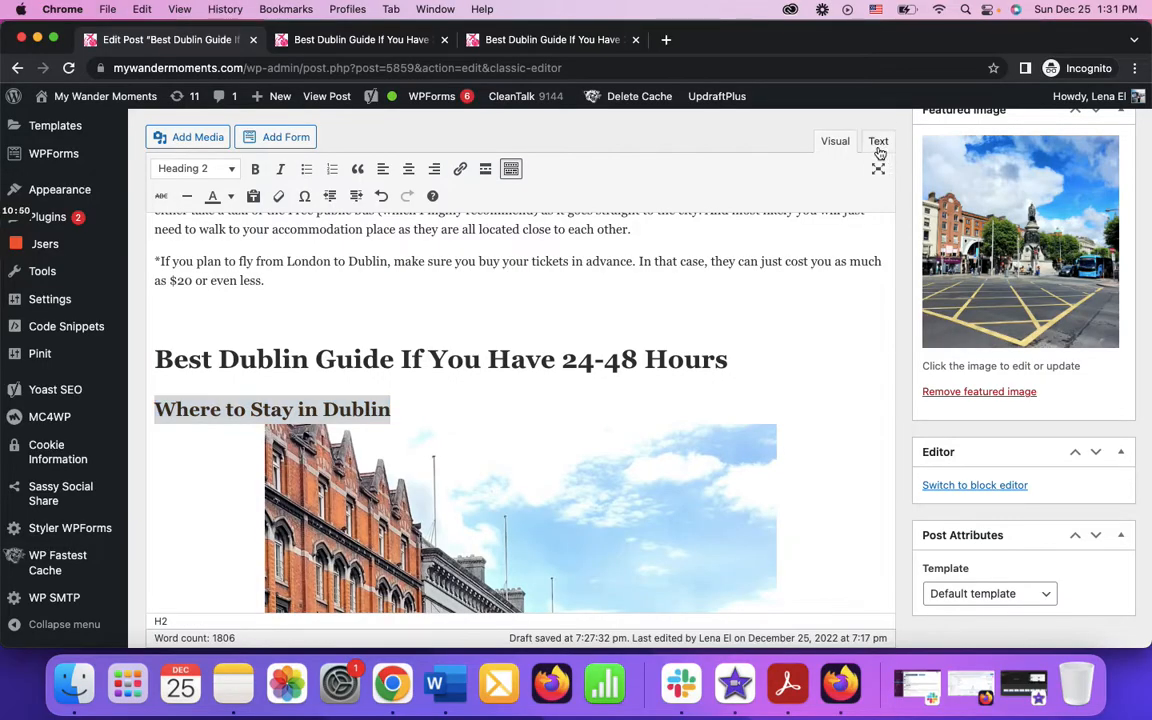
left_click(877, 141)
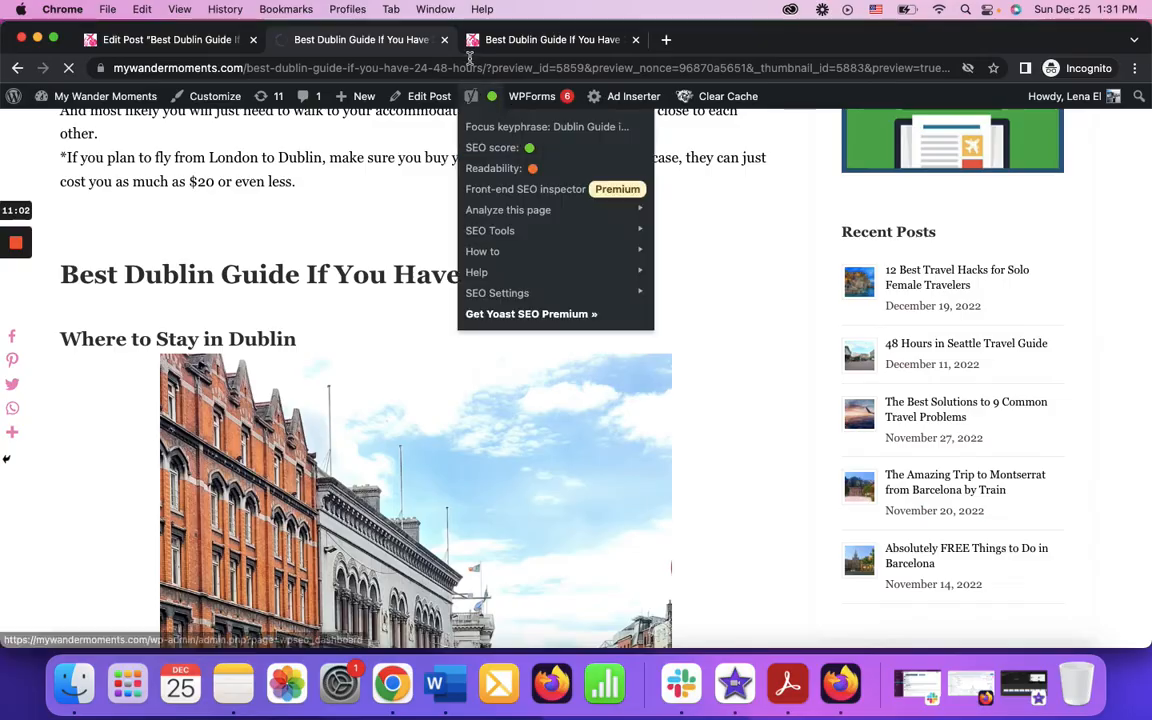
- Scroll through the preview's Navigation links, then go back to the Edit Post tab
left_click(548, 39)
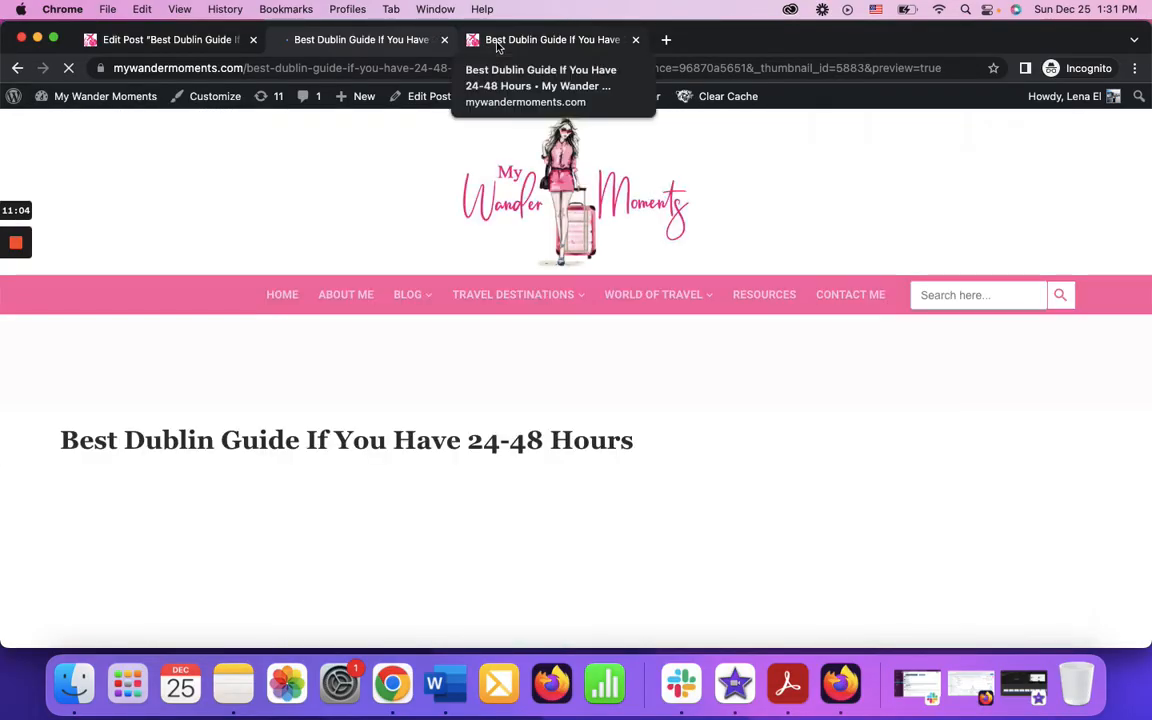
scroll("down", 3)
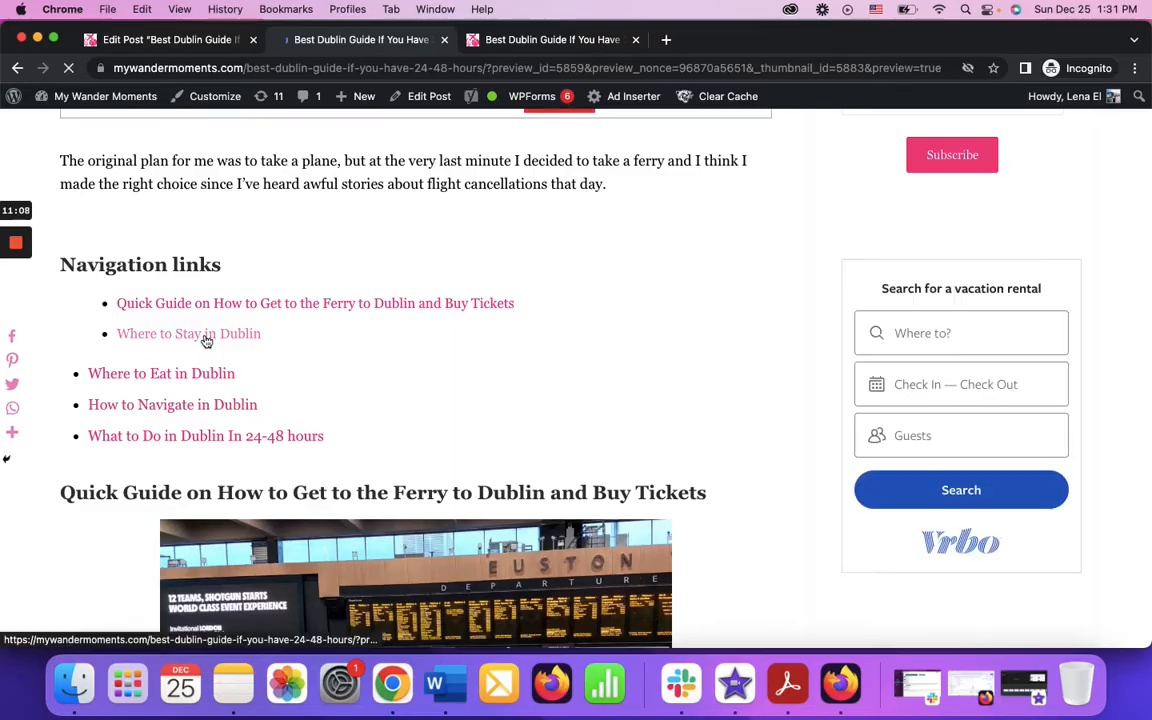
scroll("down", 3)
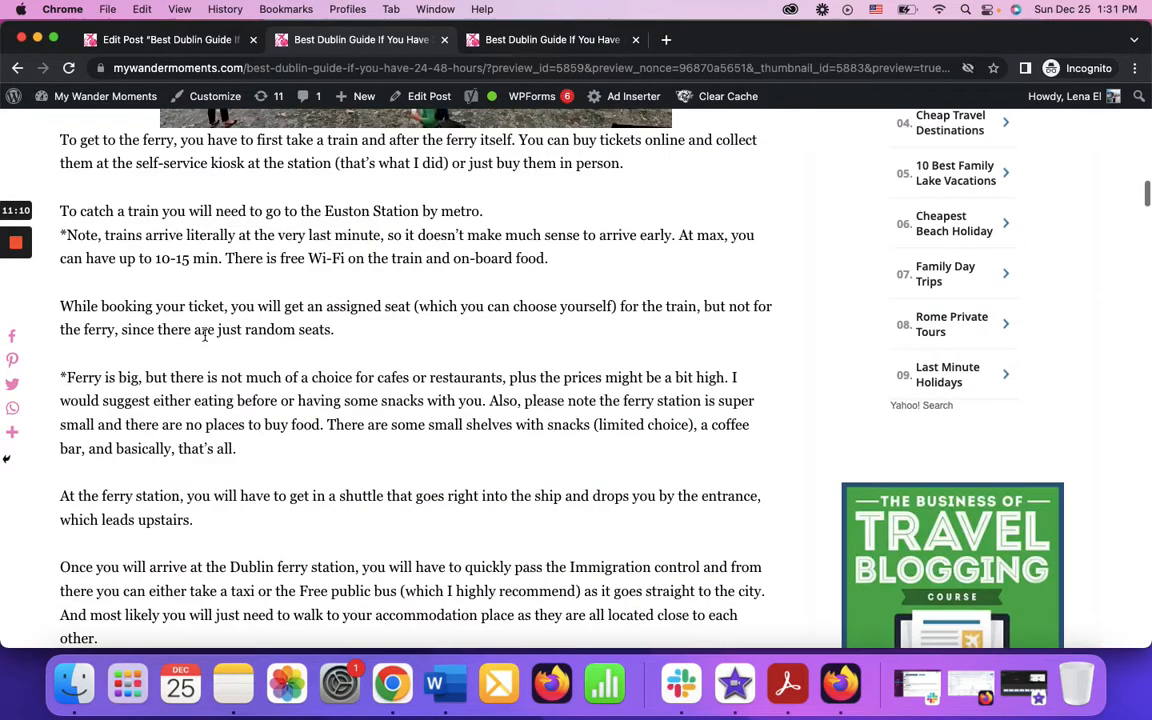
scroll("down", 3)
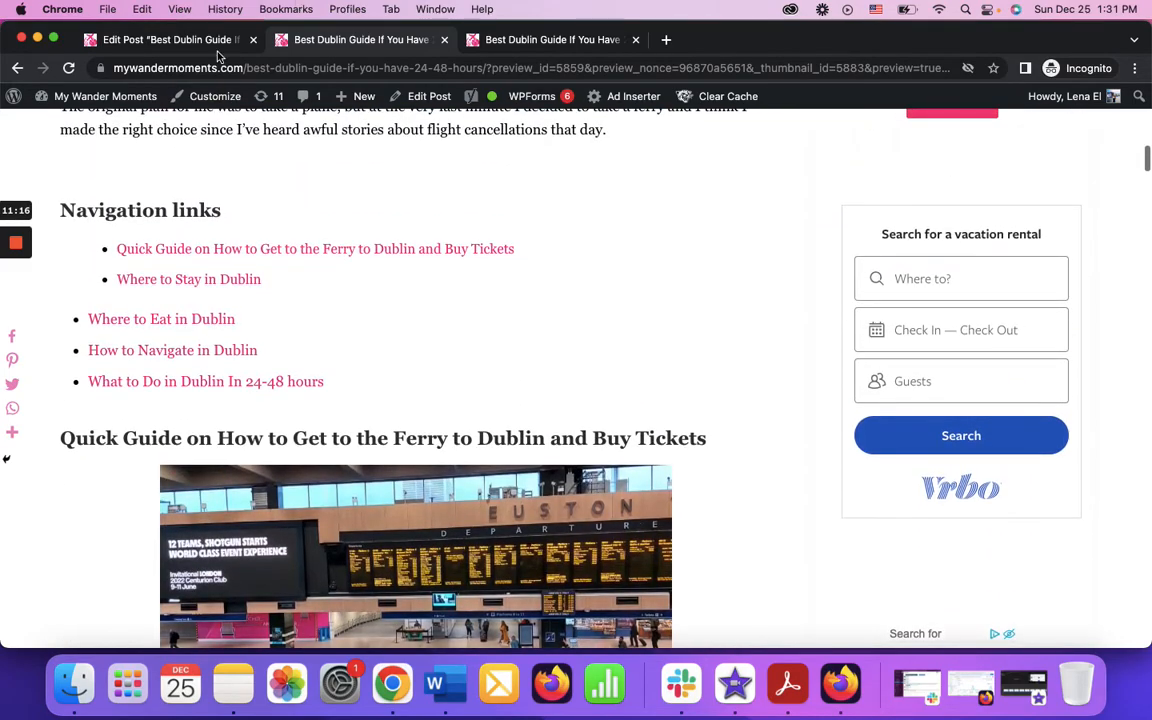
left_click(160, 40)
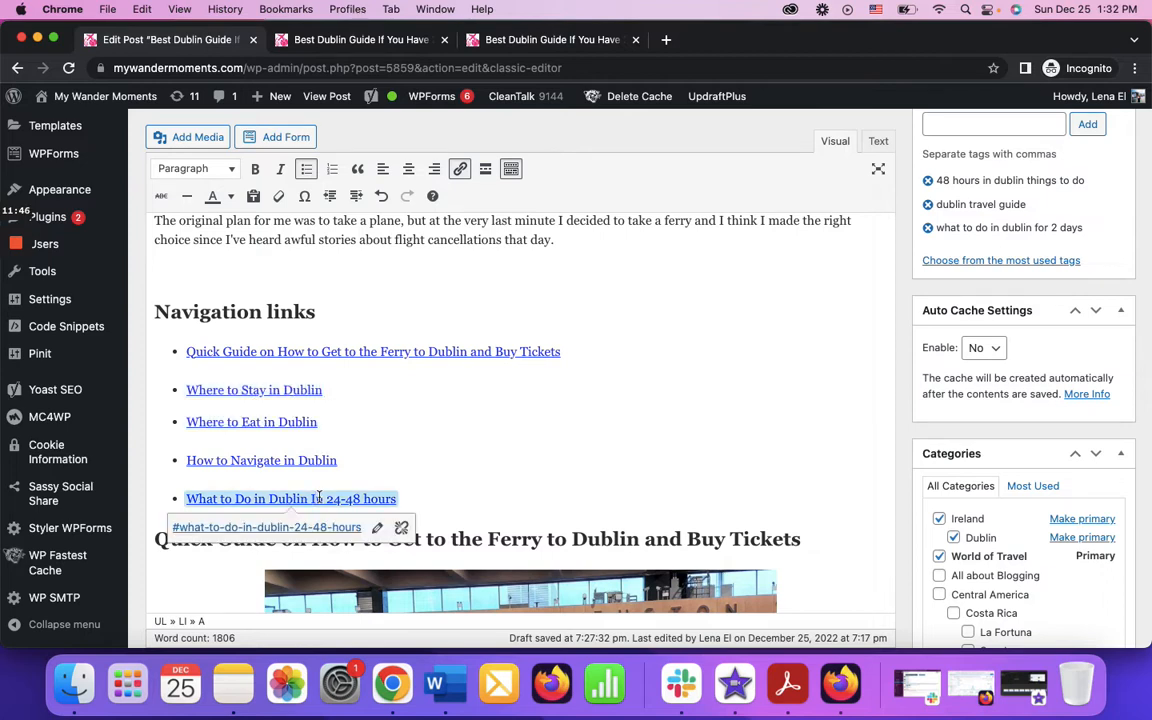
- Recheck the Where to Stay link's #where-to-stay-in-dublin target against the heading's HTML id
left_click(253, 390)
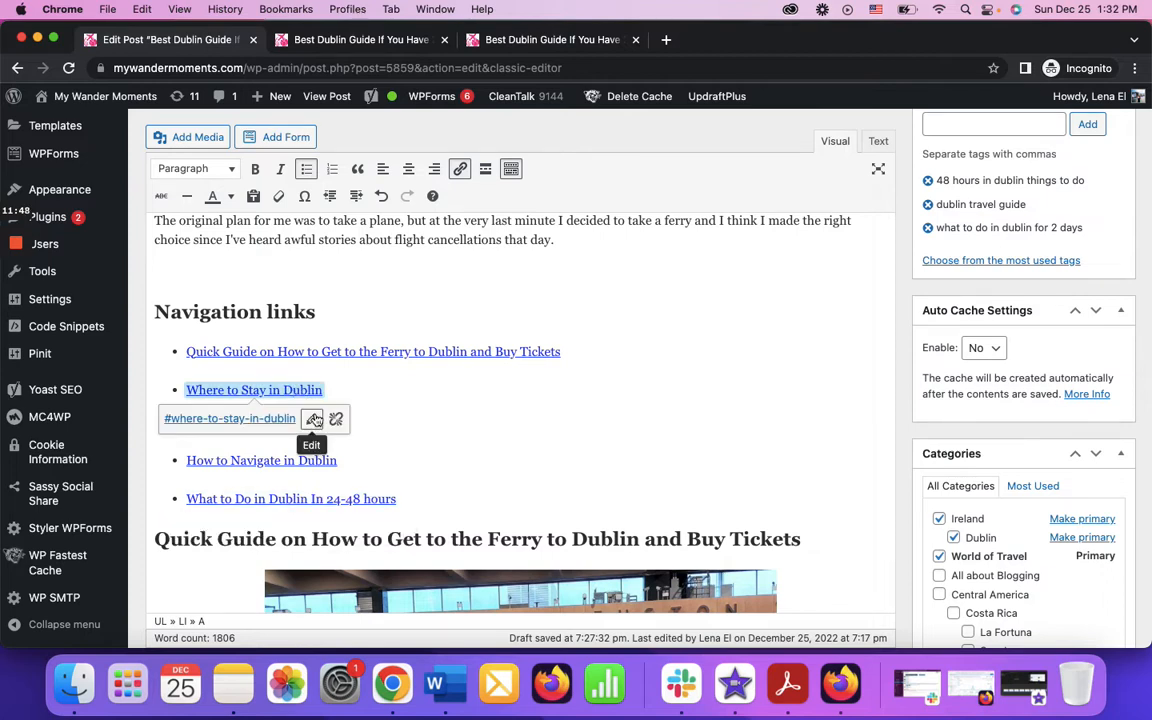
left_click(313, 418)
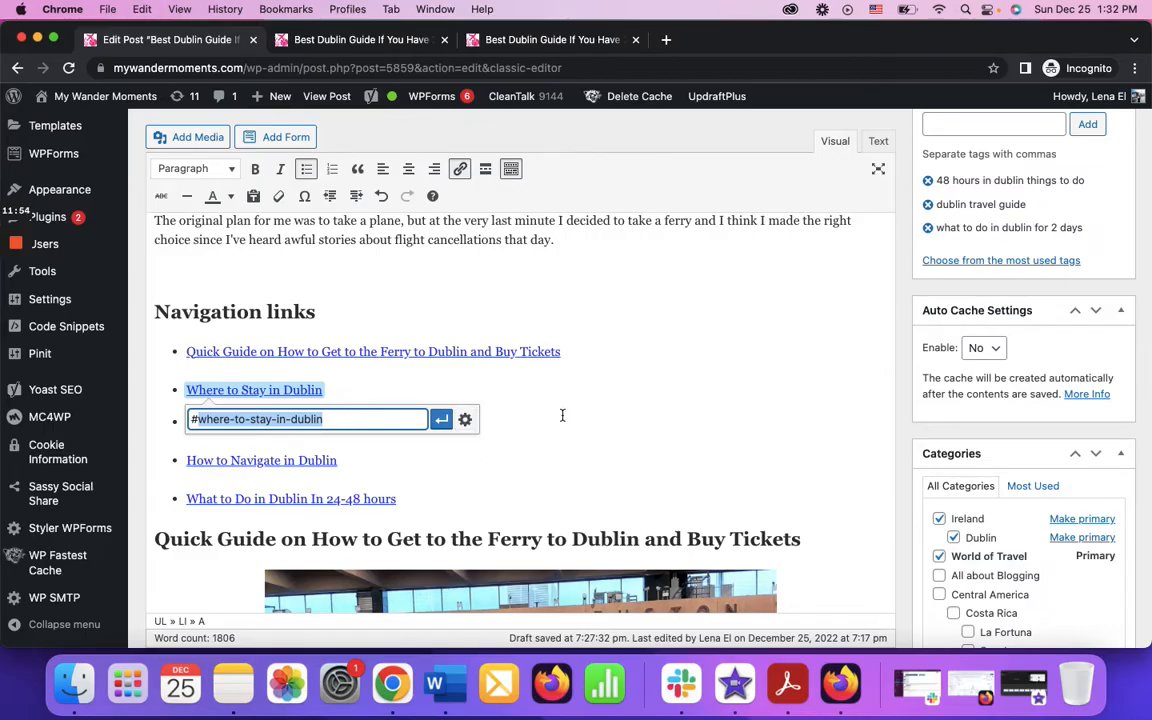
scroll("down", 3)
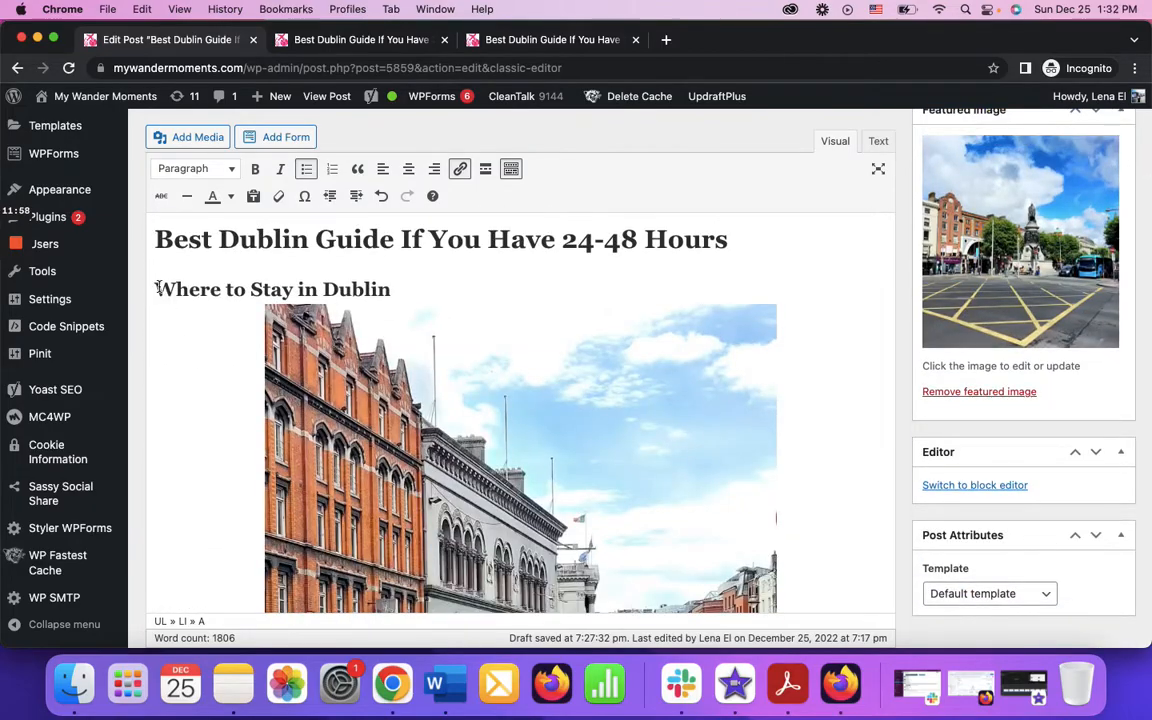
triple_click(272, 289)
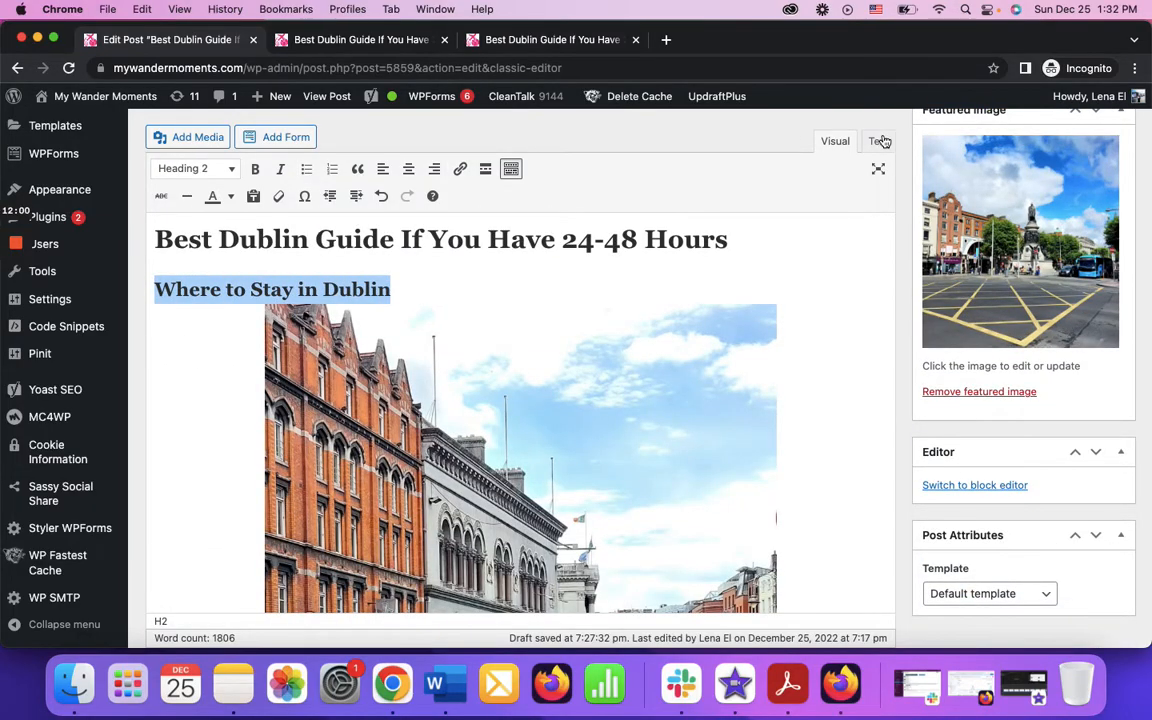
scroll("down", 3)
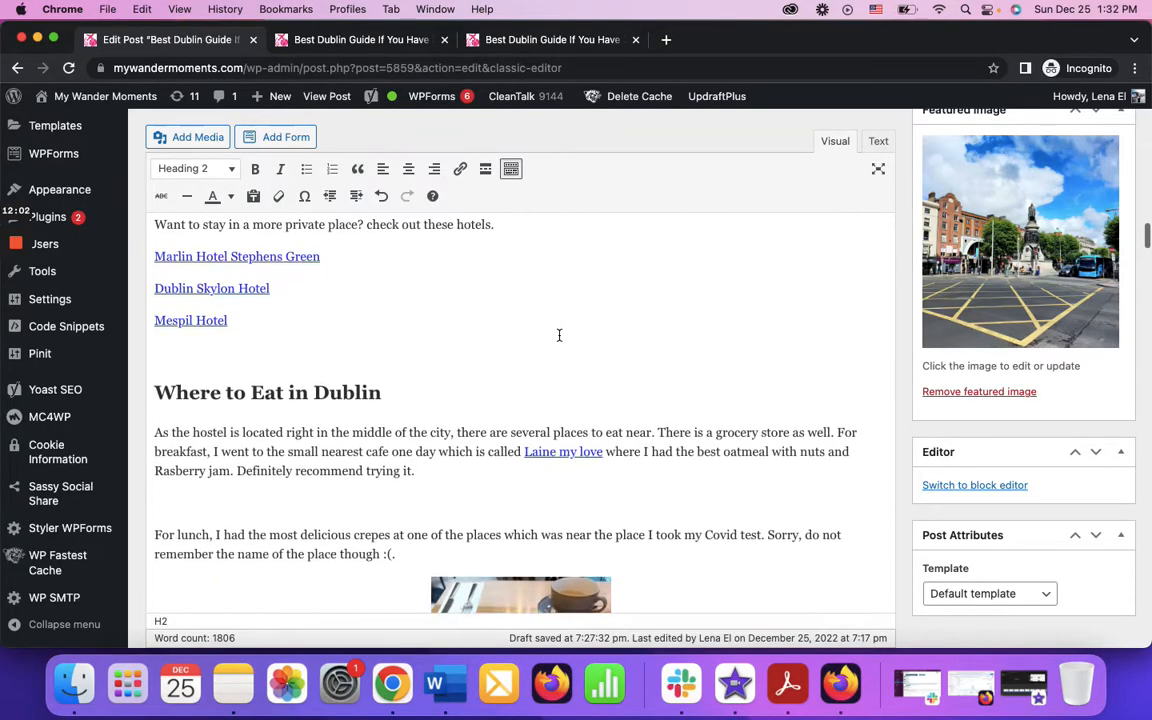
scroll("down", 3)
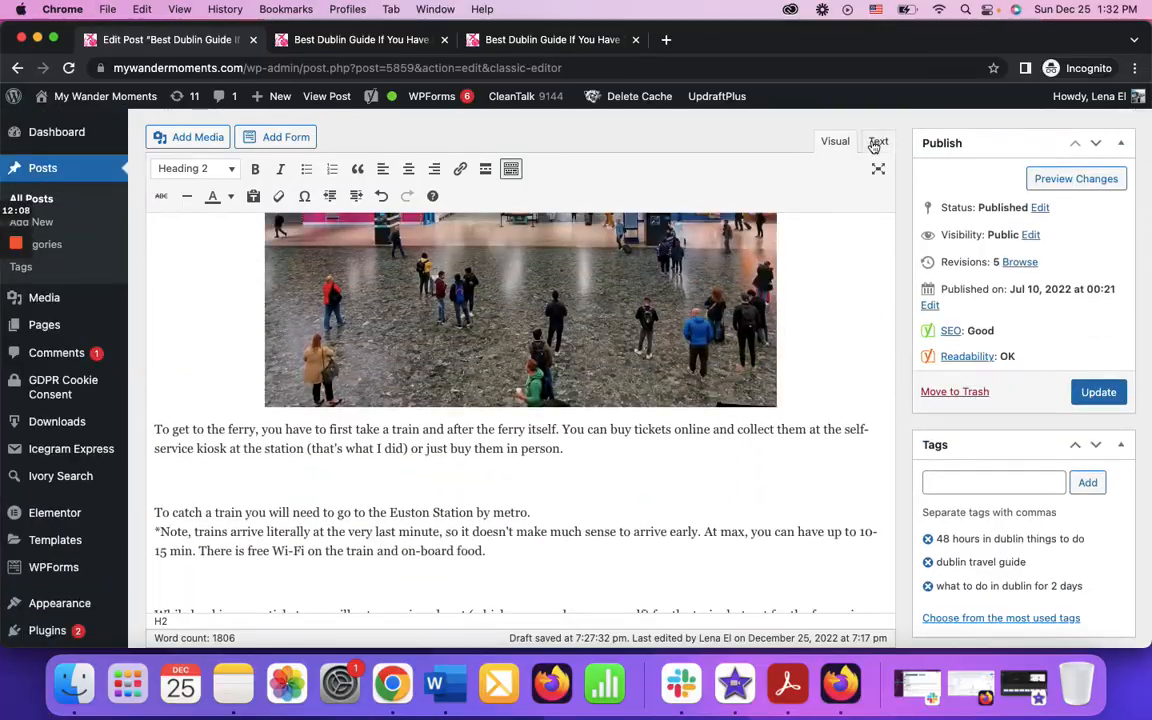
left_click(878, 141)
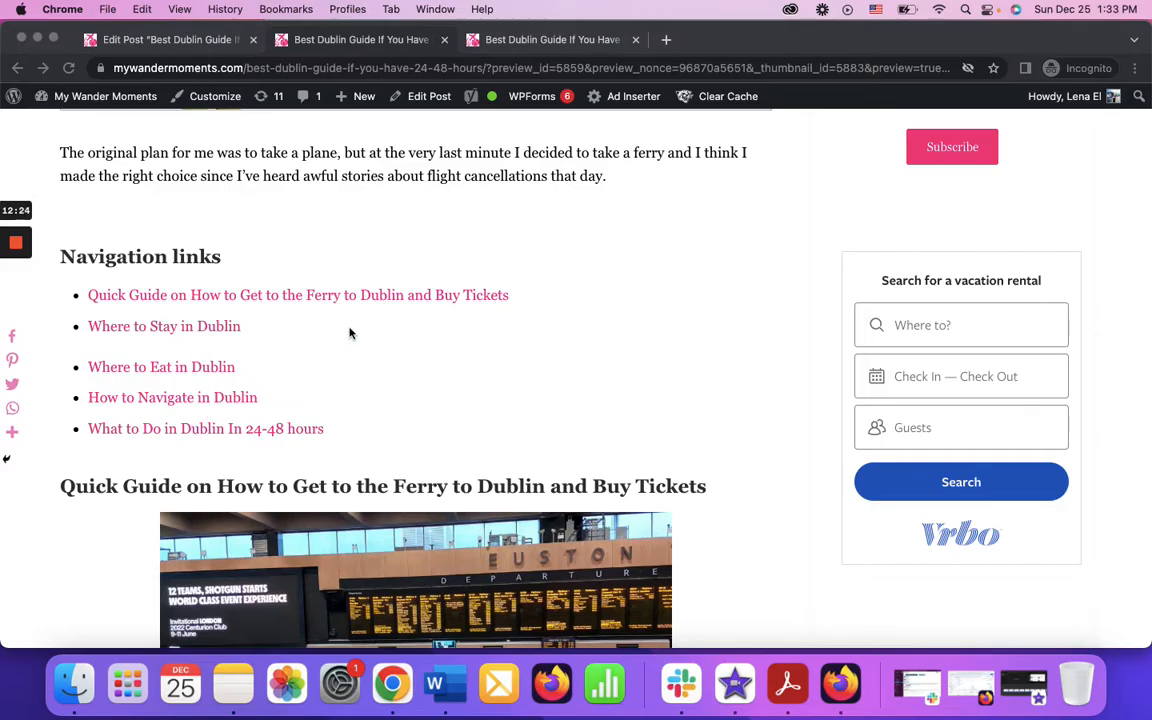
mouse_move(308, 305)
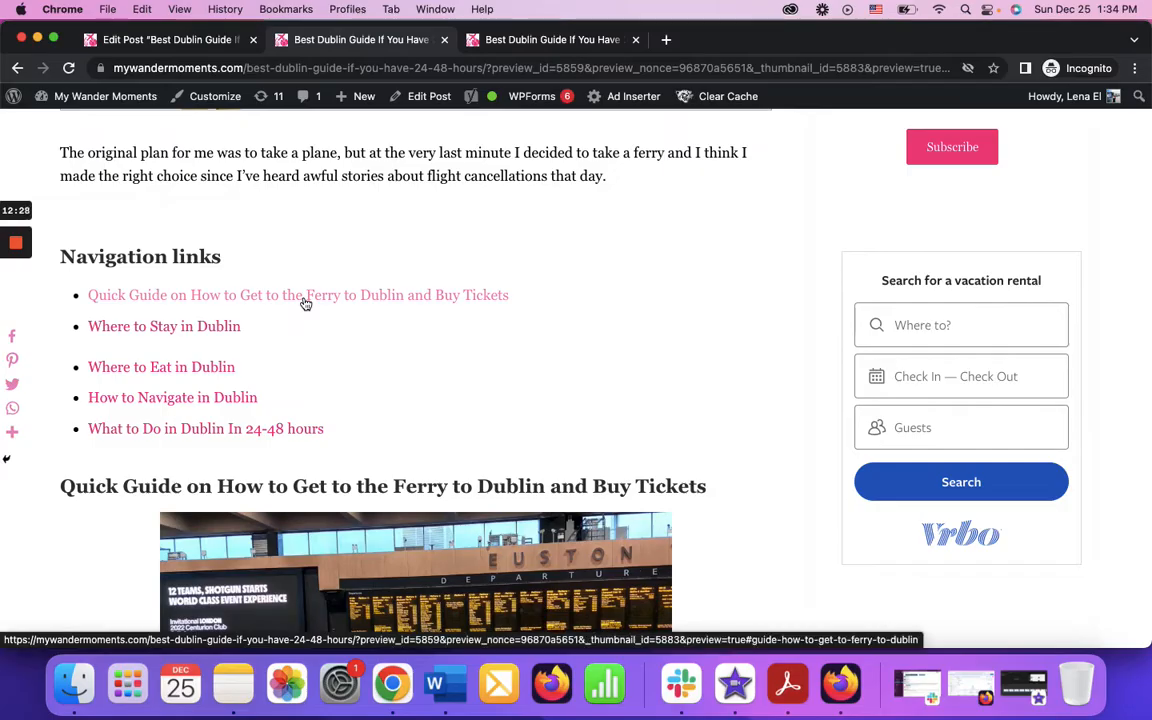
mouse_move(334, 387)
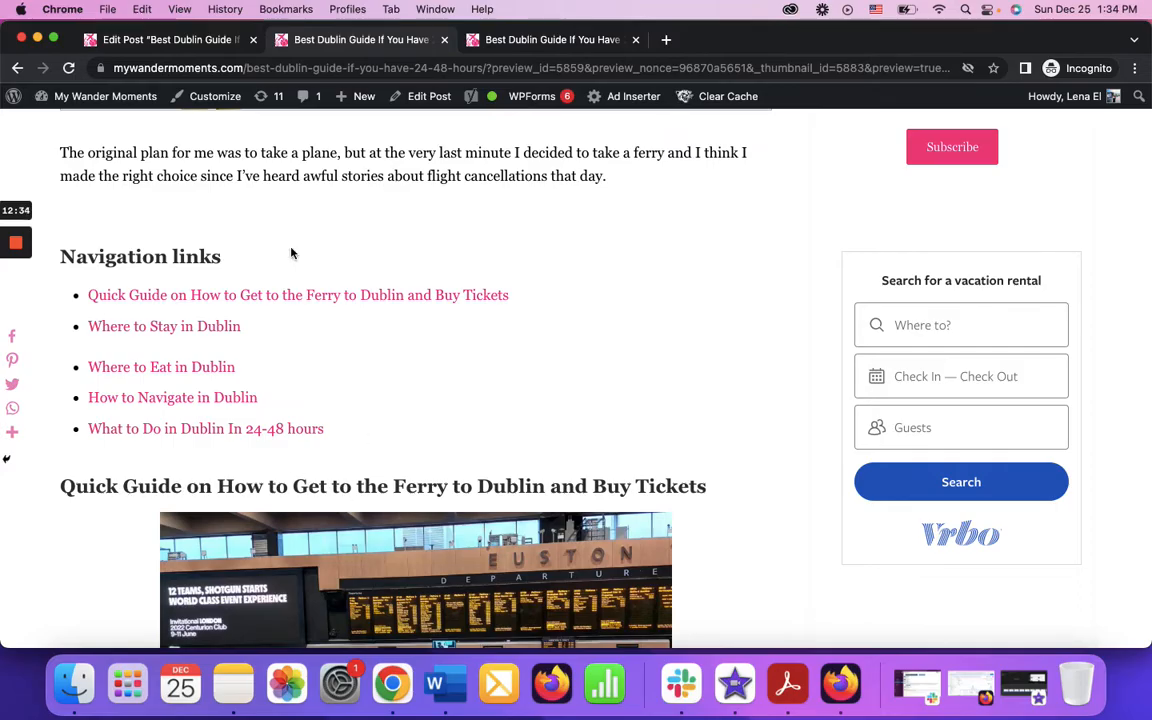
mouse_move(271, 314)
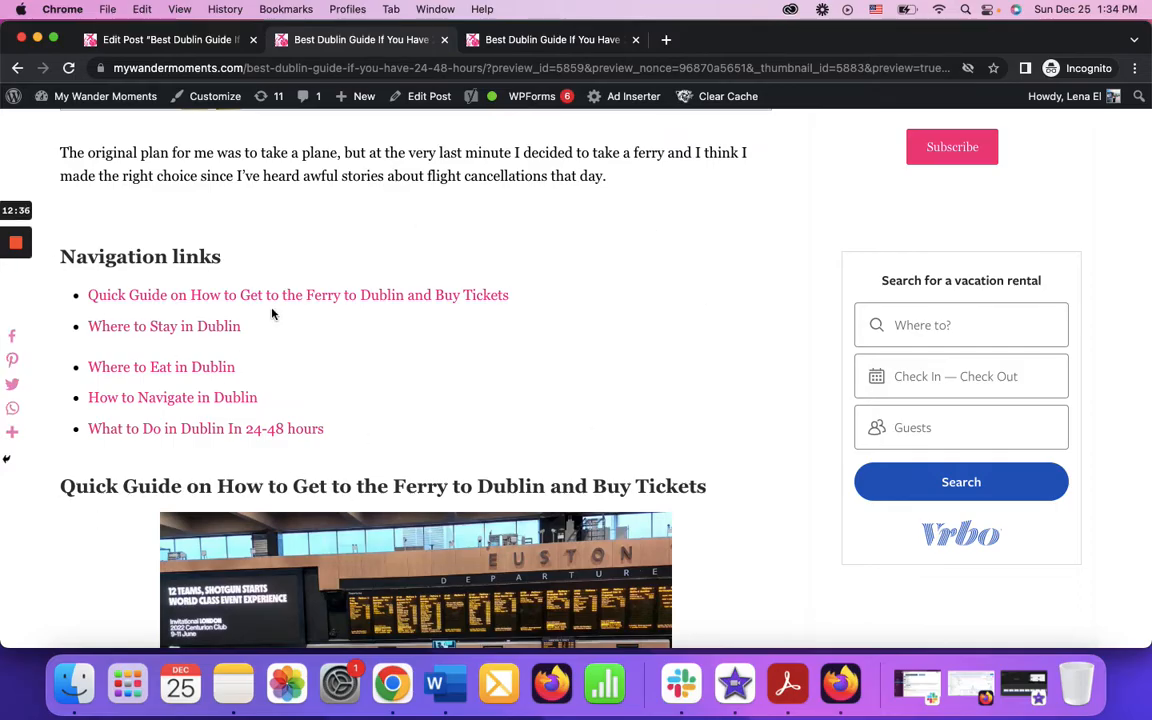
scroll("down", 3)
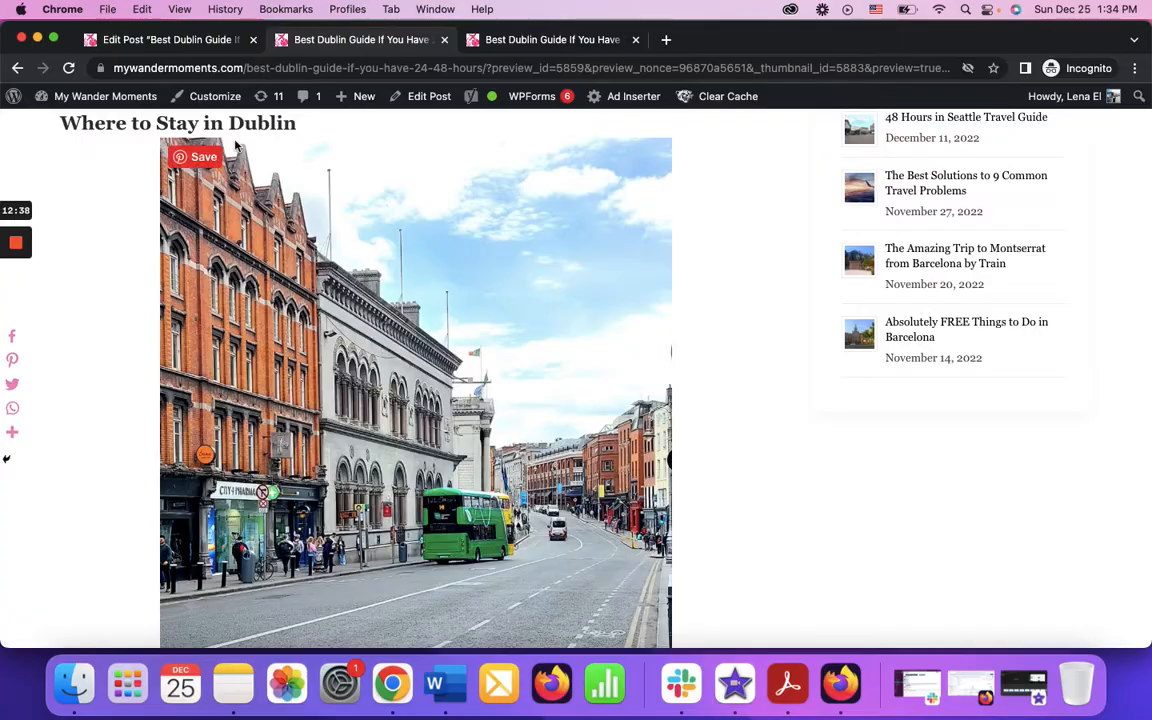
scroll("down", 3)
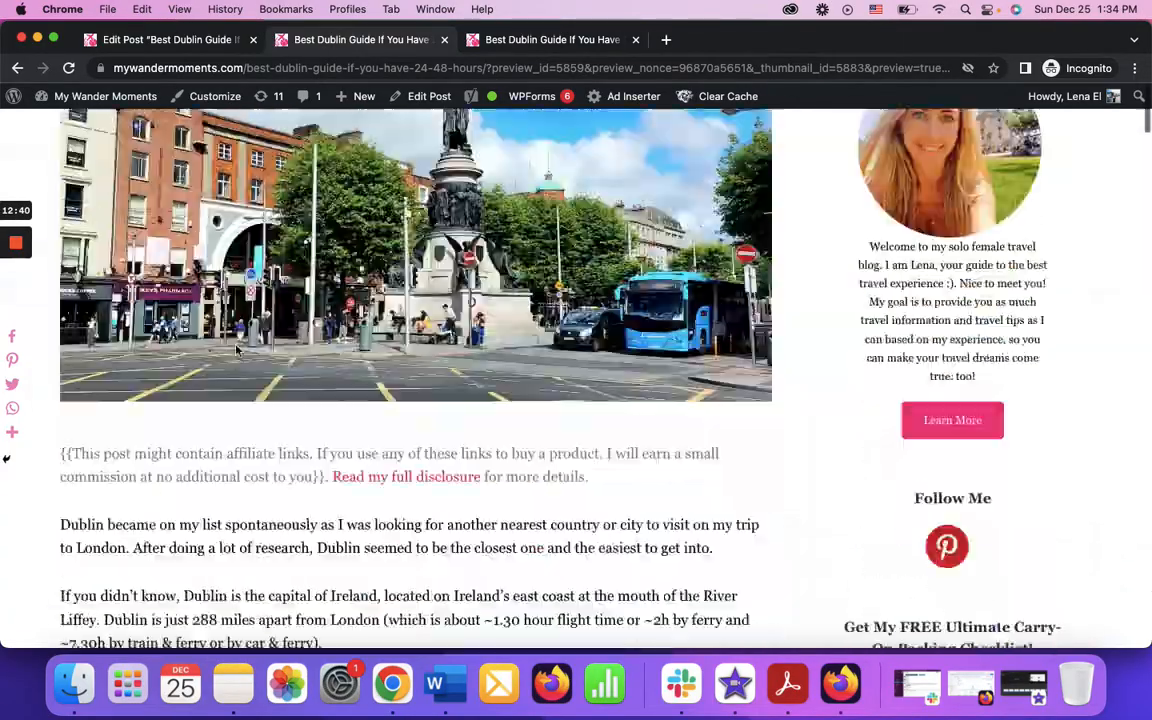
scroll("down", 3)
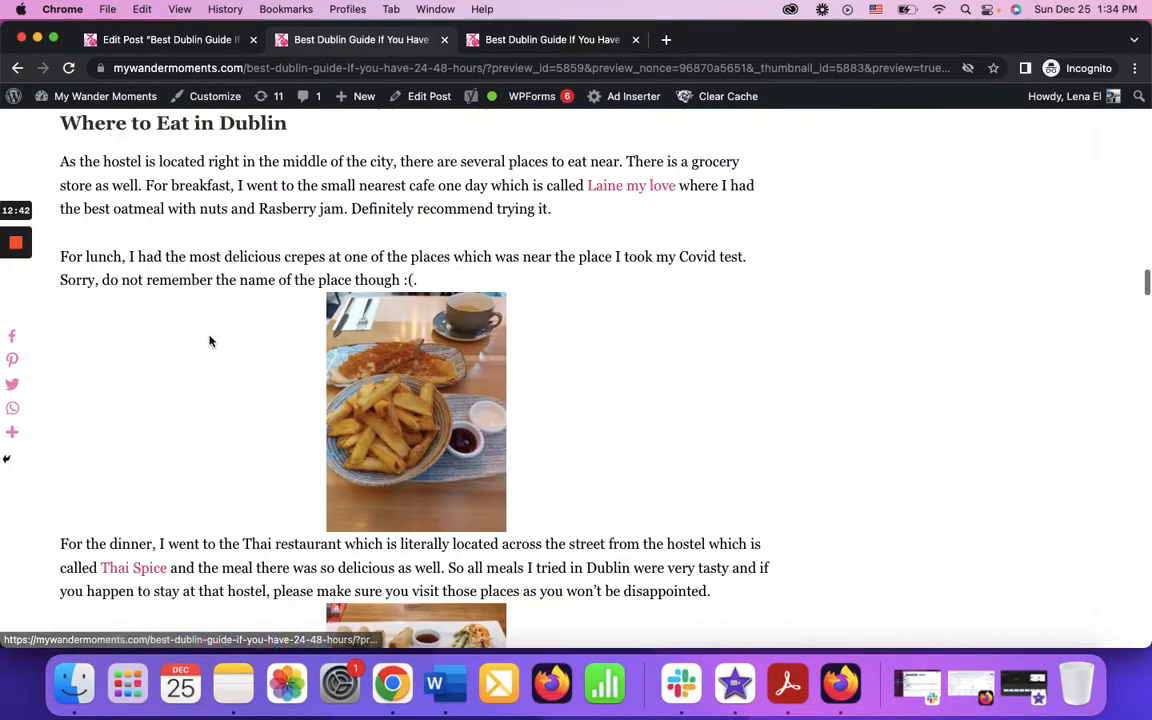
scroll("up", 3)
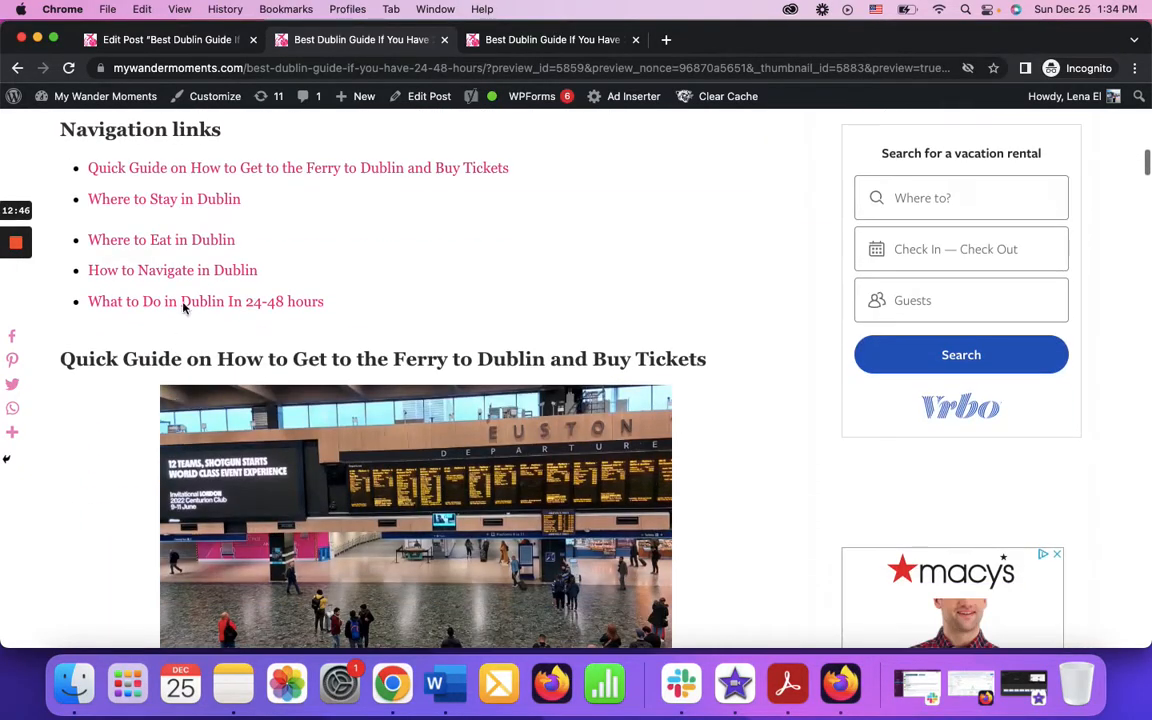
left_click(172, 270)
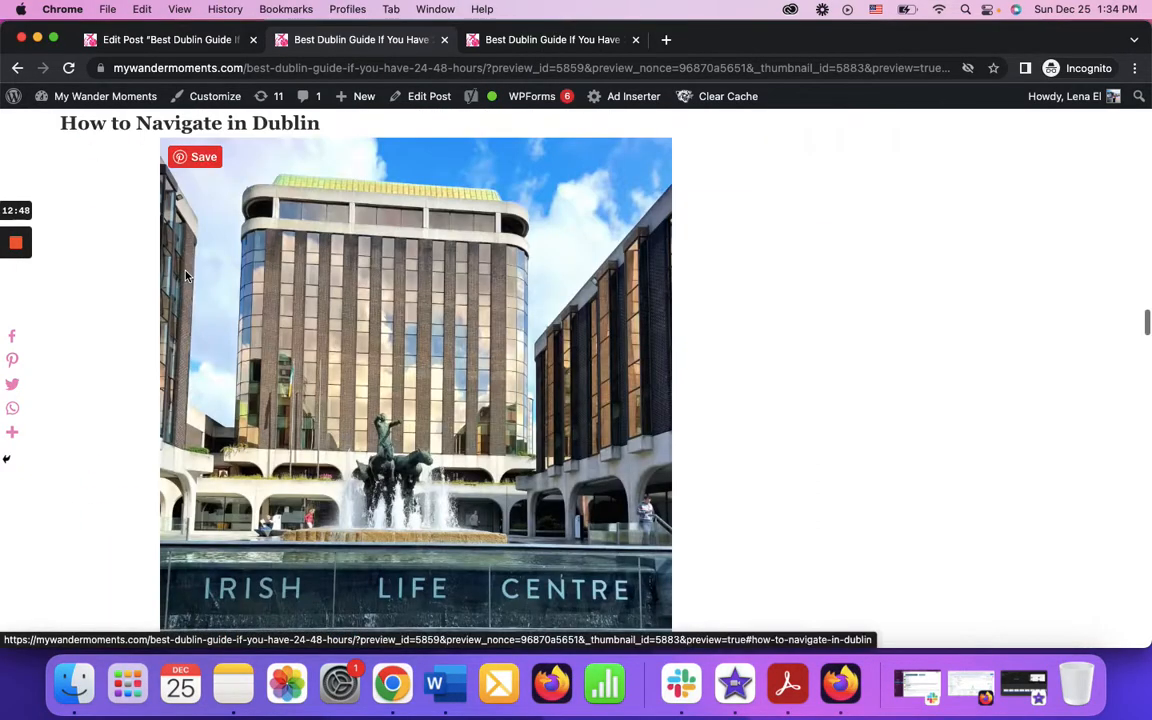
scroll("up", 3)
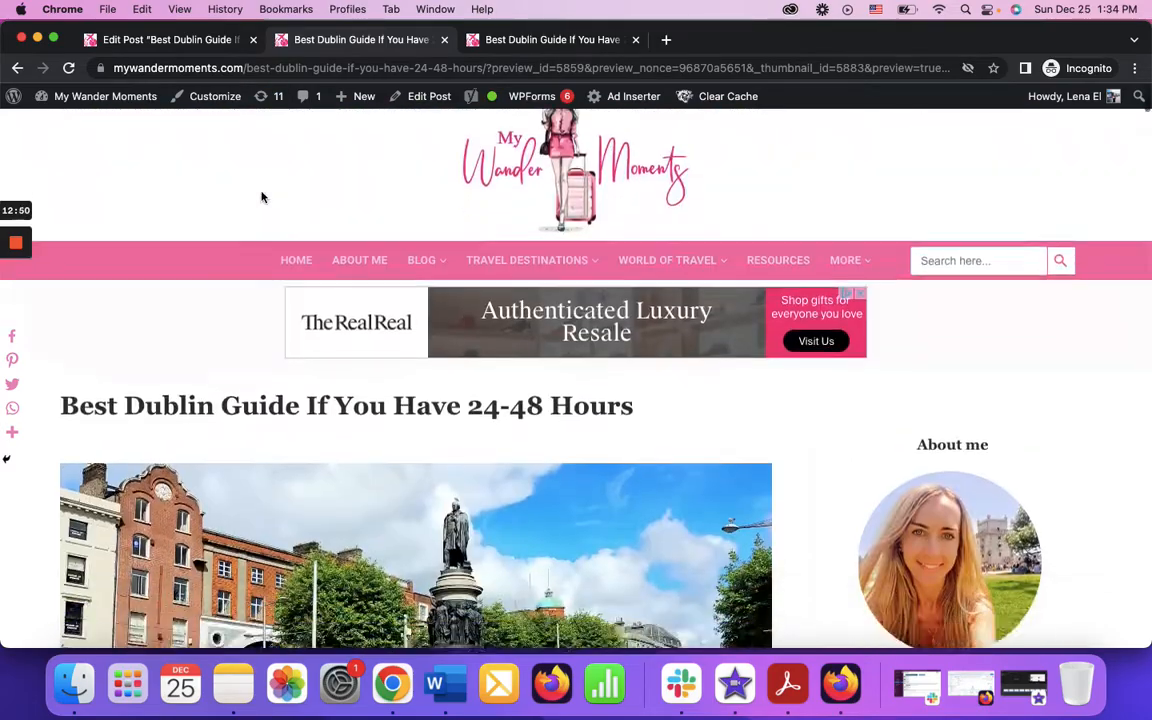
scroll("down", 3)
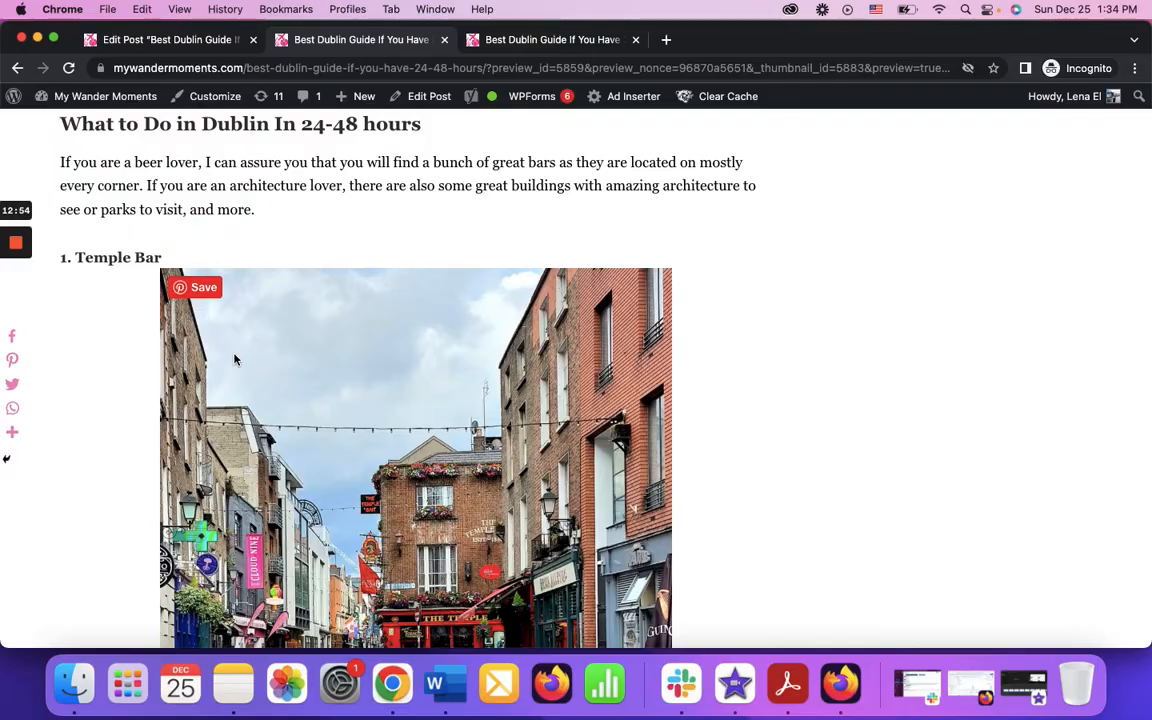
scroll("down", 3)
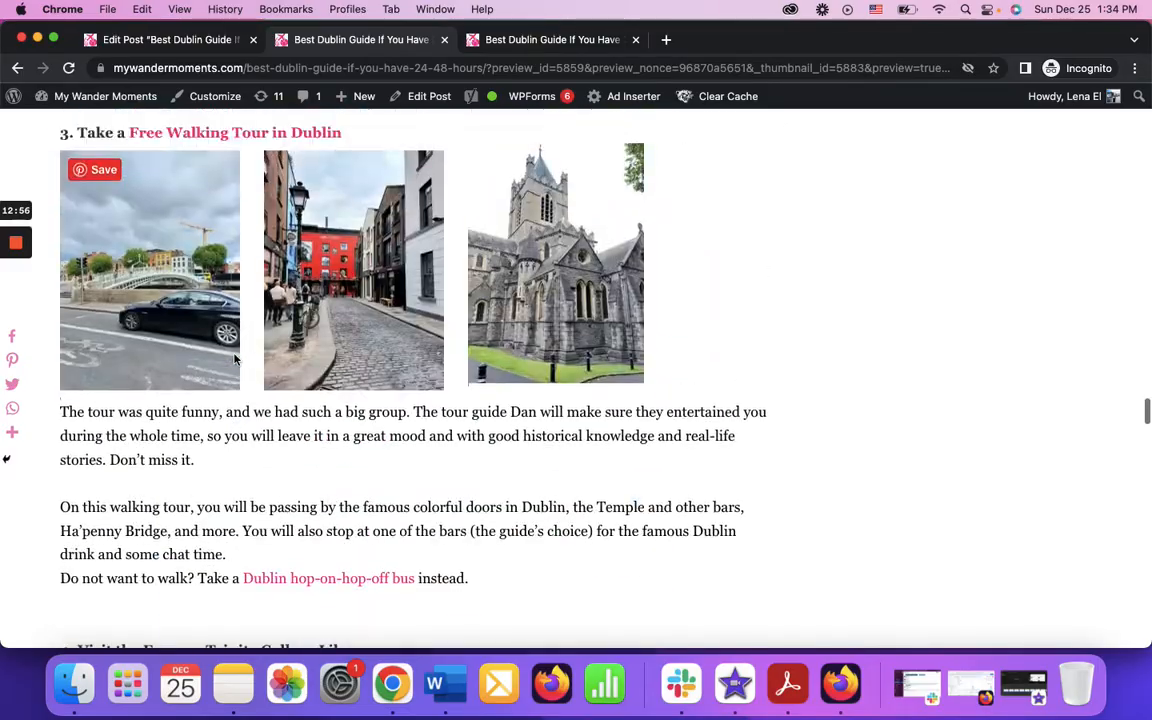
scroll("down", 3)
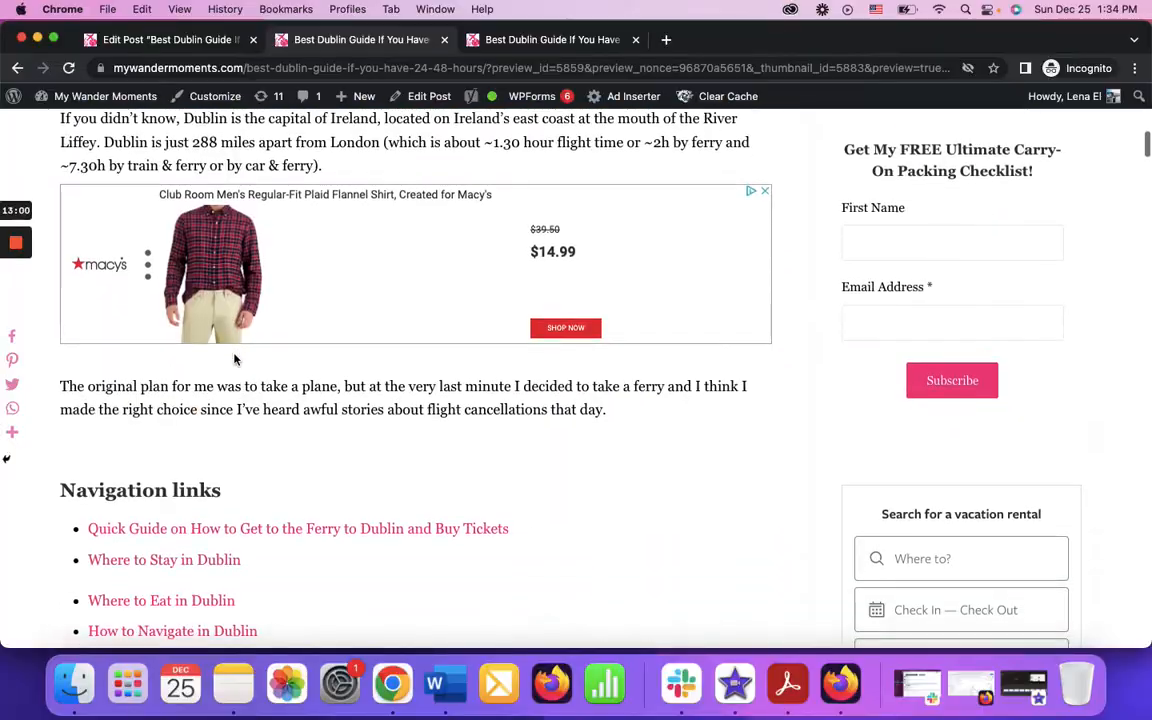
scroll("down", 3)
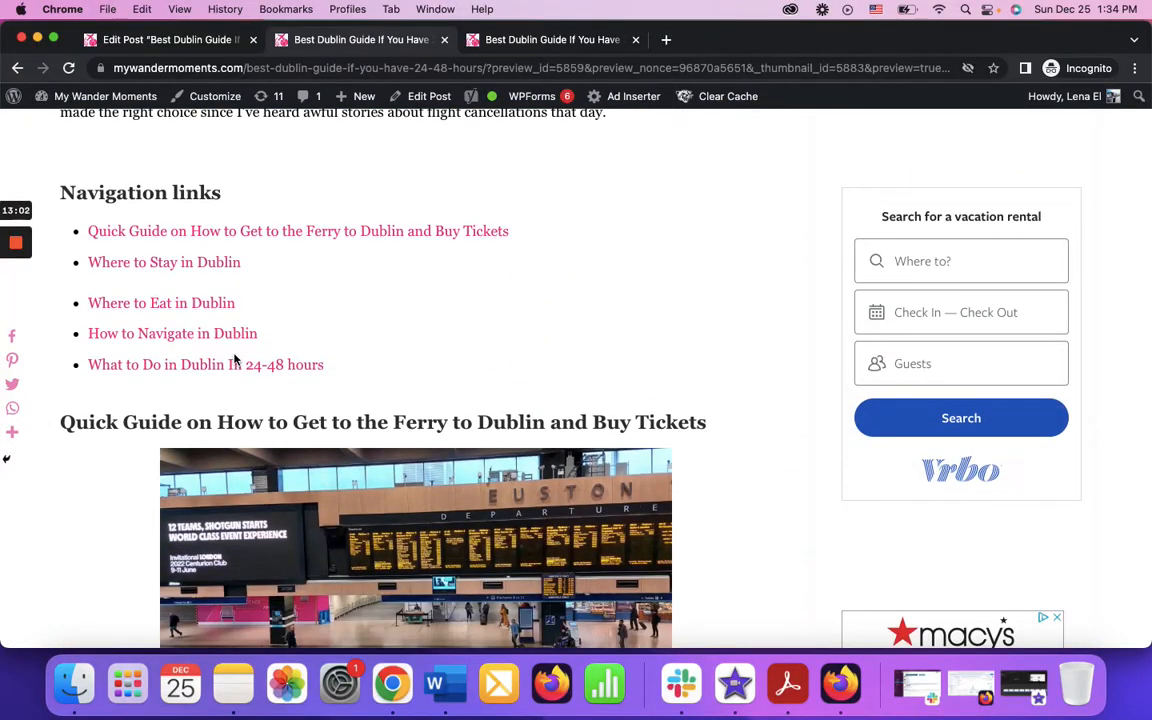
mouse_move(265, 348)
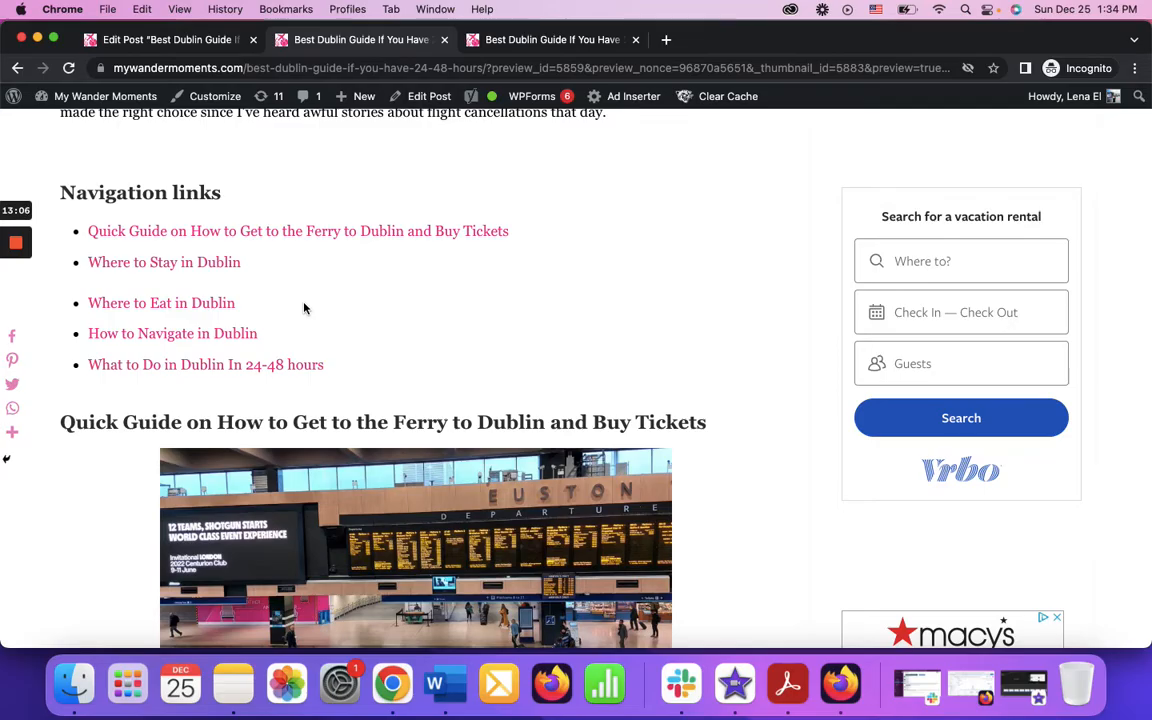
scroll("down", 3)
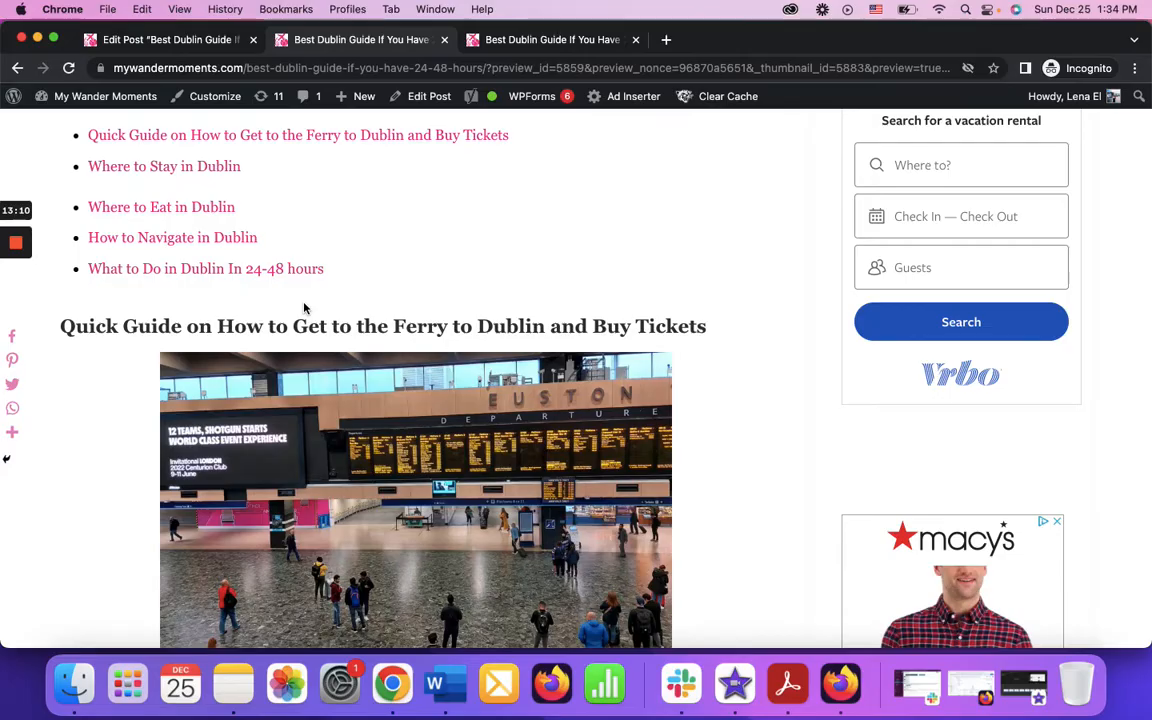
mouse_move(350, 243)
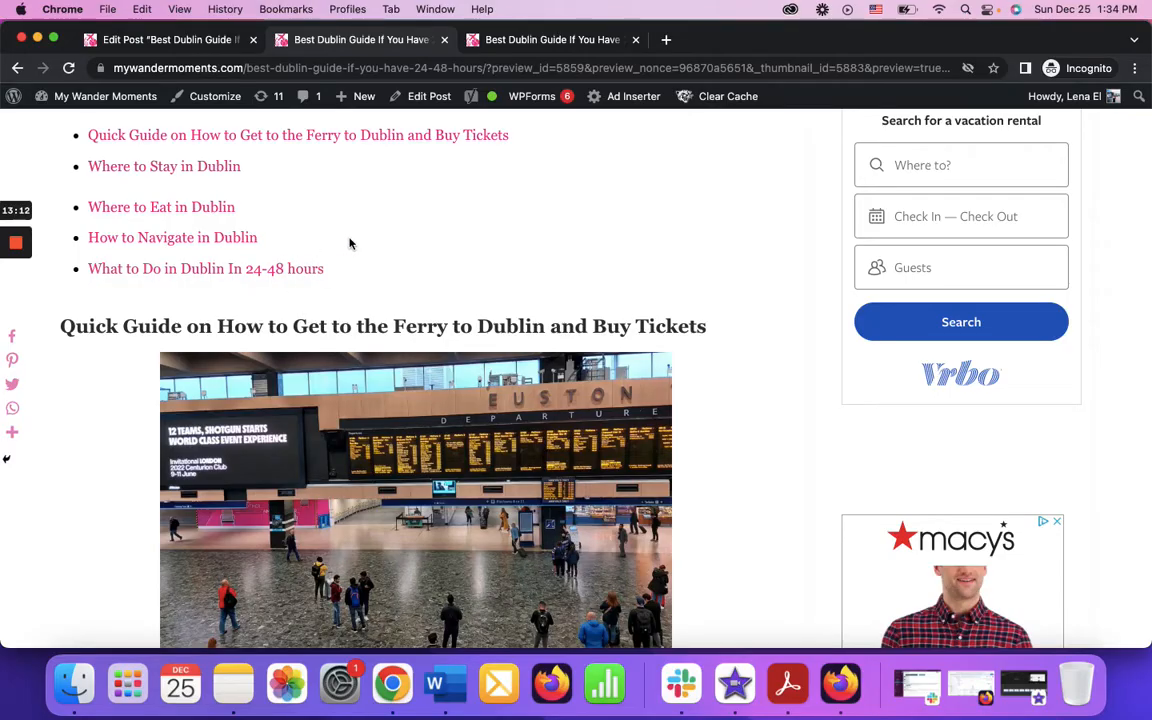